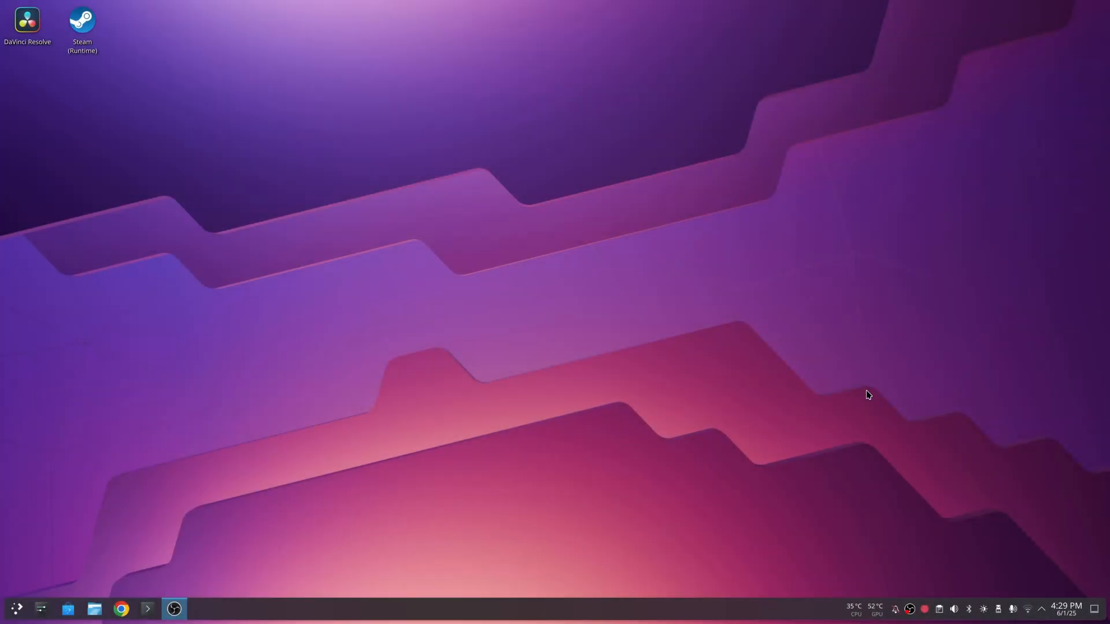
mouse_move(517, 316)
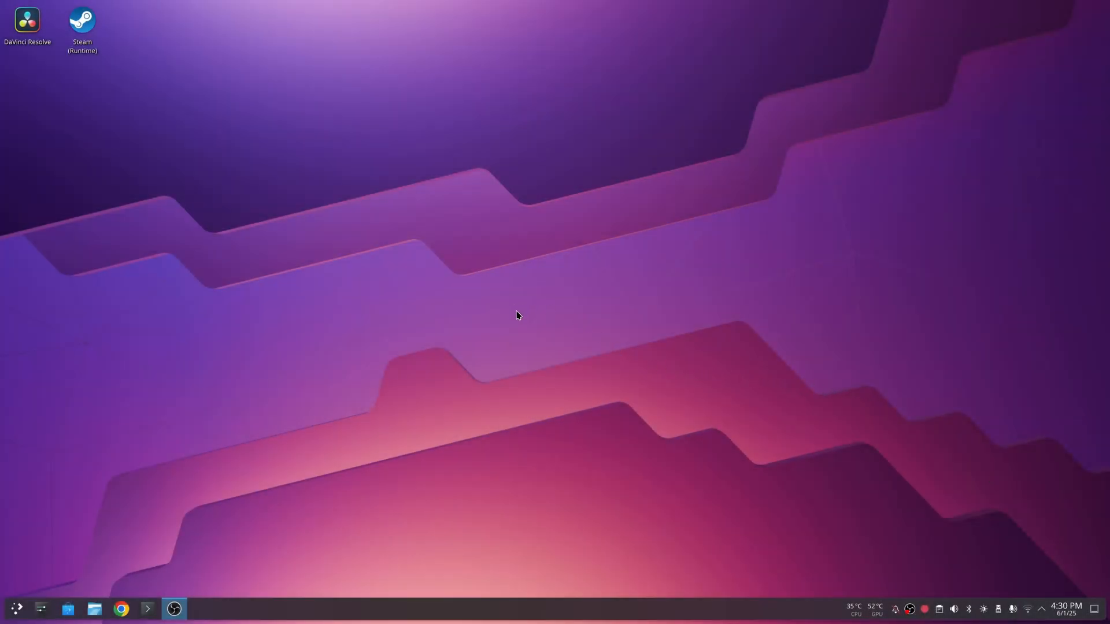
mouse_move(650, 342)
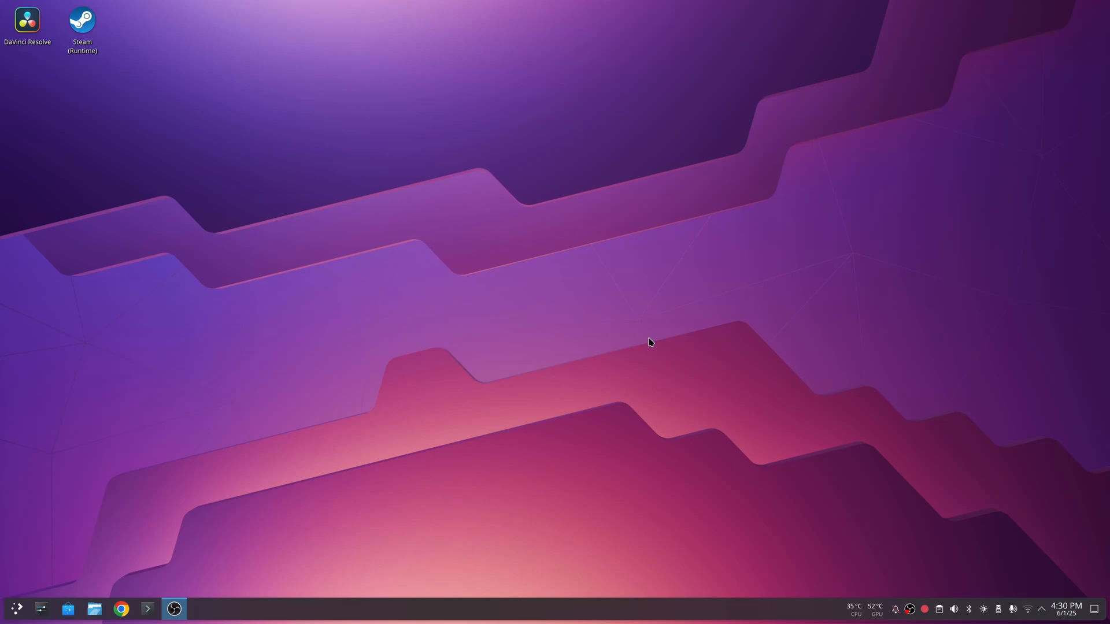
mouse_move(583, 326)
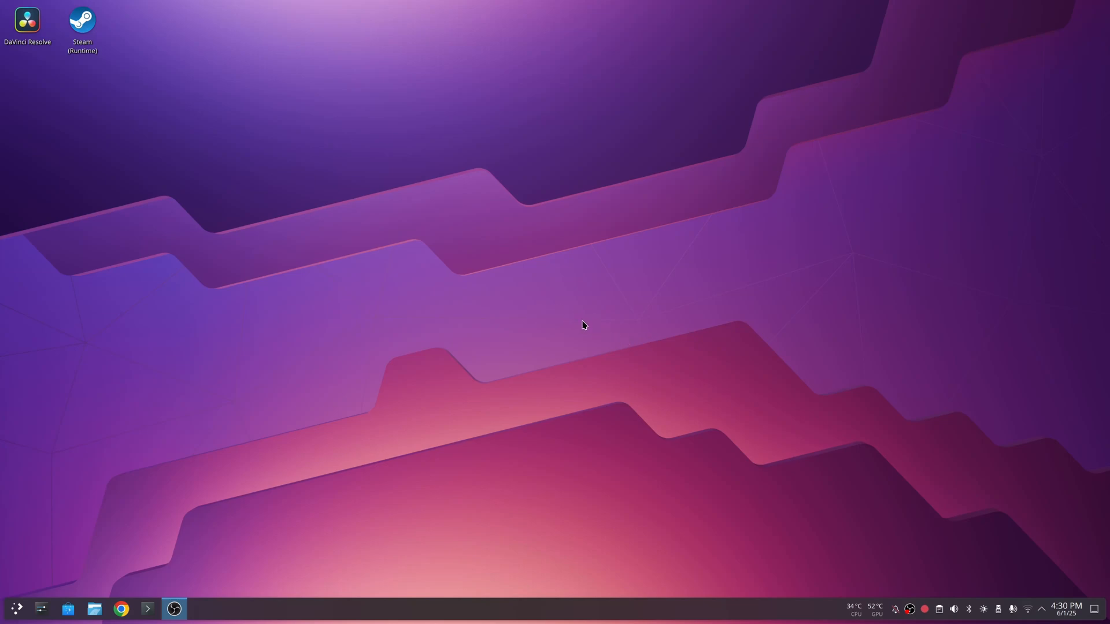
mouse_move(572, 320)
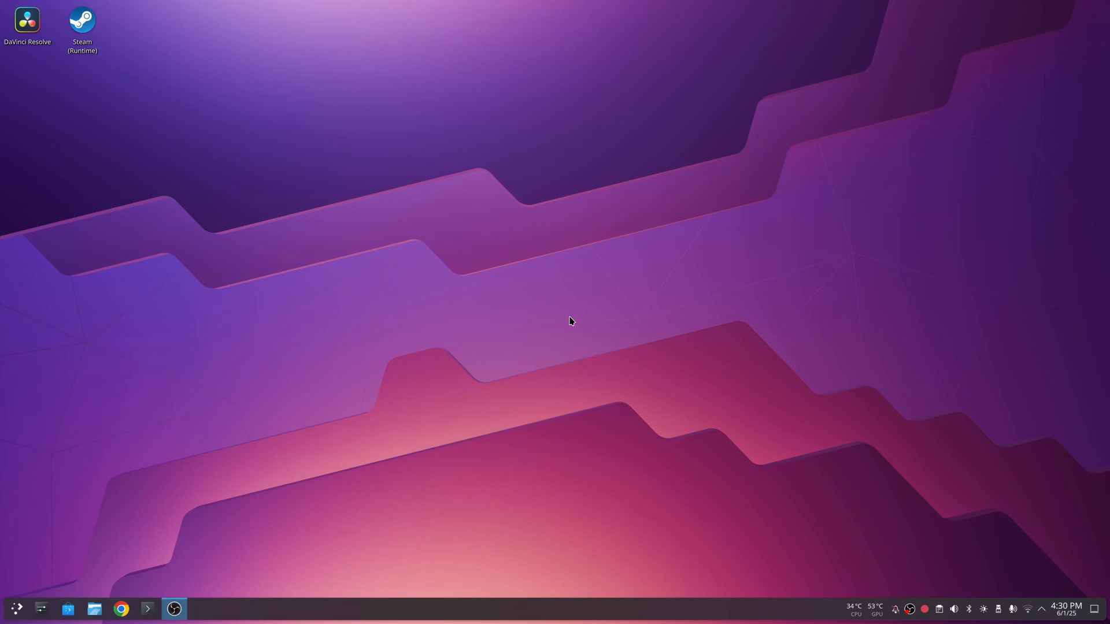
mouse_move(540, 333)
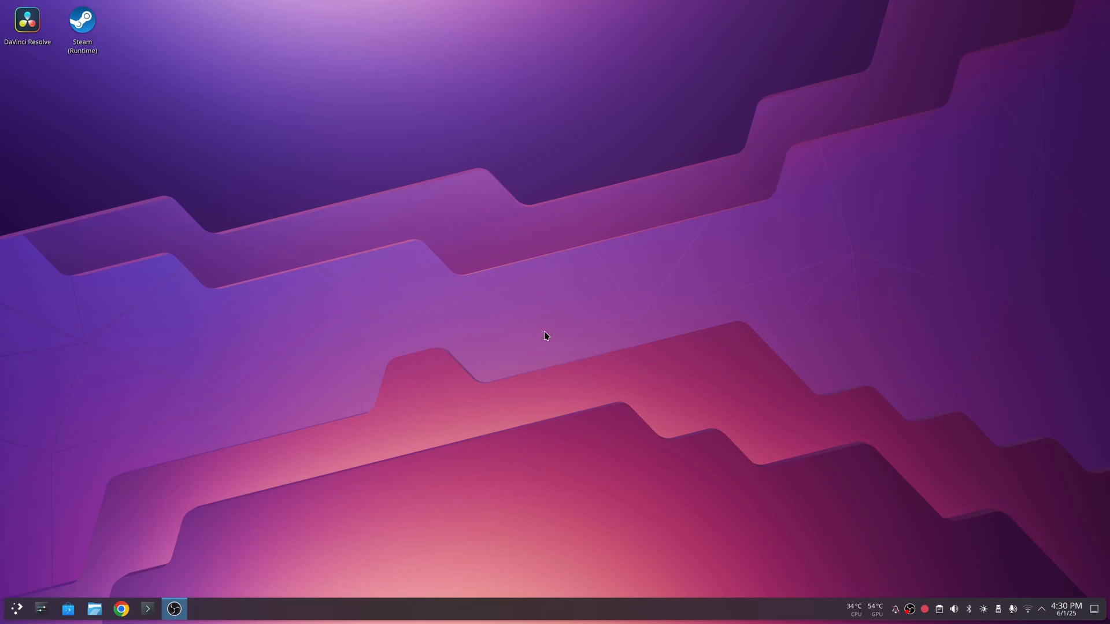
mouse_move(352, 469)
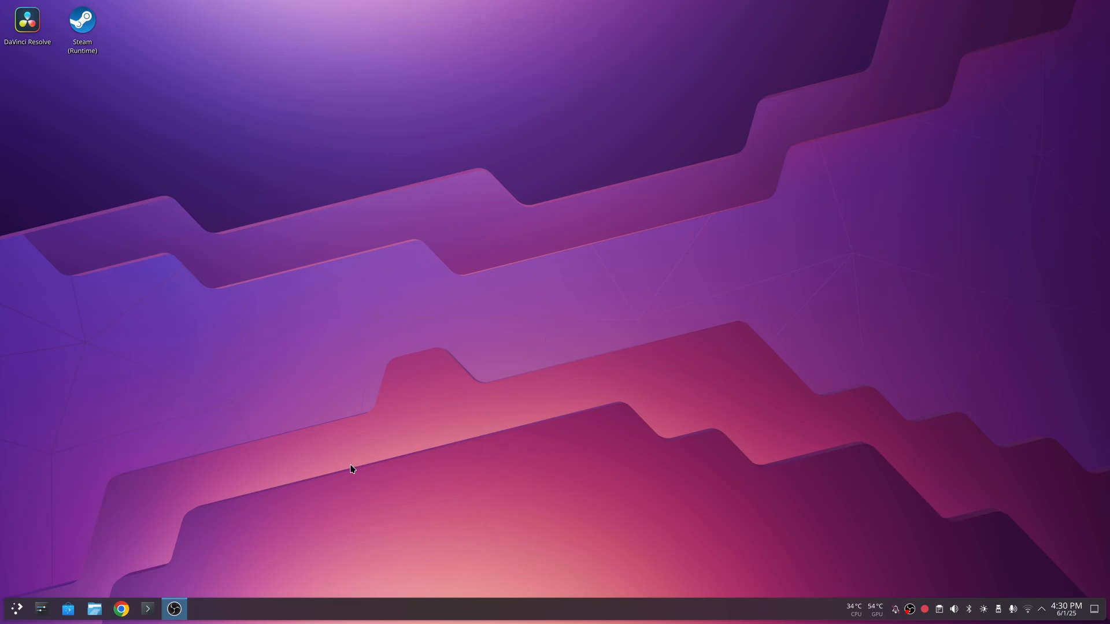
Step: Launch Scribus from the applications list and review the New Document margin settings
click(14, 609)
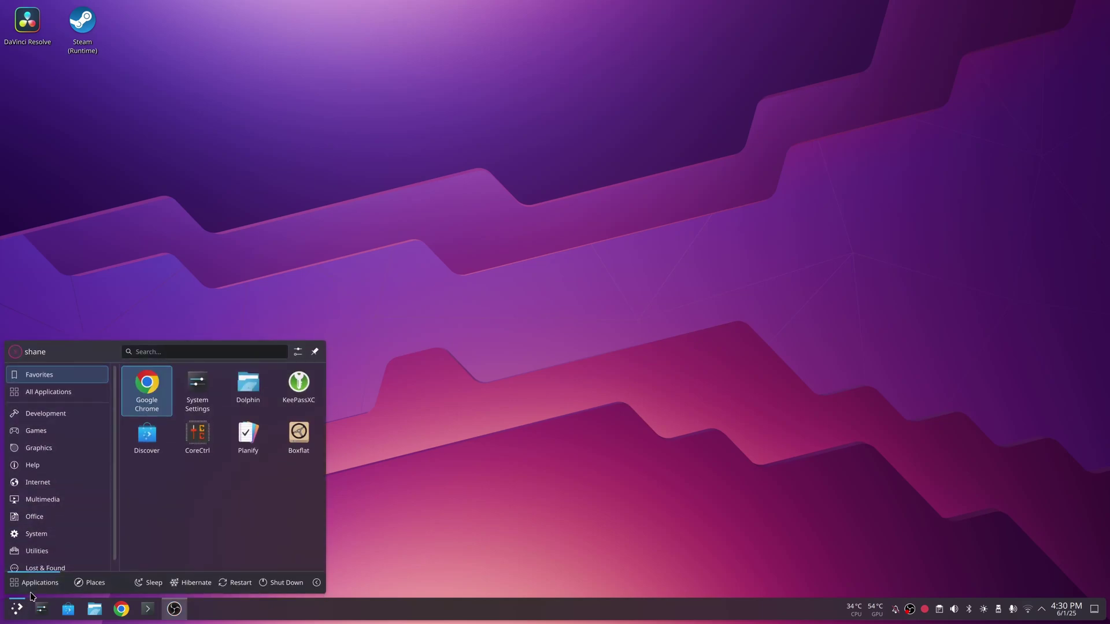
mouse_move(39, 448)
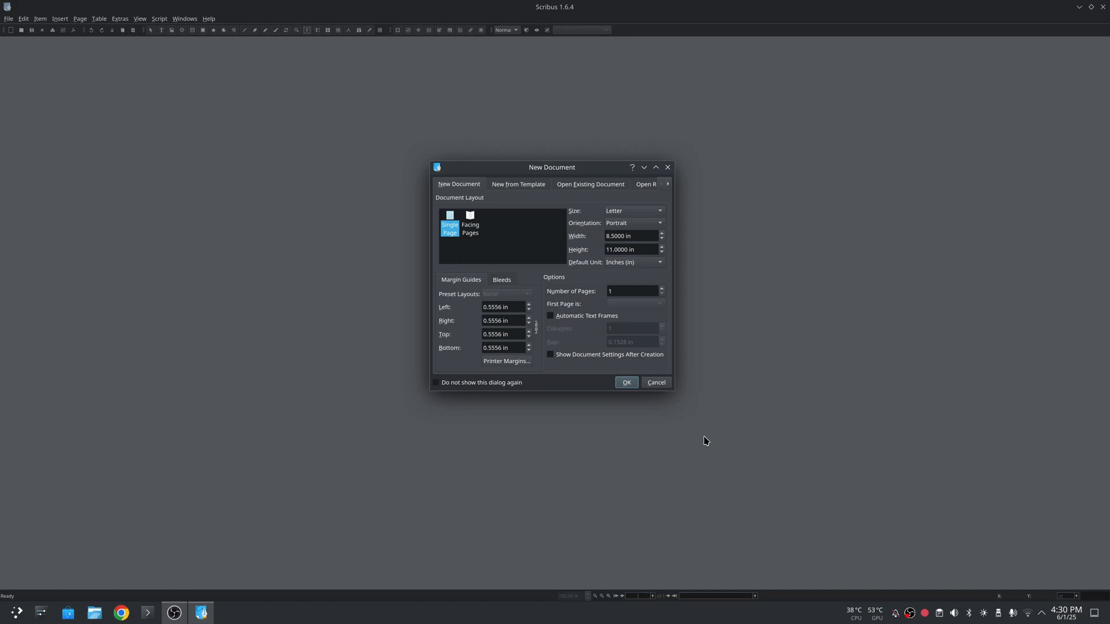
mouse_move(800, 347)
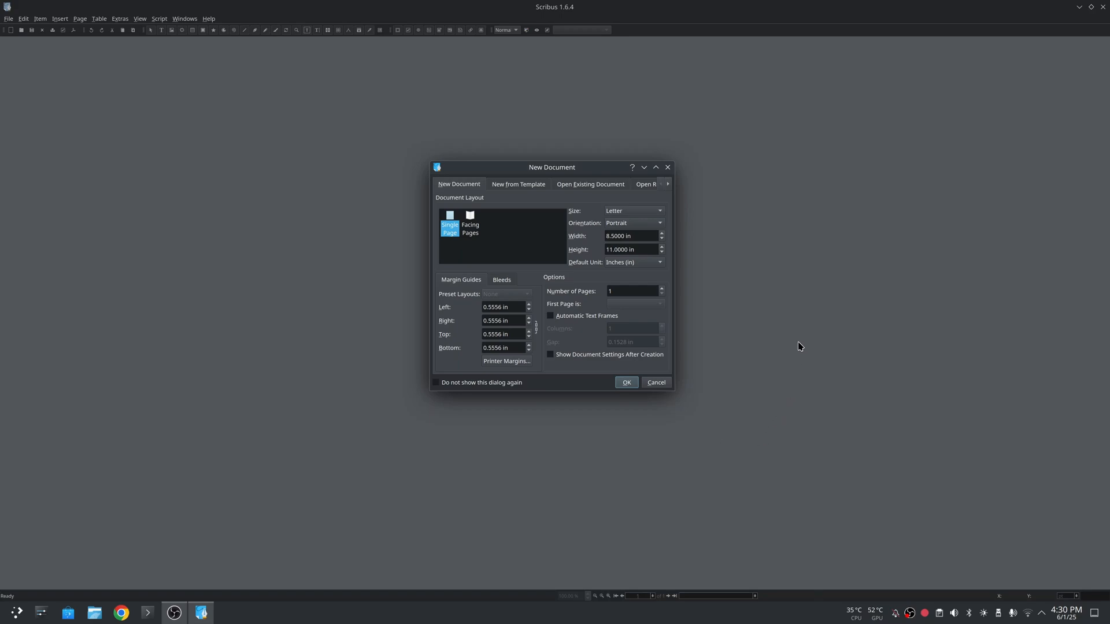
mouse_move(59, 74)
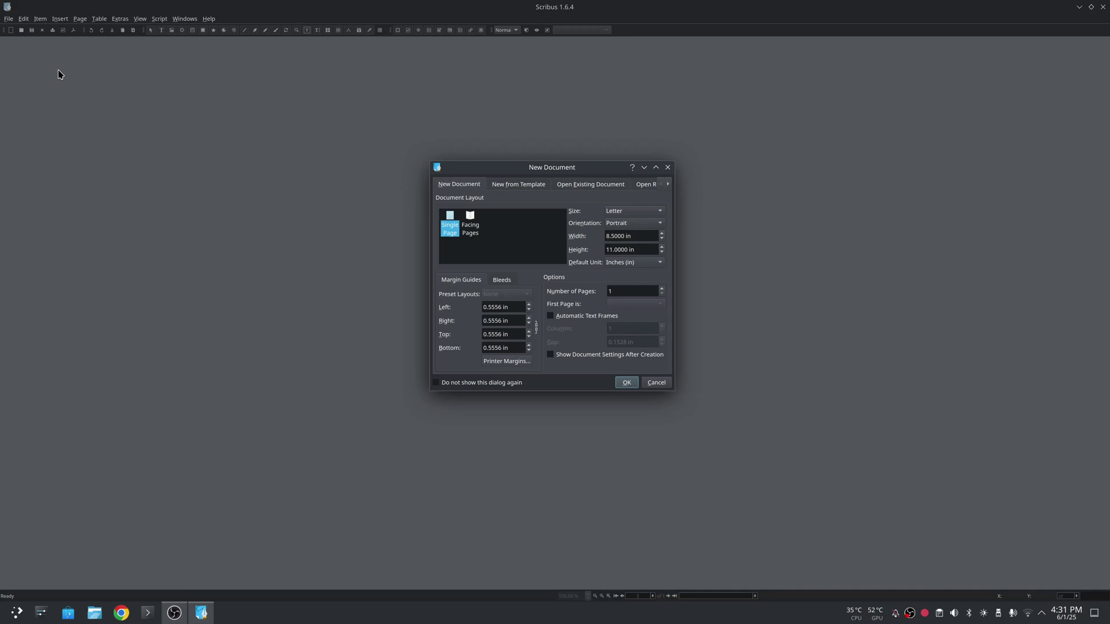
mouse_move(670, 427)
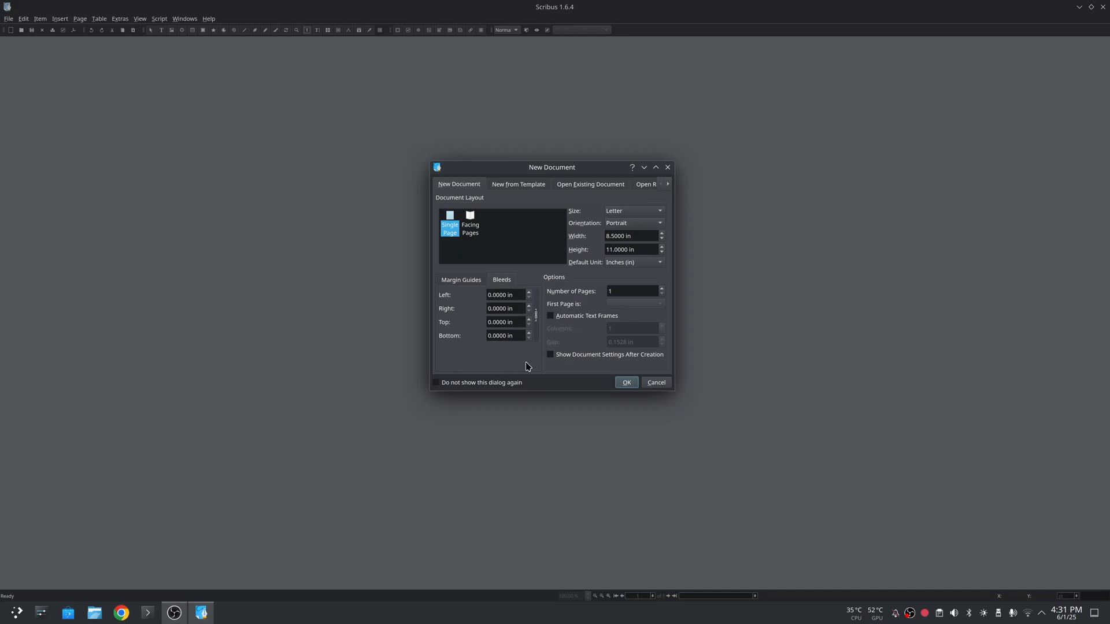
mouse_move(558, 360)
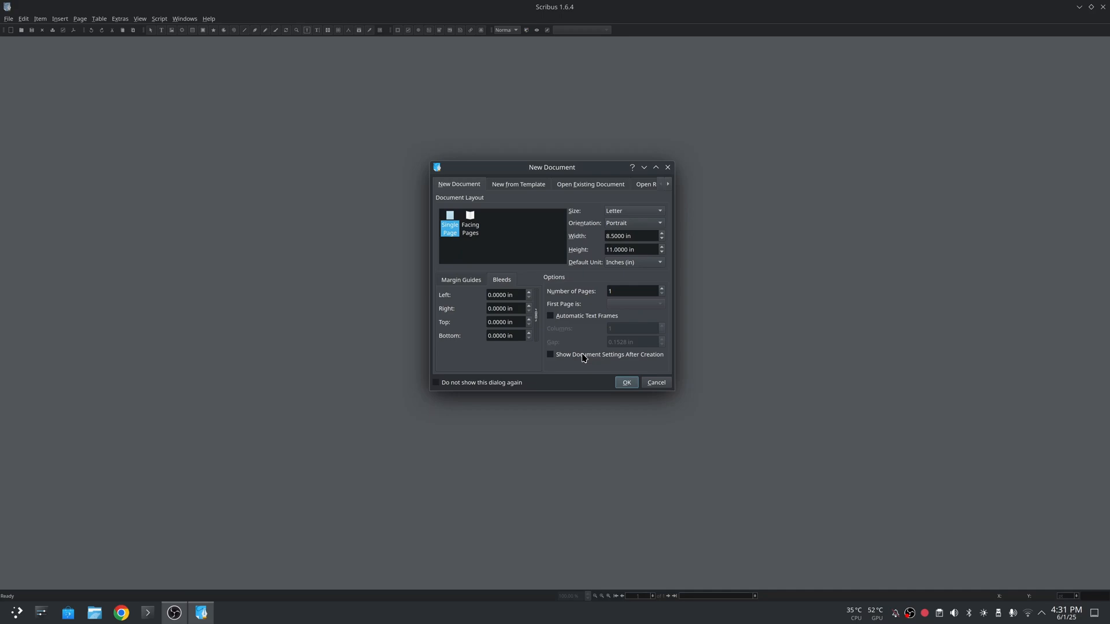
mouse_move(508, 292)
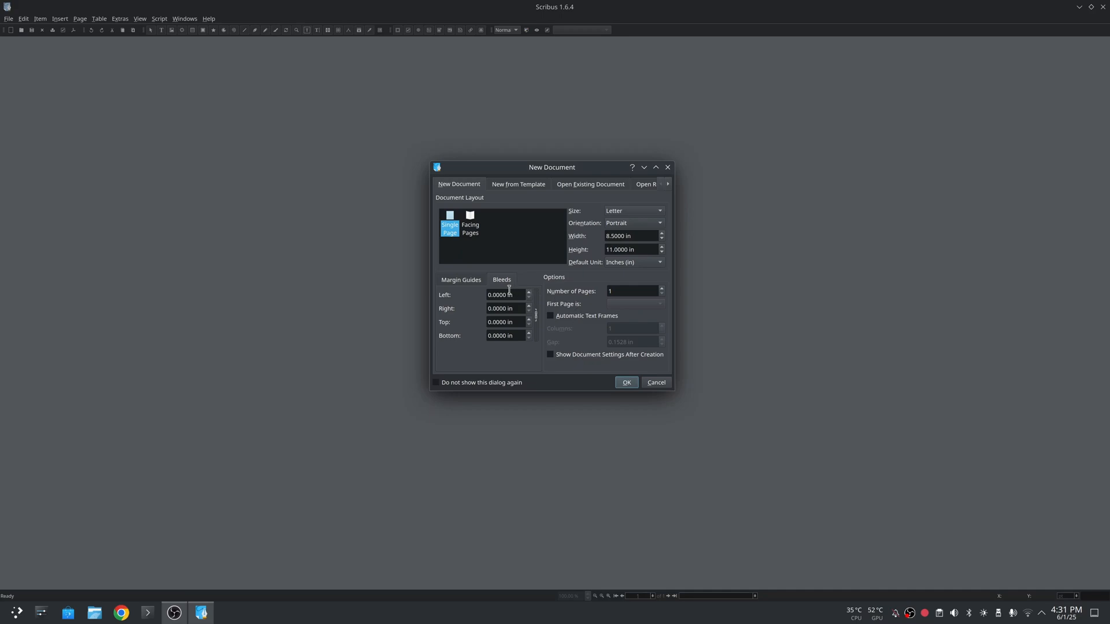
click(461, 280)
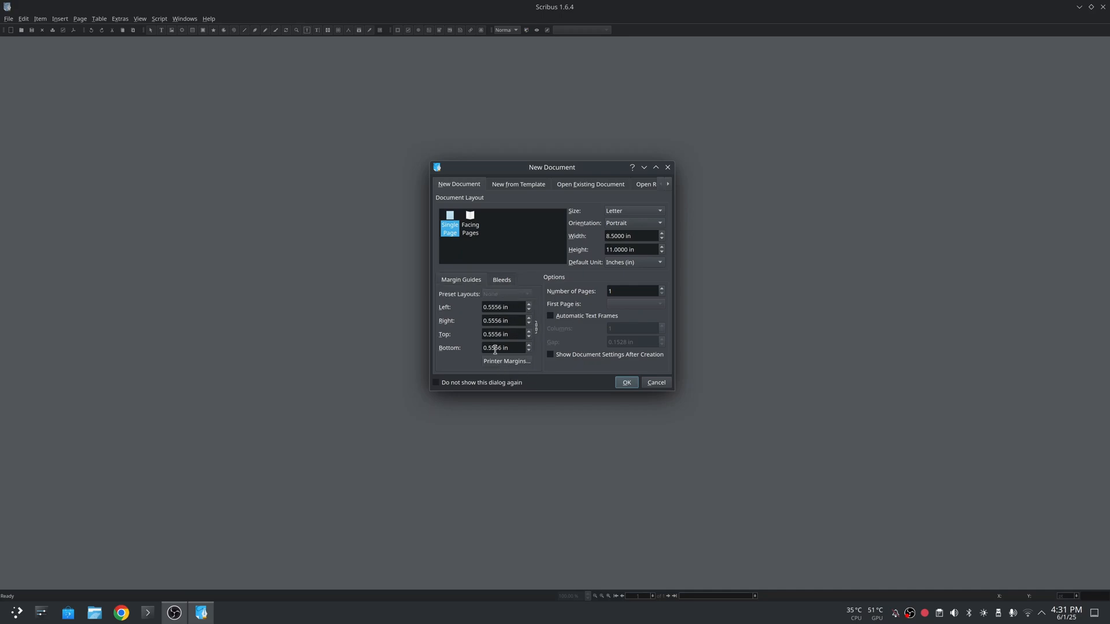
mouse_move(510, 371)
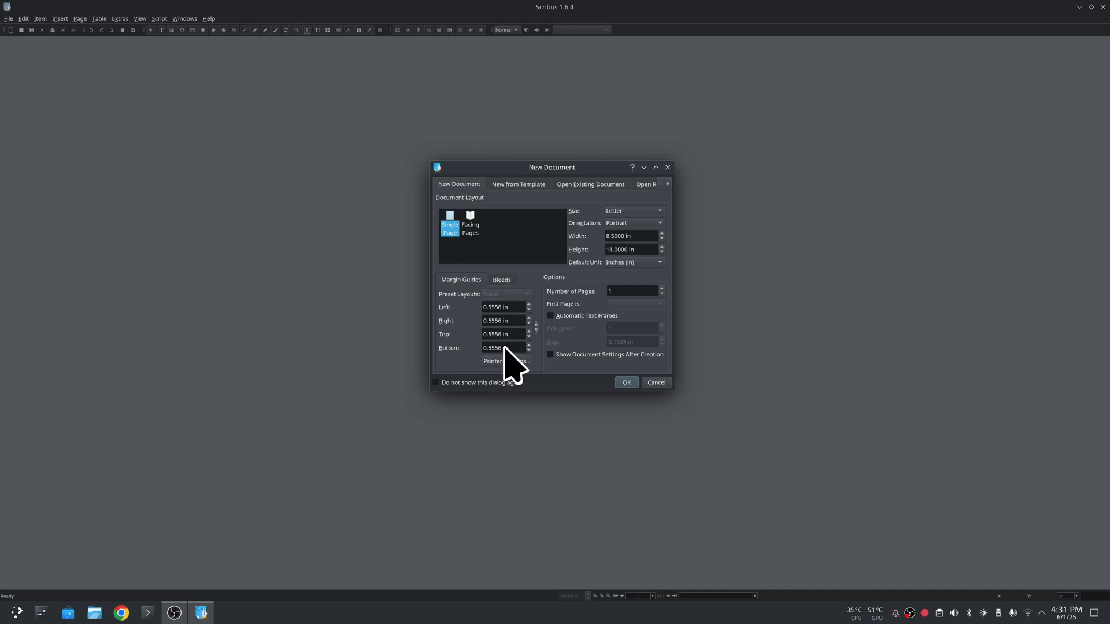
mouse_move(497, 317)
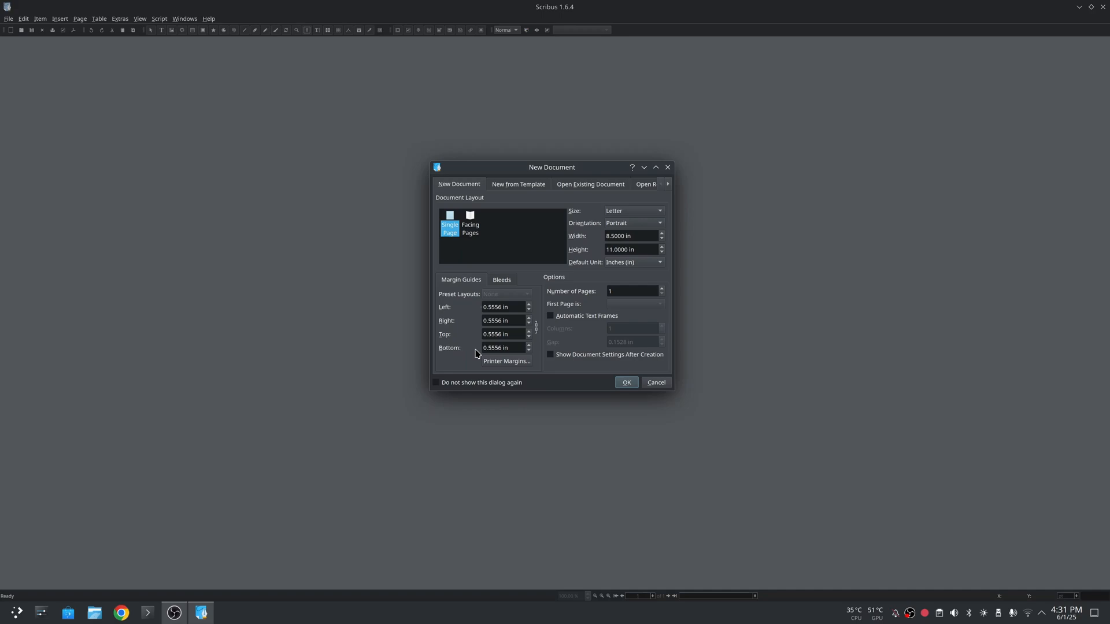
mouse_move(582, 346)
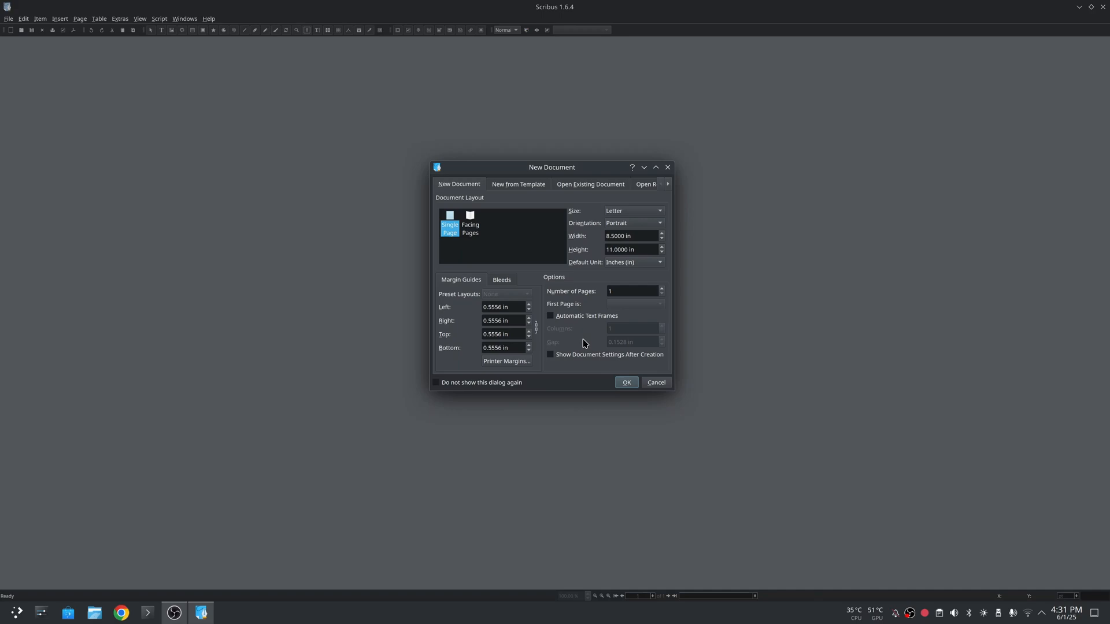
mouse_move(593, 276)
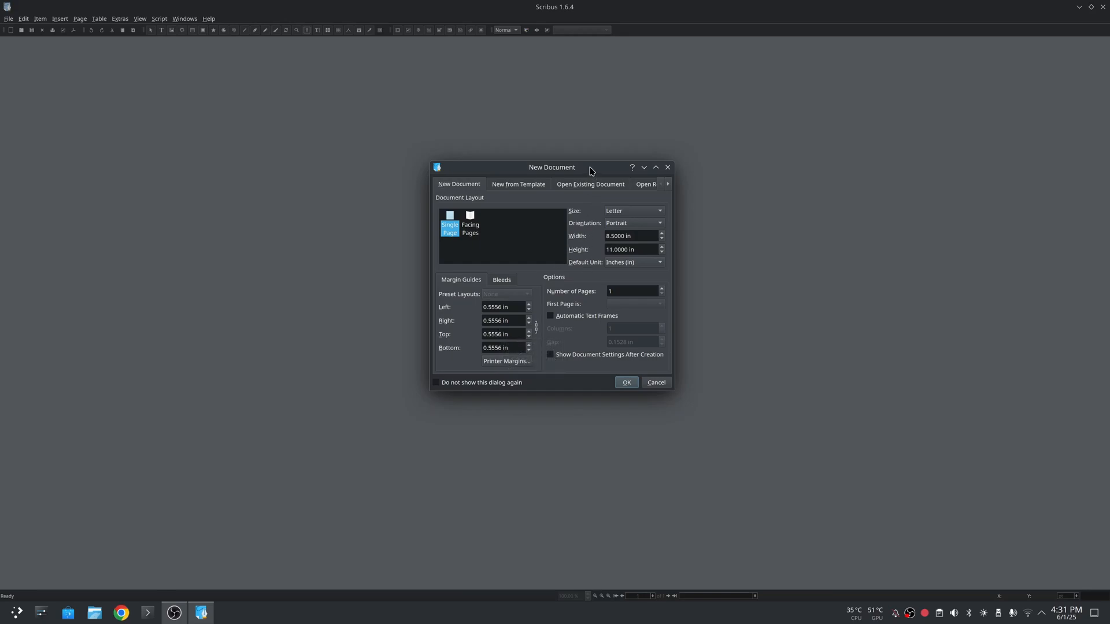
click(591, 183)
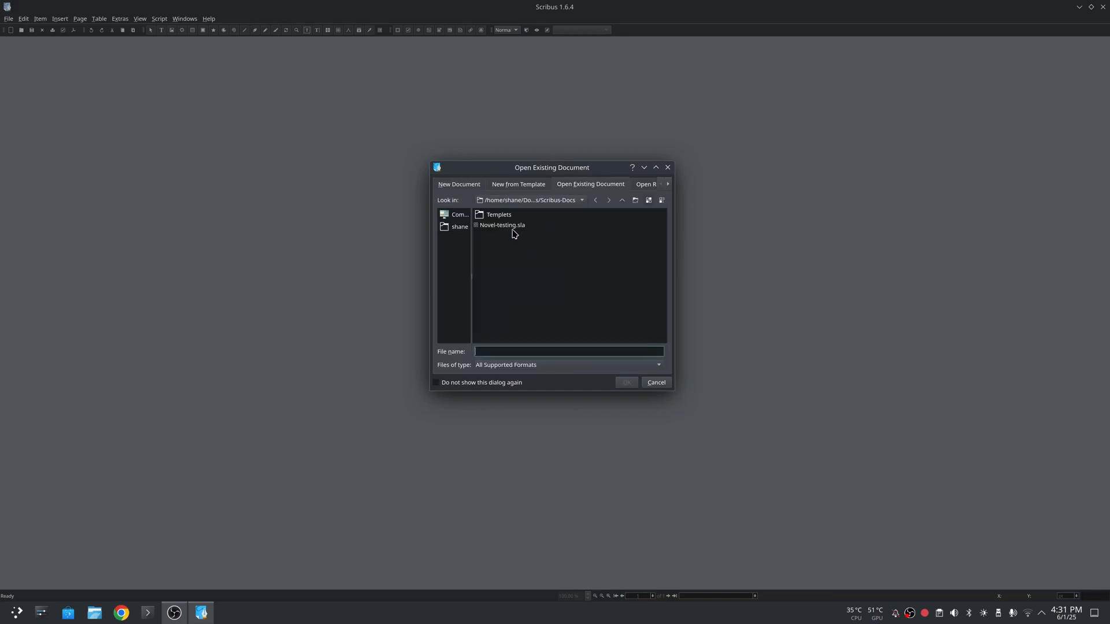
double_click(502, 225)
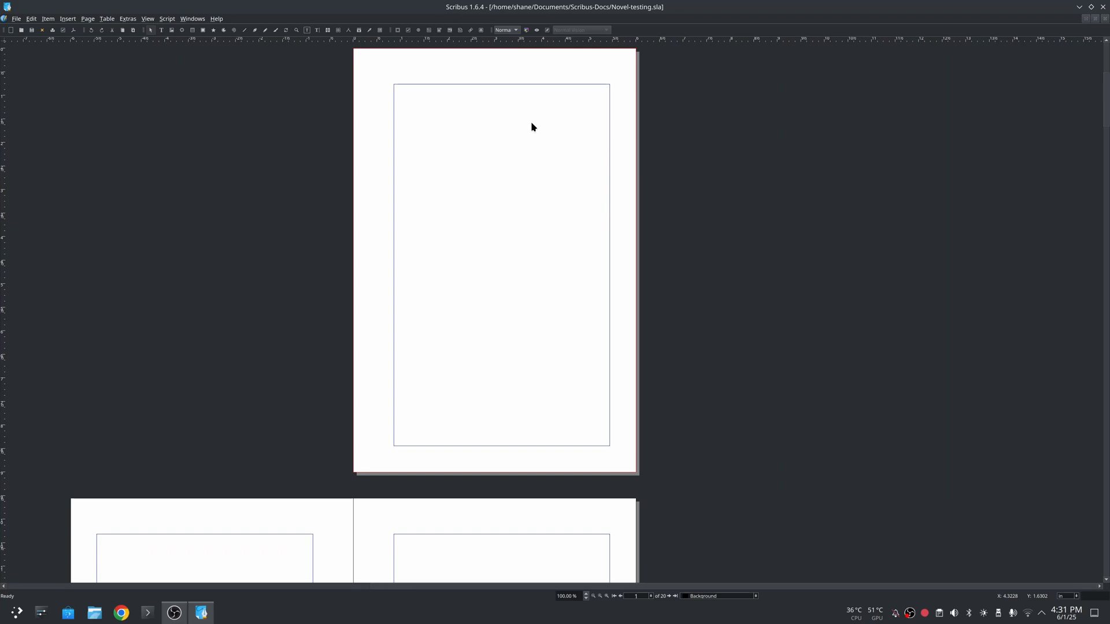
mouse_move(503, 63)
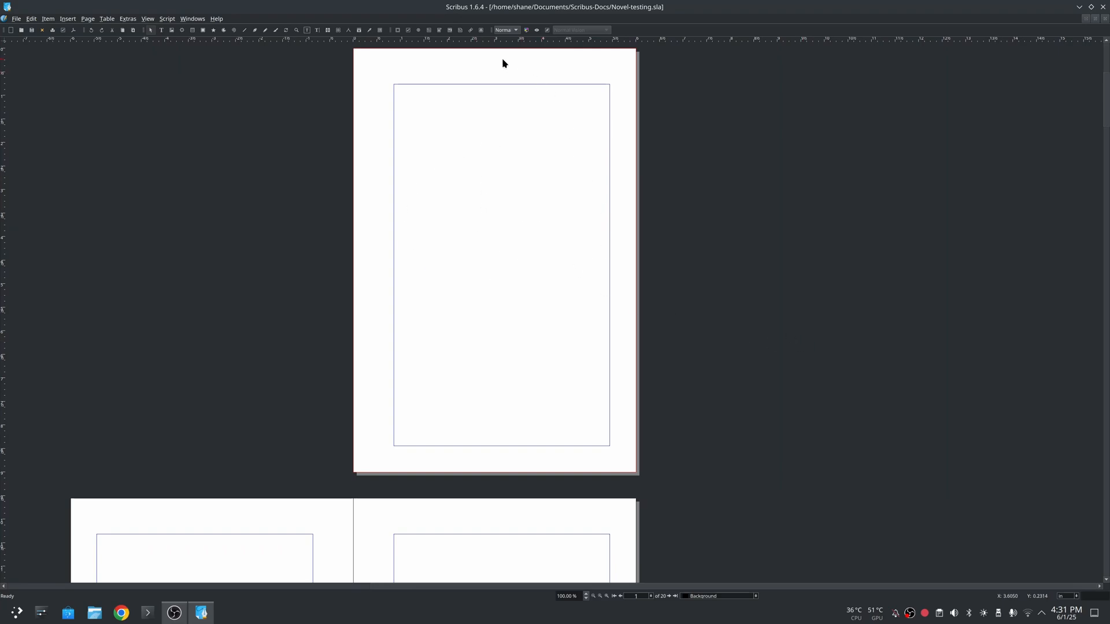
mouse_move(913, 285)
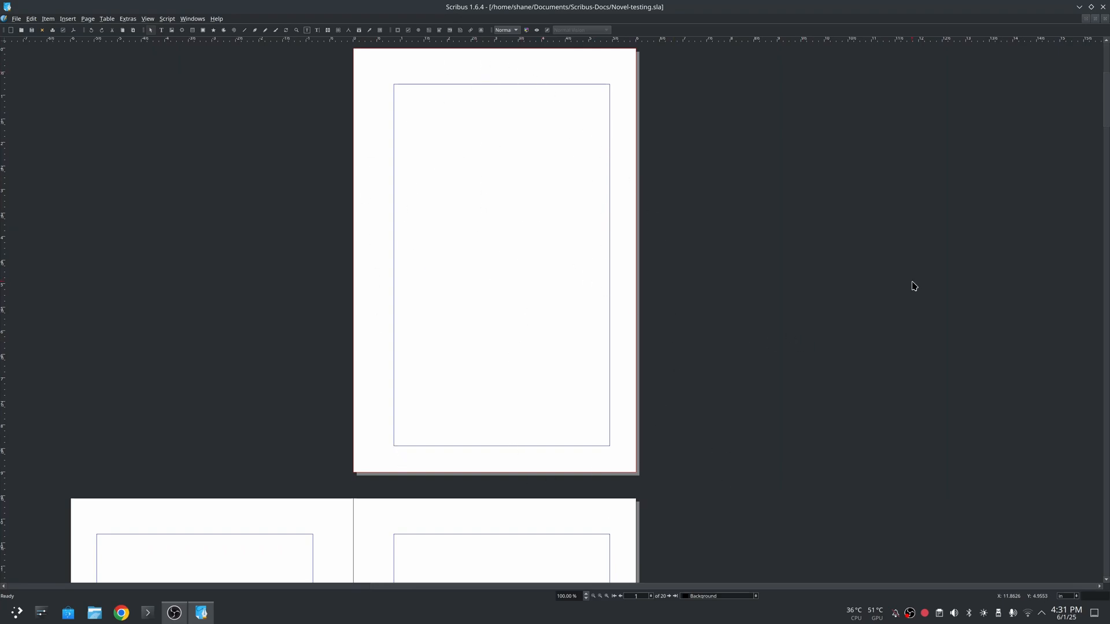
mouse_move(627, 74)
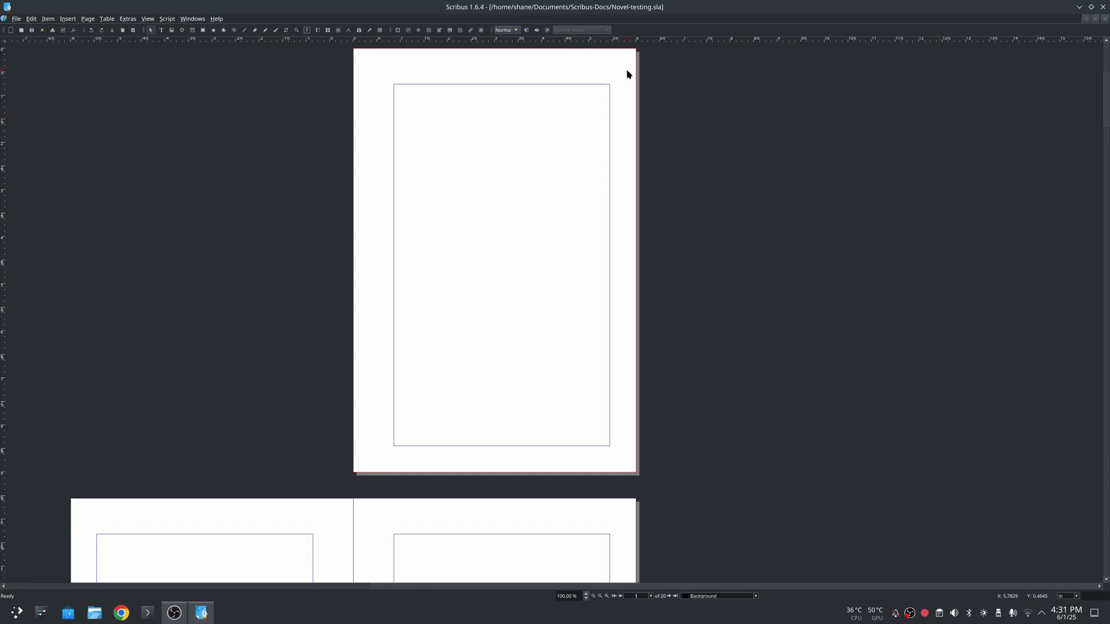
mouse_move(473, 183)
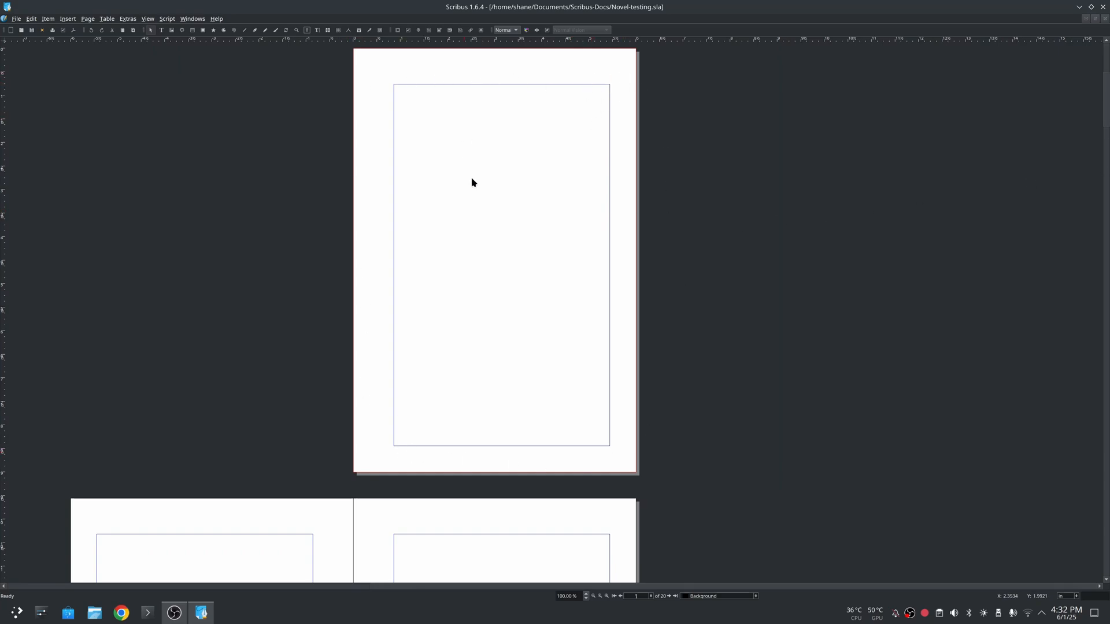
scroll(down, 3)
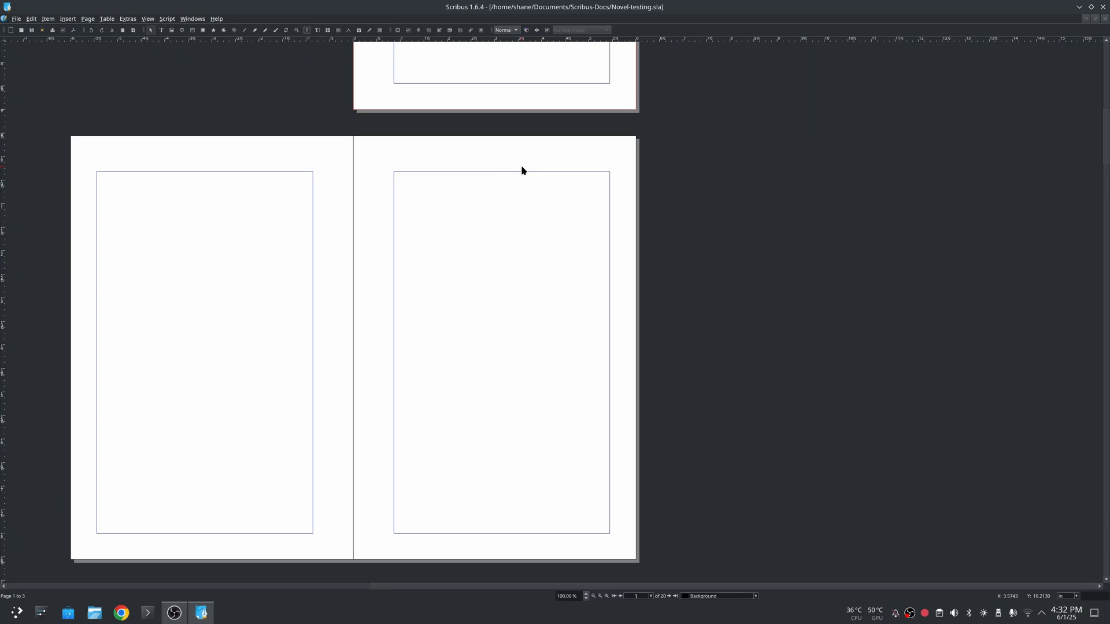
mouse_move(603, 167)
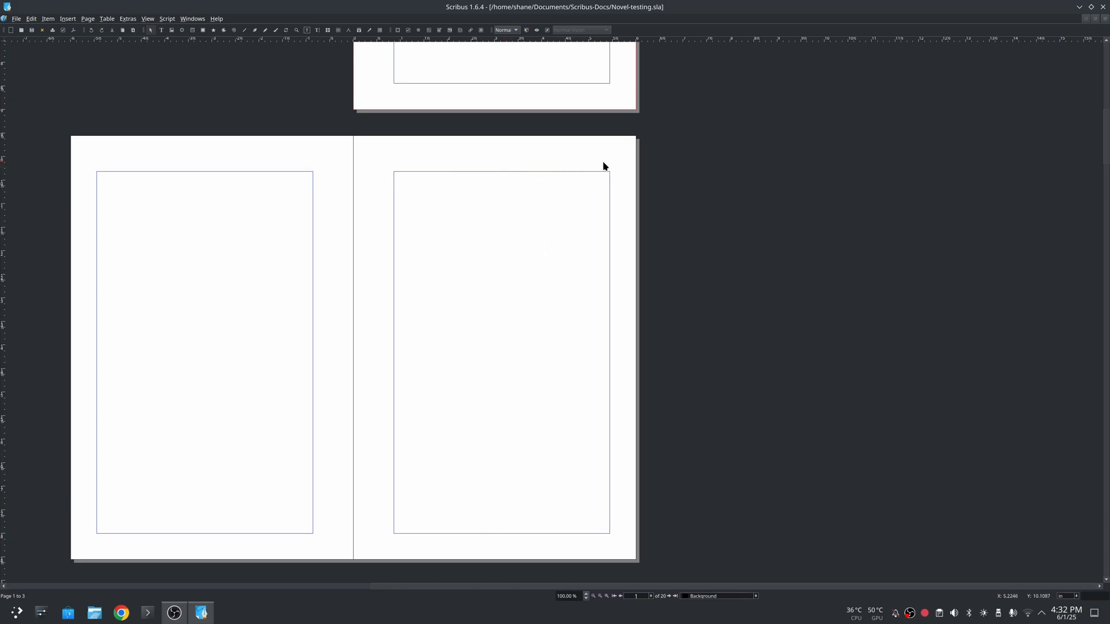
mouse_move(484, 174)
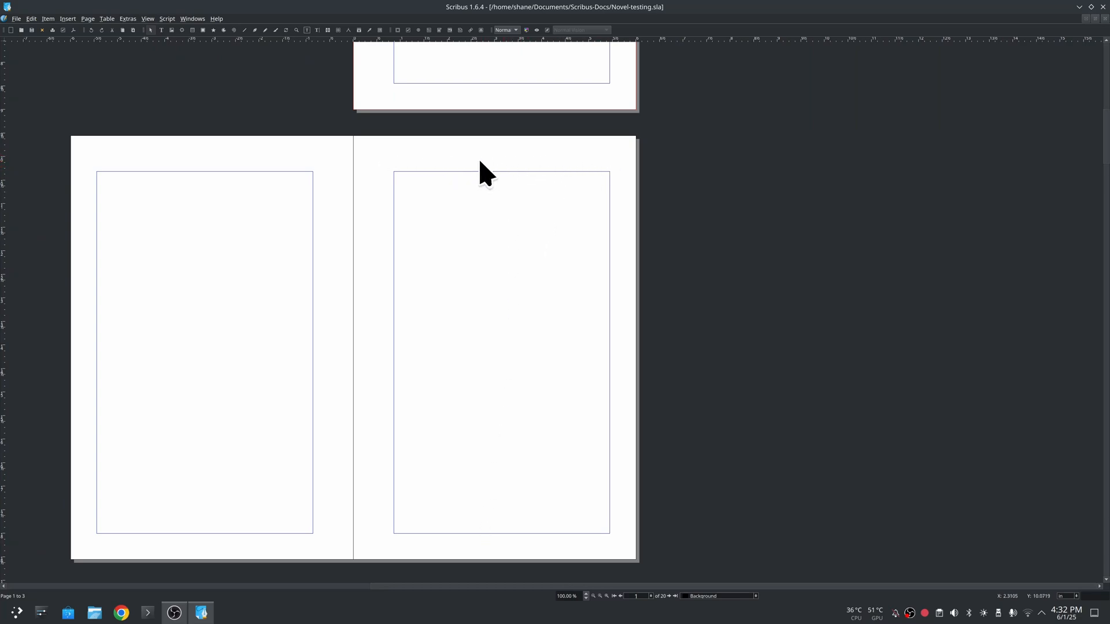
mouse_move(527, 169)
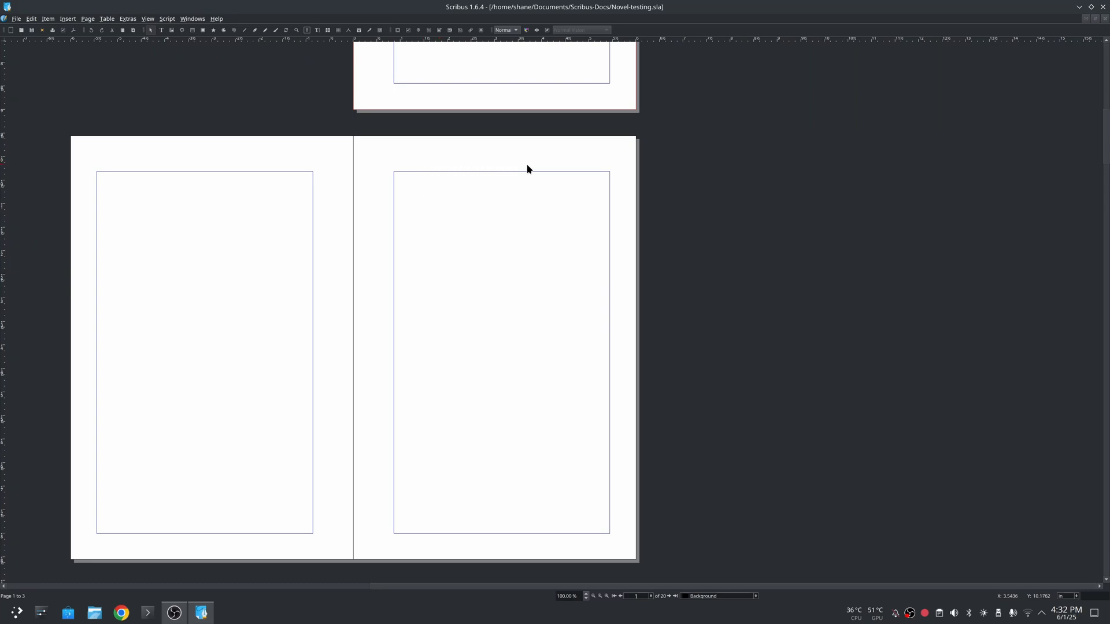
mouse_move(230, 169)
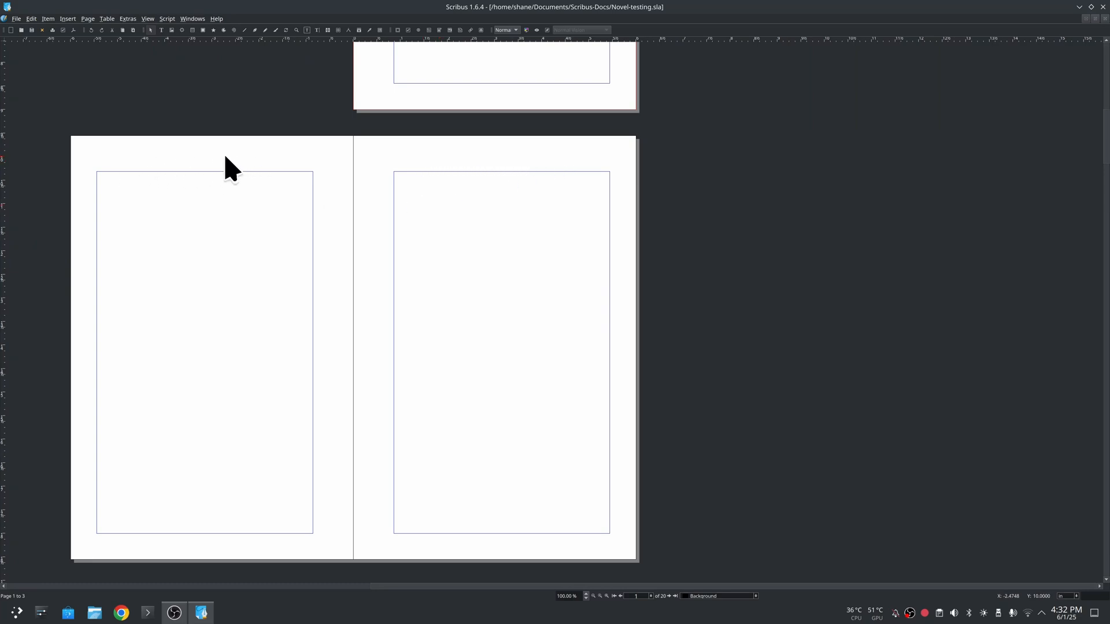
mouse_move(33, 39)
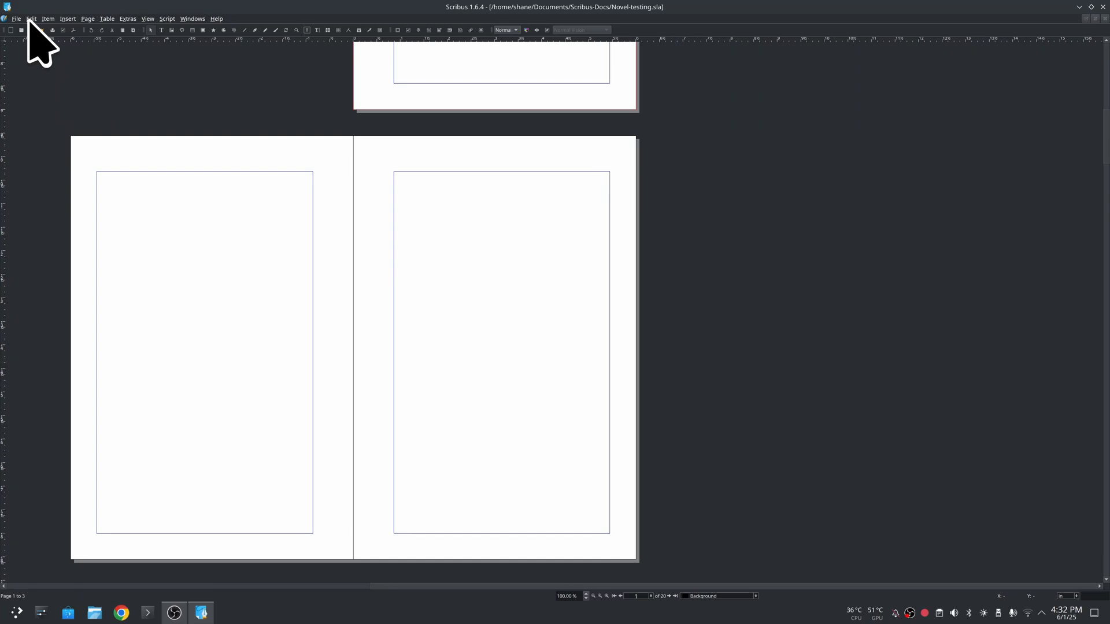
Step: Enter master page editing via Edit > Master Pages and show the Normal Right master
click(32, 18)
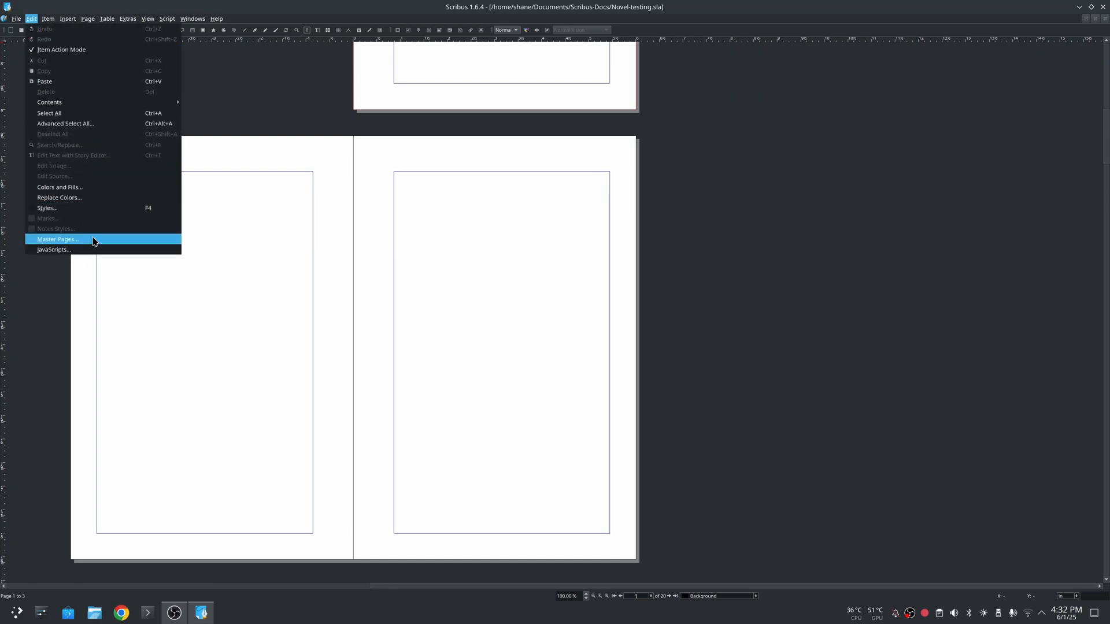
click(58, 238)
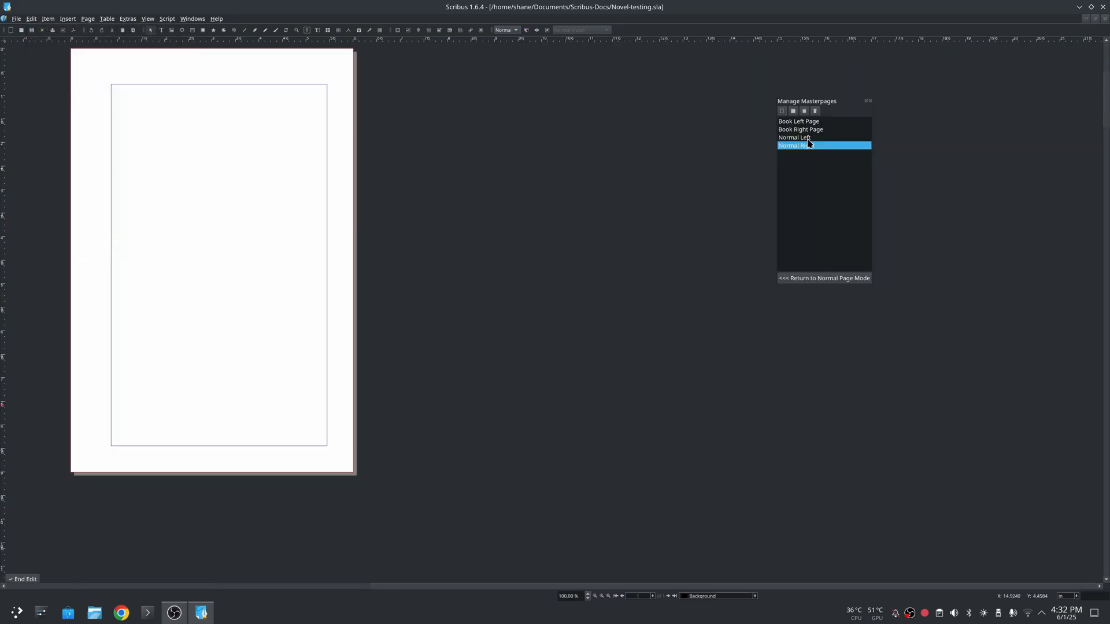
click(800, 146)
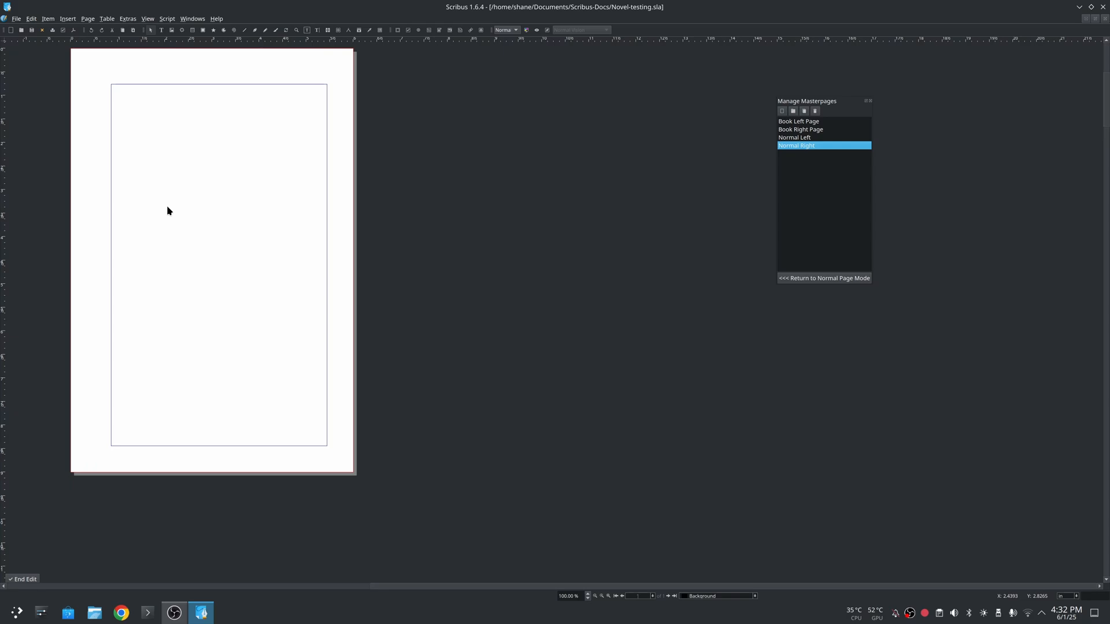
mouse_move(475, 387)
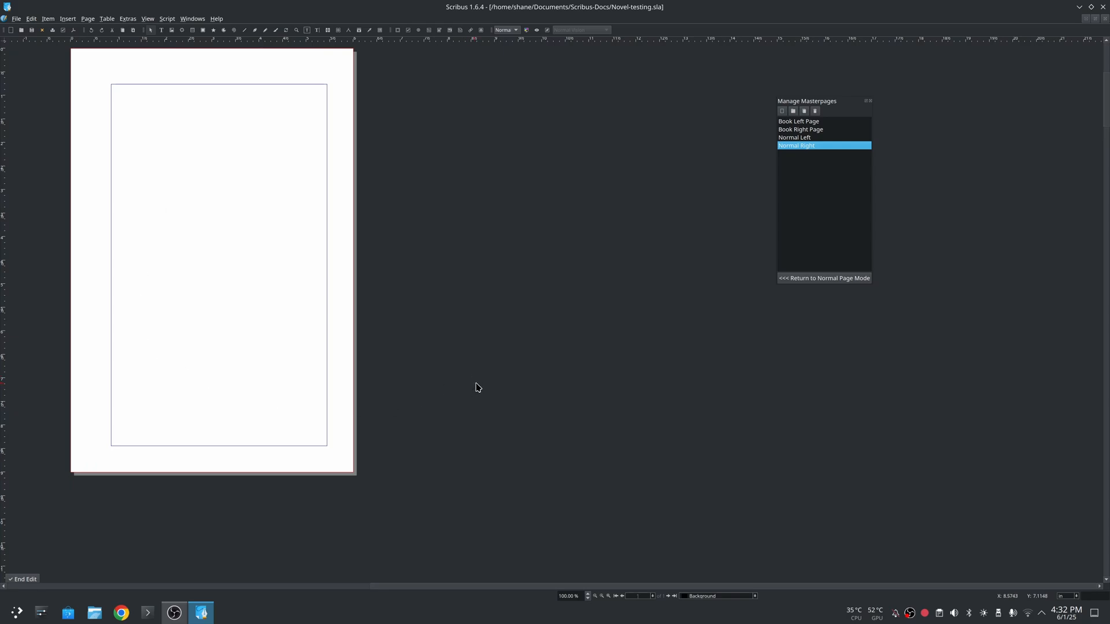
mouse_move(610, 293)
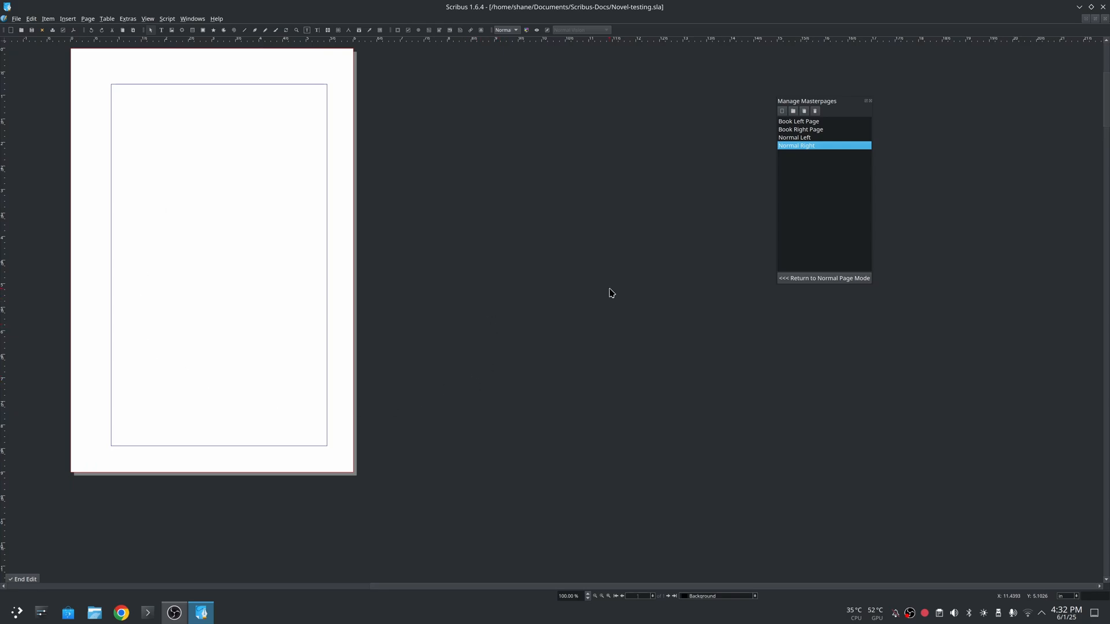
mouse_move(452, 268)
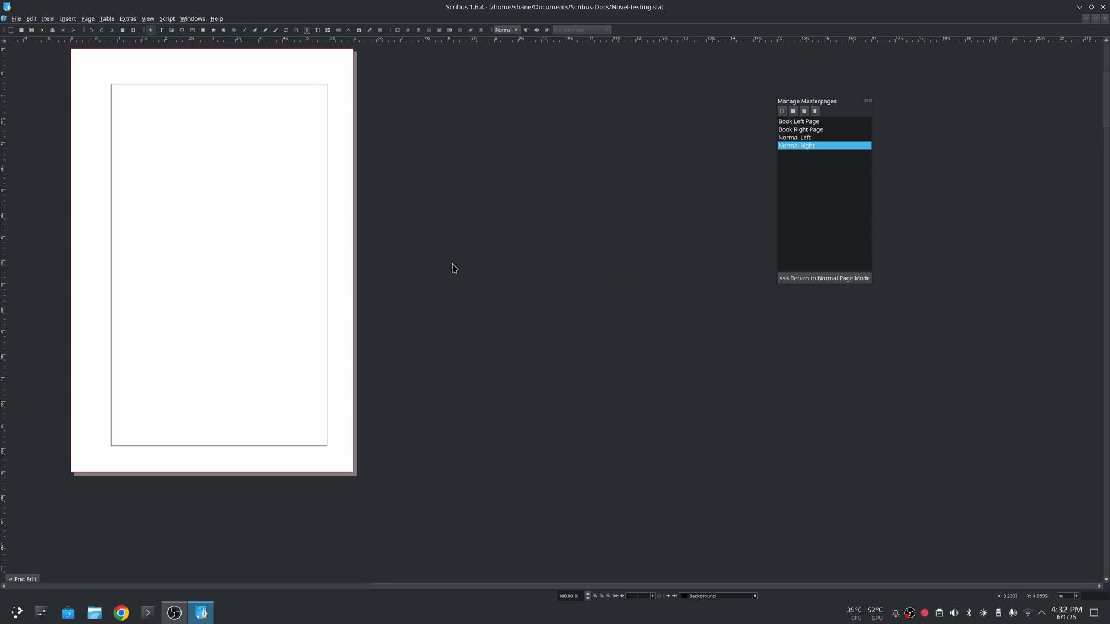
mouse_move(814, 126)
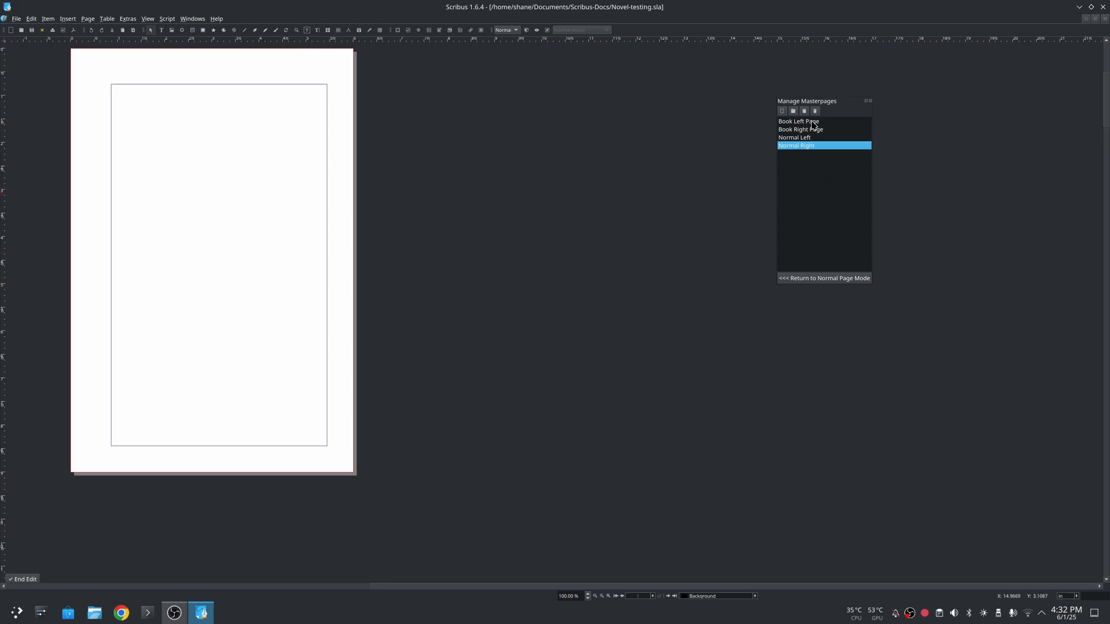
Step: Inspect the Book Right and Book Left masters, selecting the Author Name header, ending on Book Right
click(800, 129)
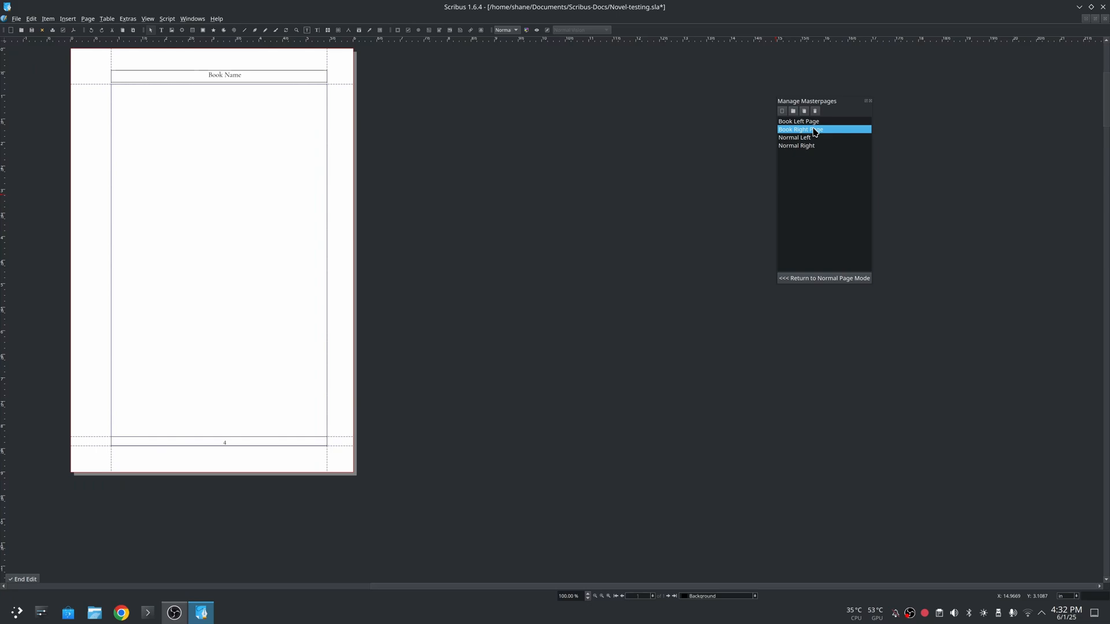
click(799, 121)
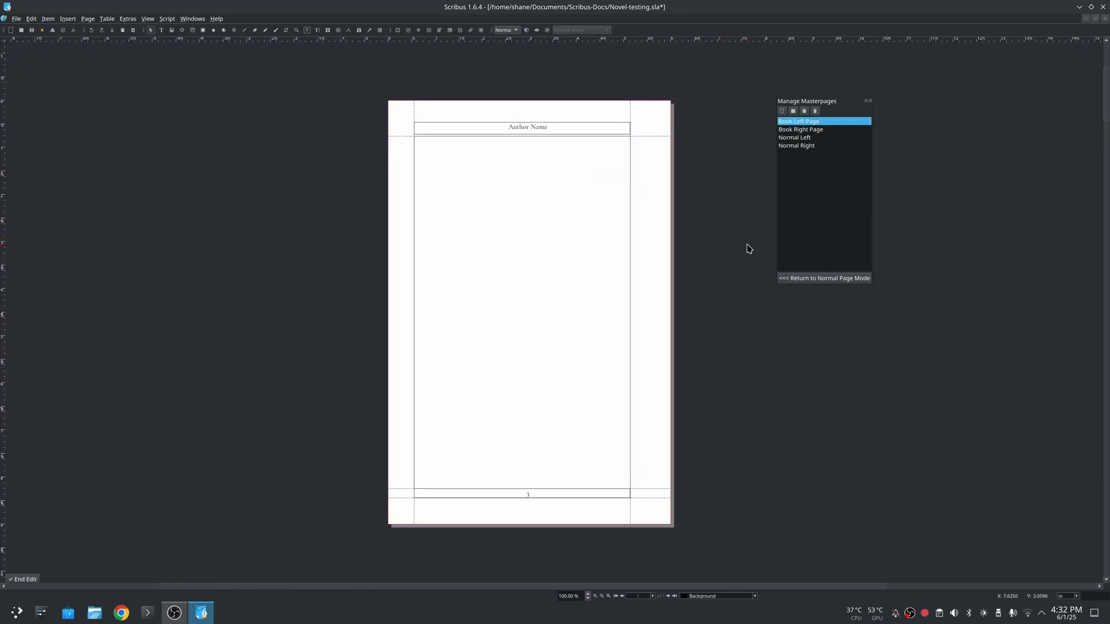
click(527, 127)
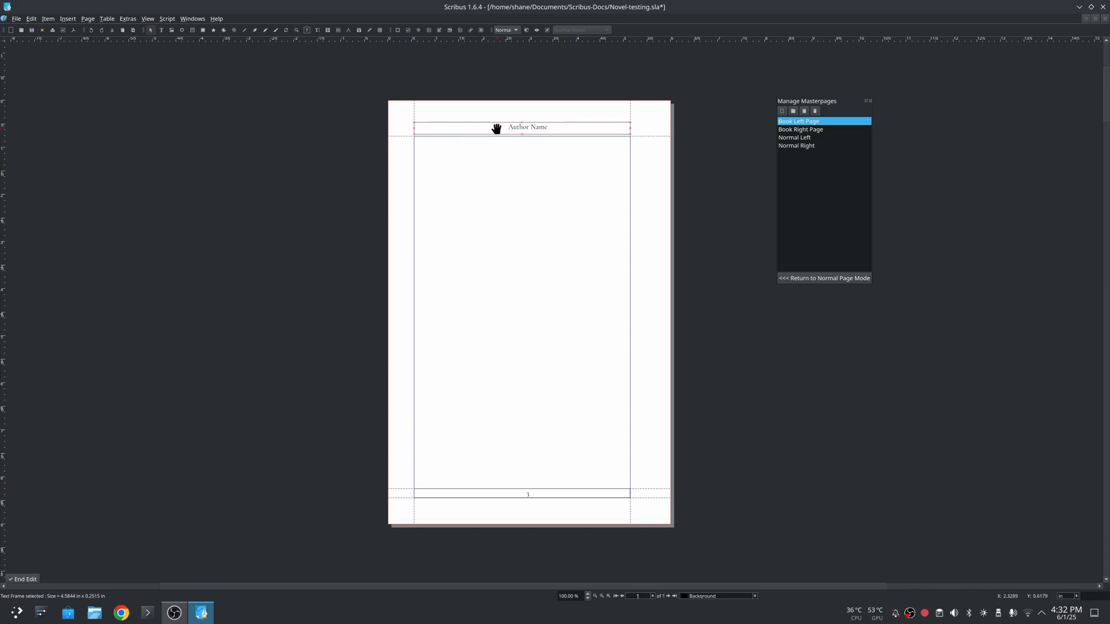
mouse_move(557, 130)
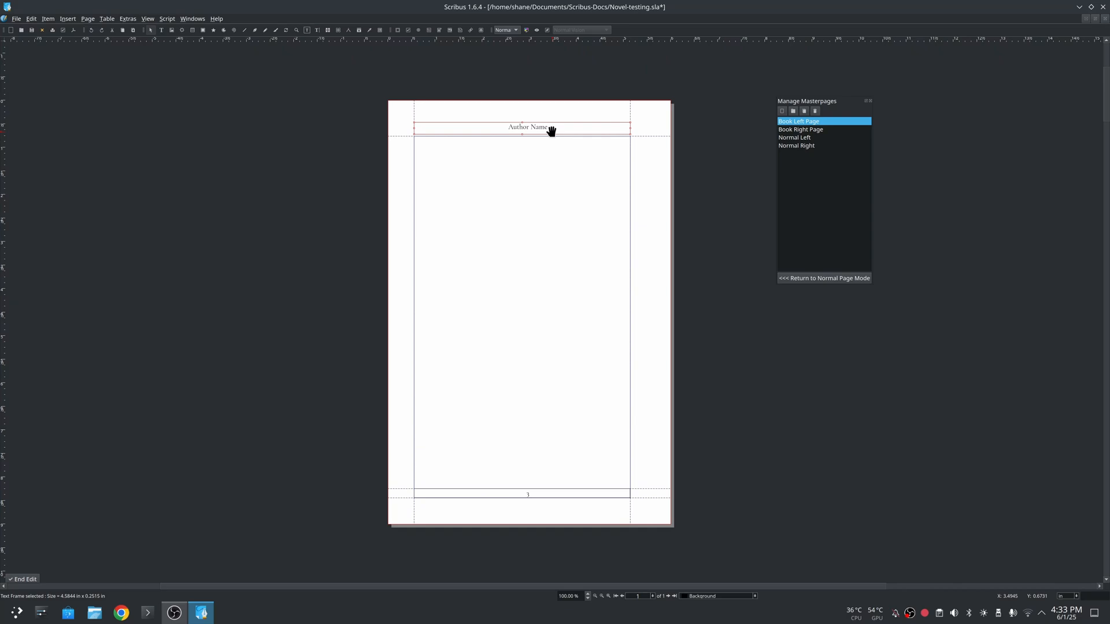
mouse_move(565, 132)
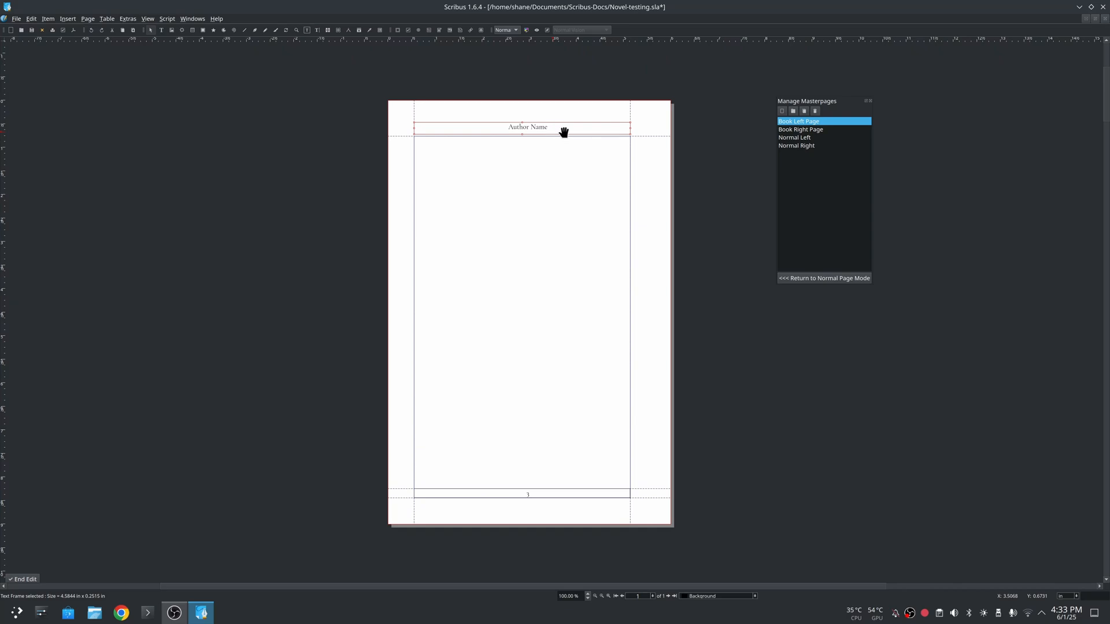
mouse_move(651, 136)
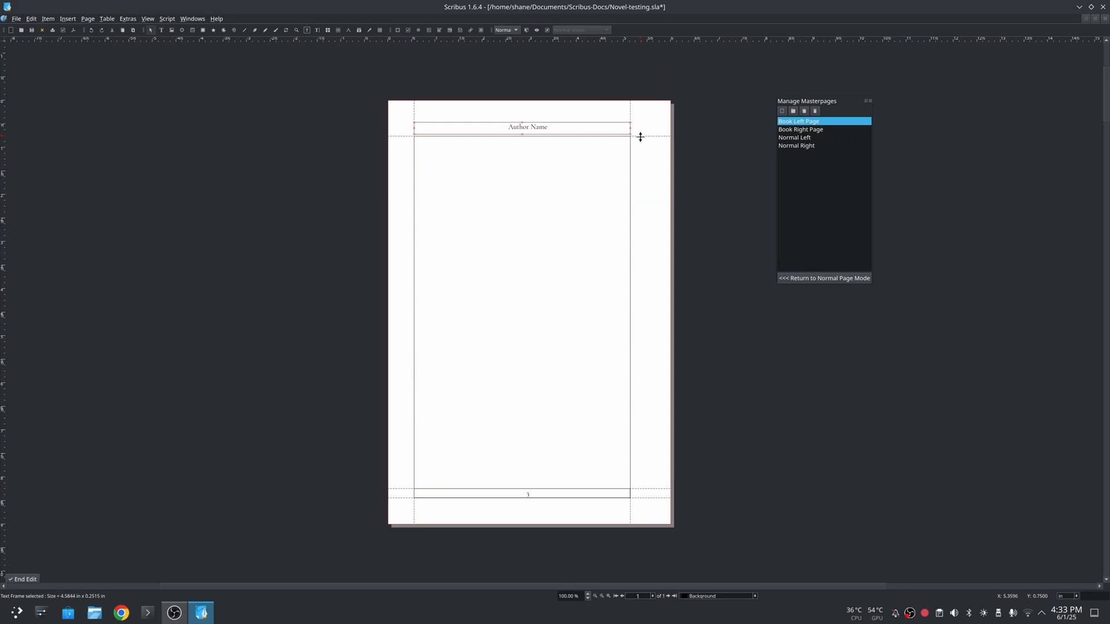
mouse_move(667, 479)
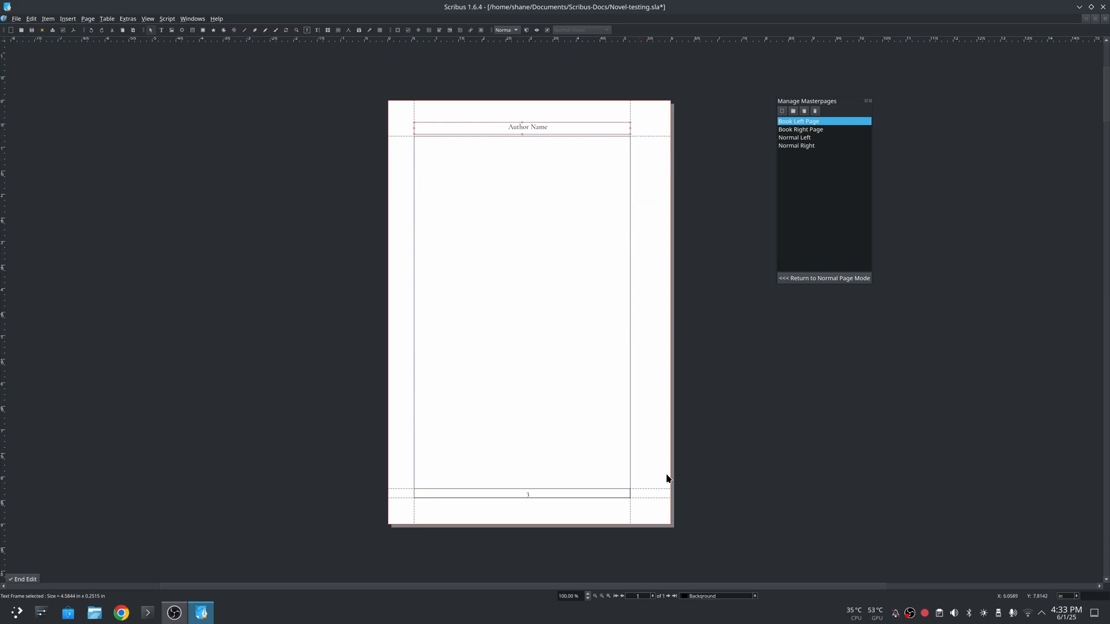
mouse_move(438, 496)
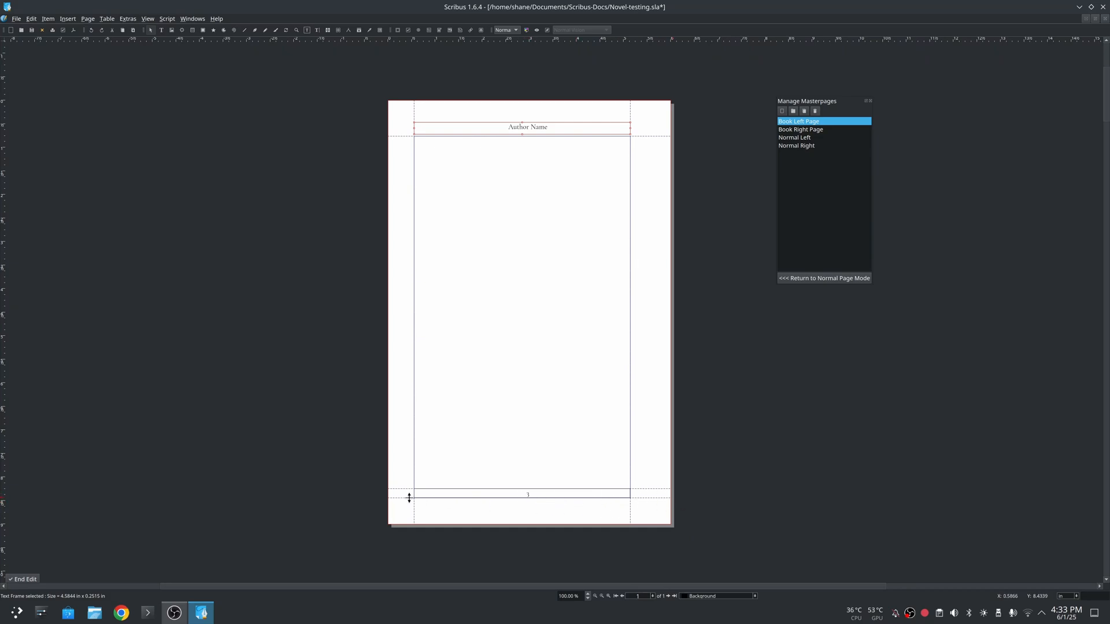
mouse_move(408, 331)
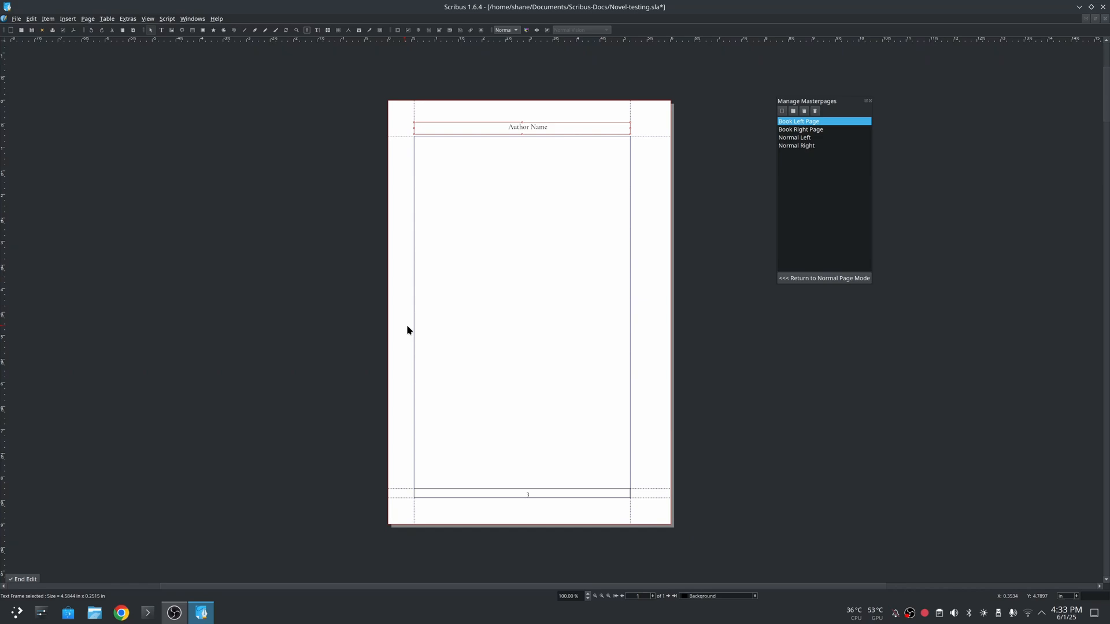
mouse_move(553, 298)
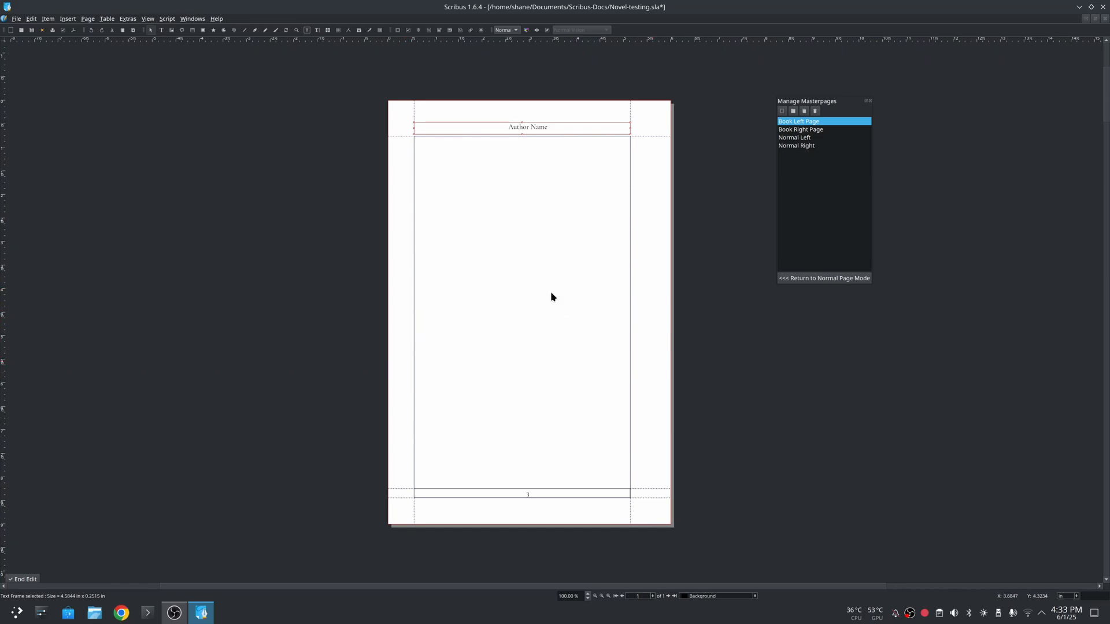
mouse_move(690, 313)
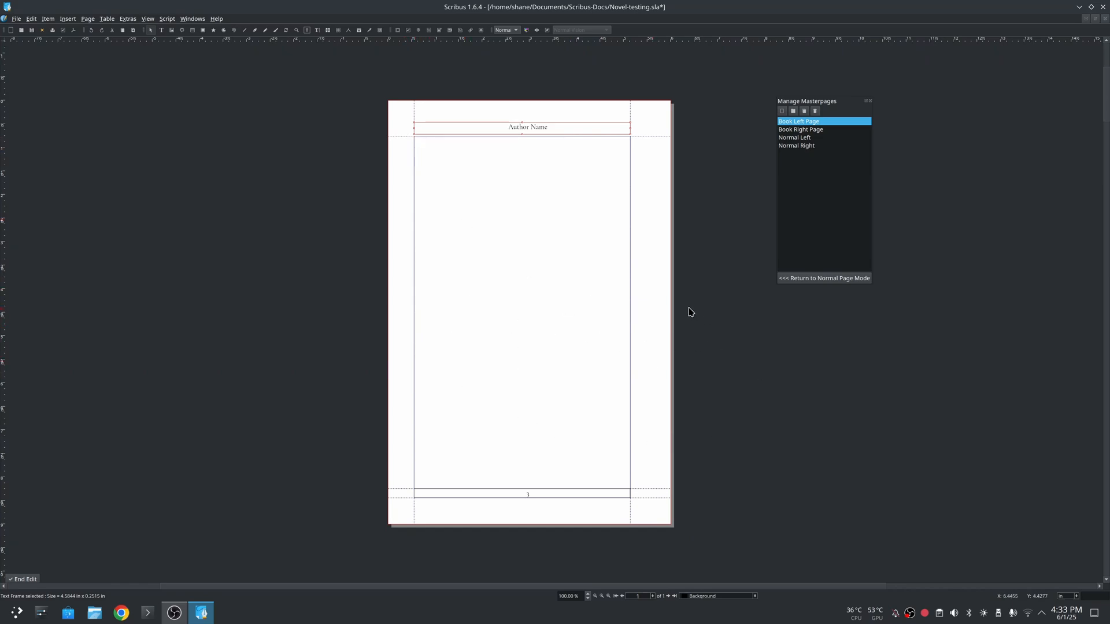
click(800, 128)
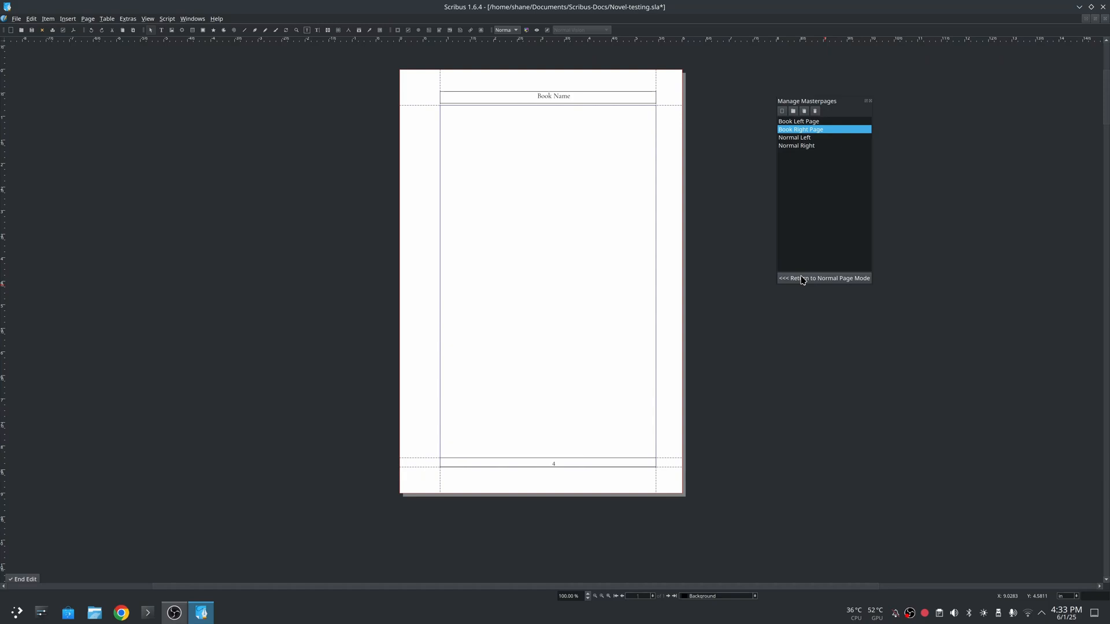
Step: Return to normal page mode and scroll down to the document's last page
click(825, 277)
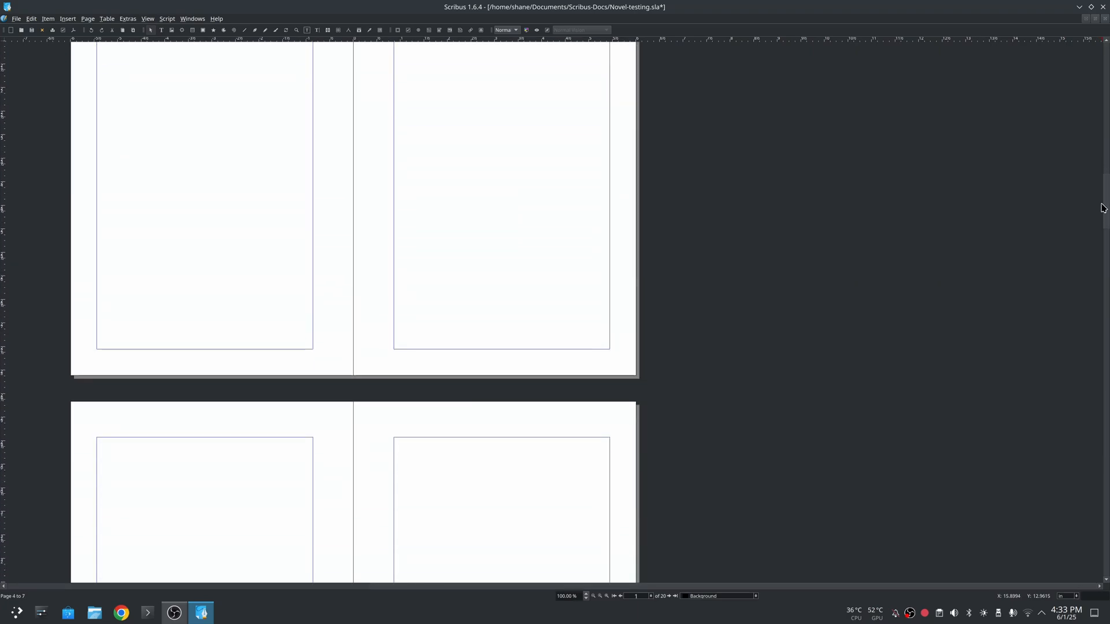
scroll(down, 3)
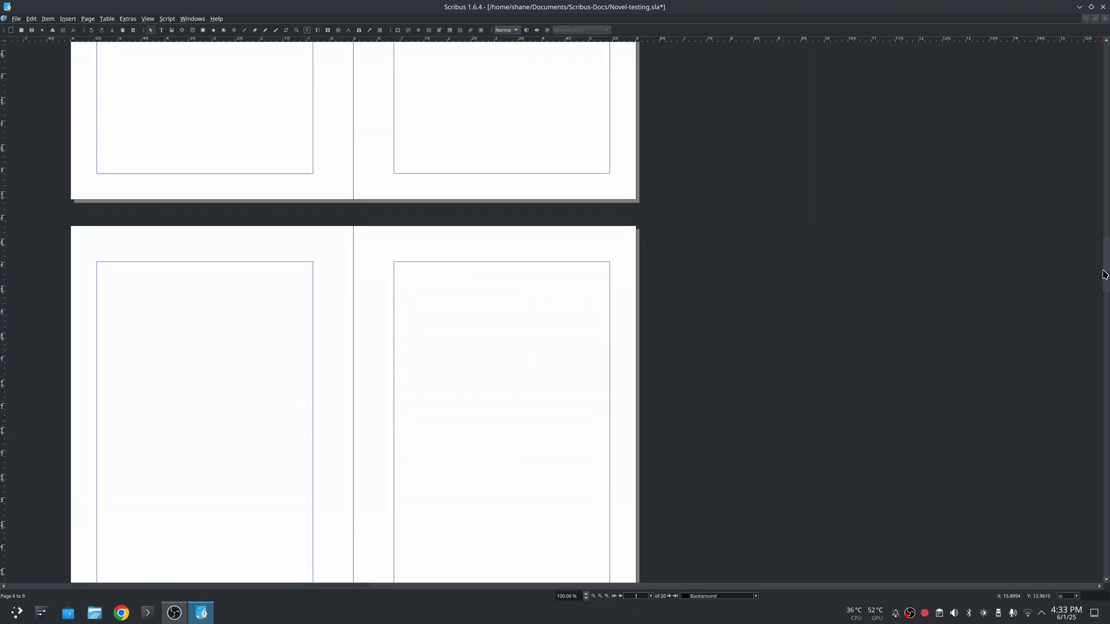
scroll(down, 3)
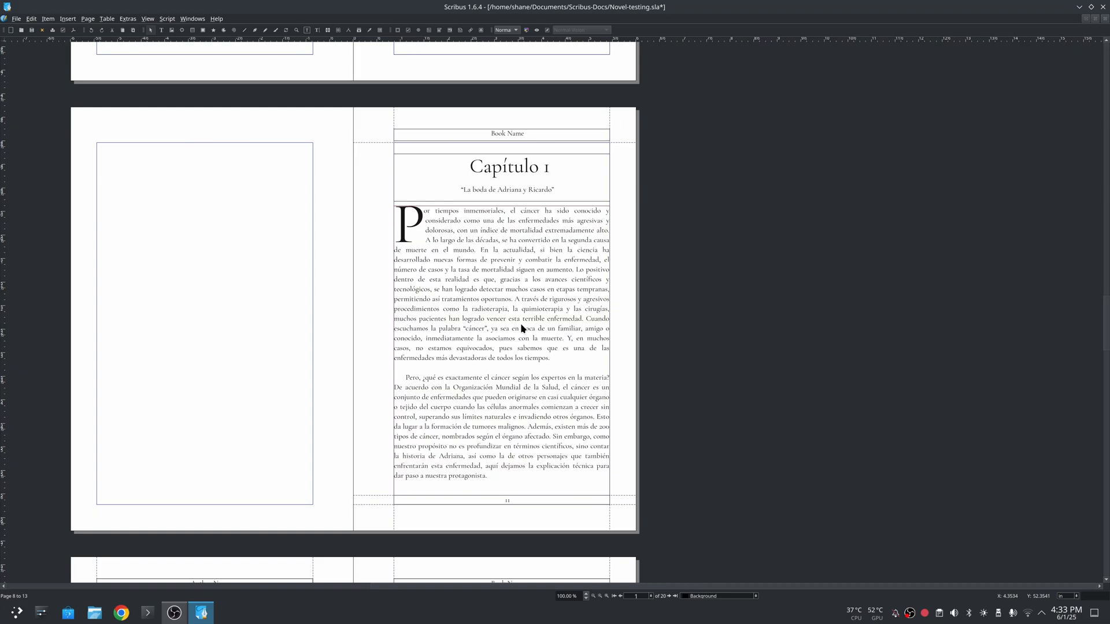
mouse_move(504, 263)
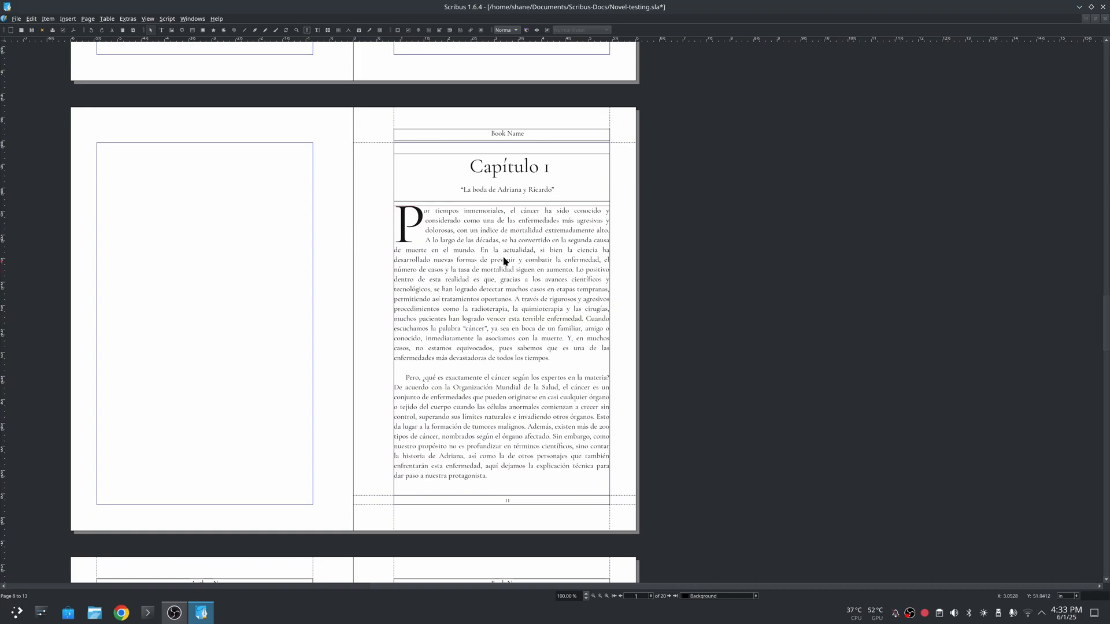
mouse_move(758, 270)
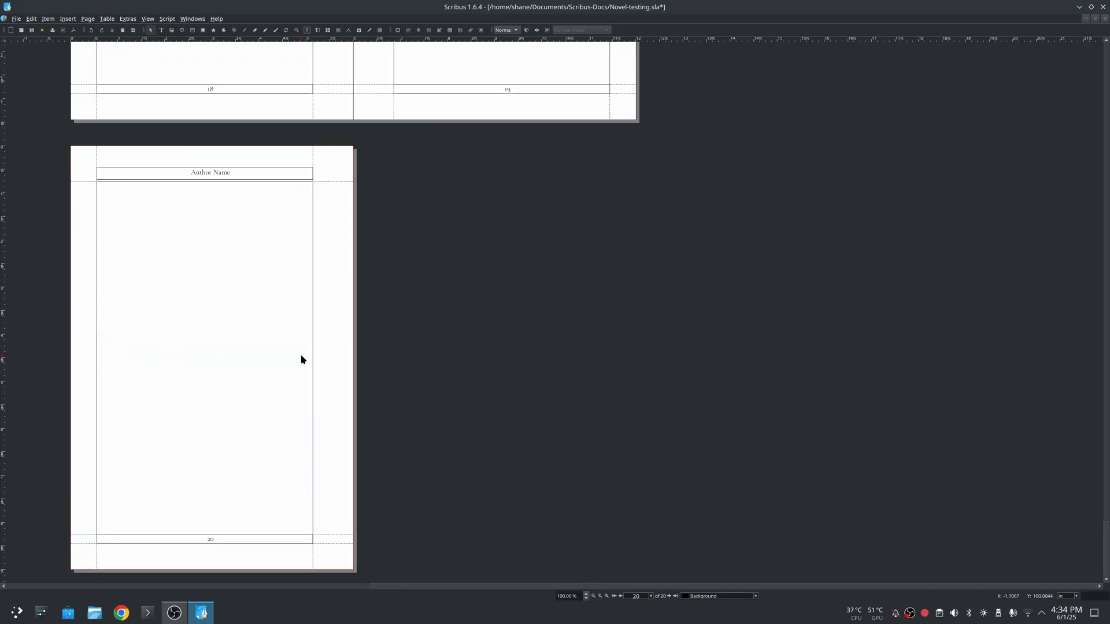
Step: Insert a page at the end using Book Left Page and Book Right Page masters
click(87, 18)
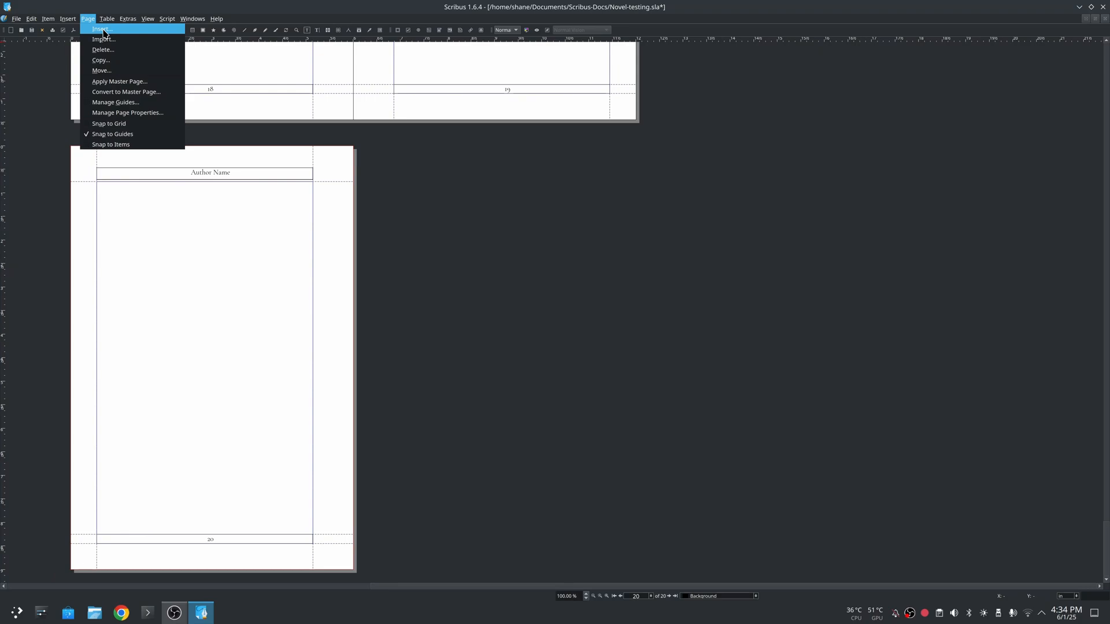
click(99, 29)
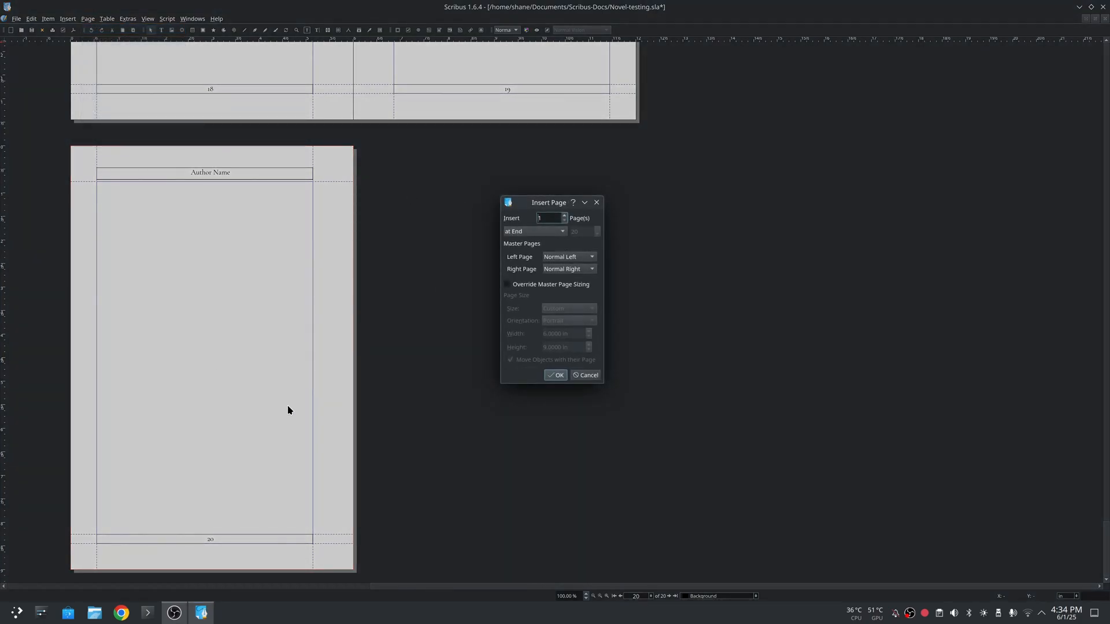
mouse_move(196, 323)
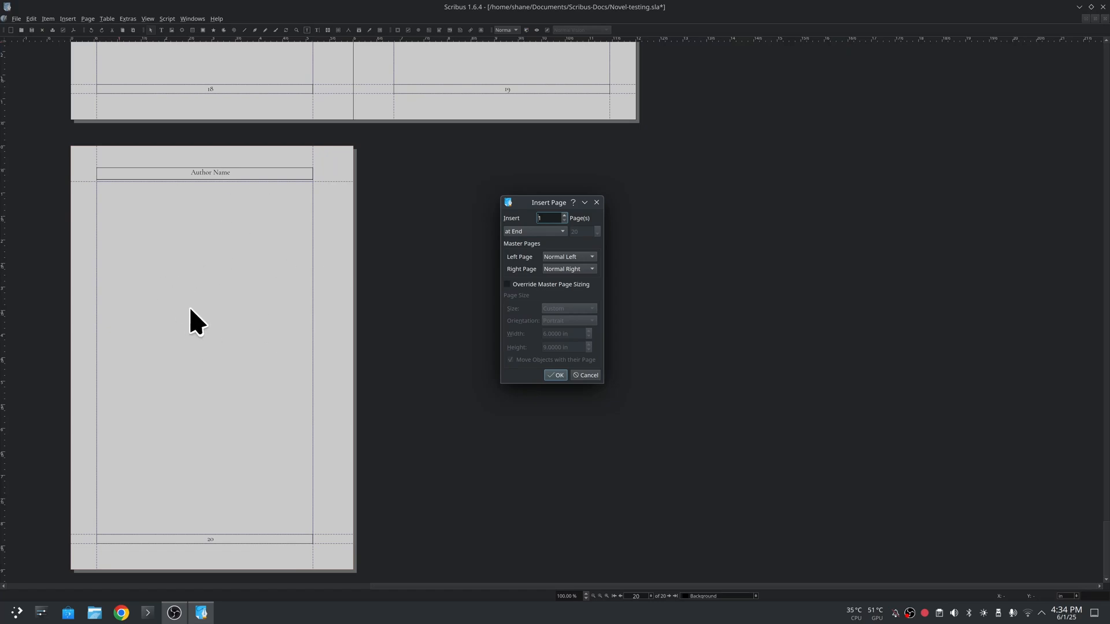
mouse_move(593, 258)
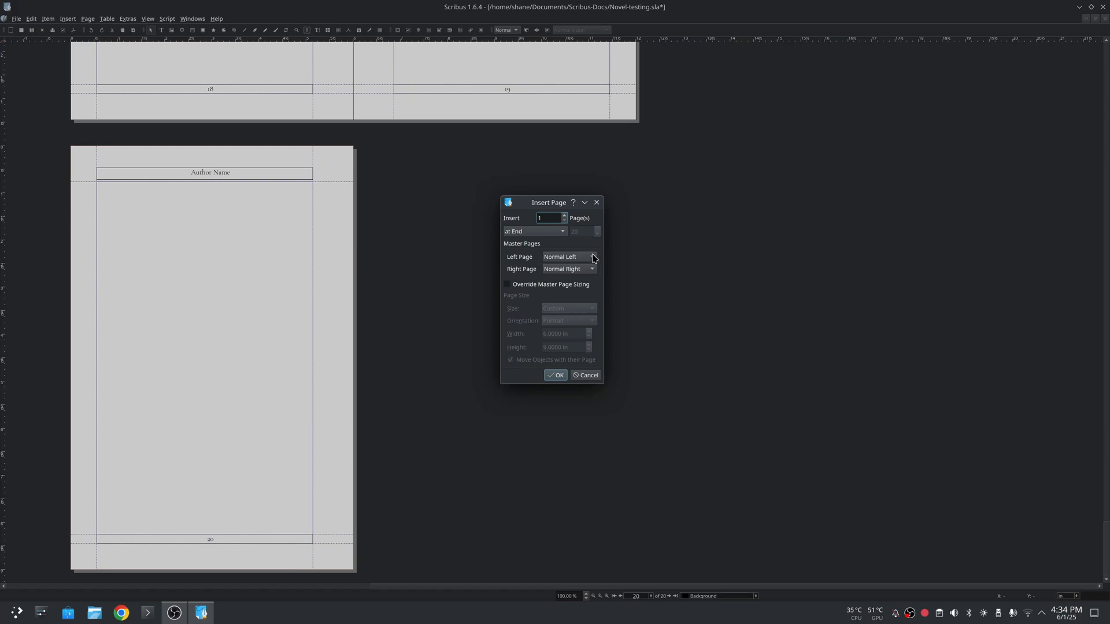
click(569, 256)
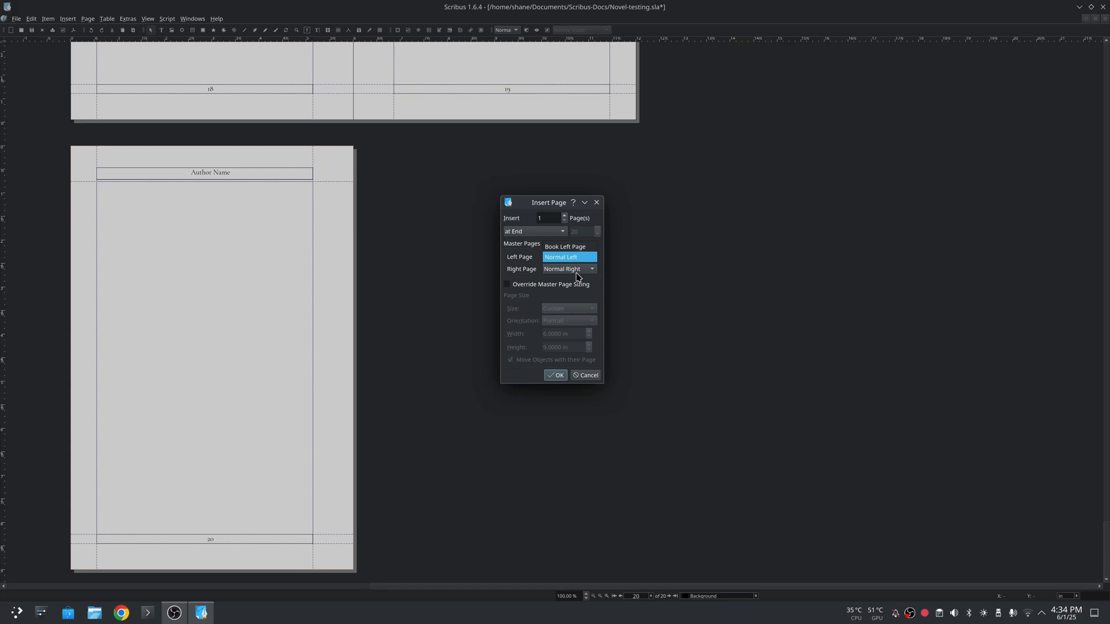
click(591, 269)
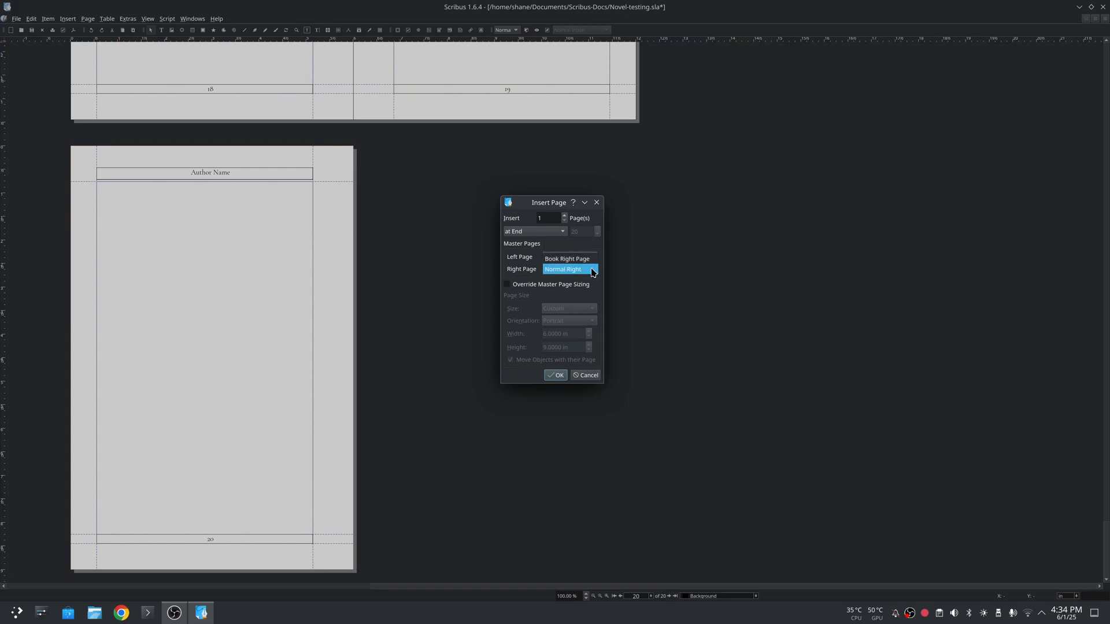
mouse_move(587, 275)
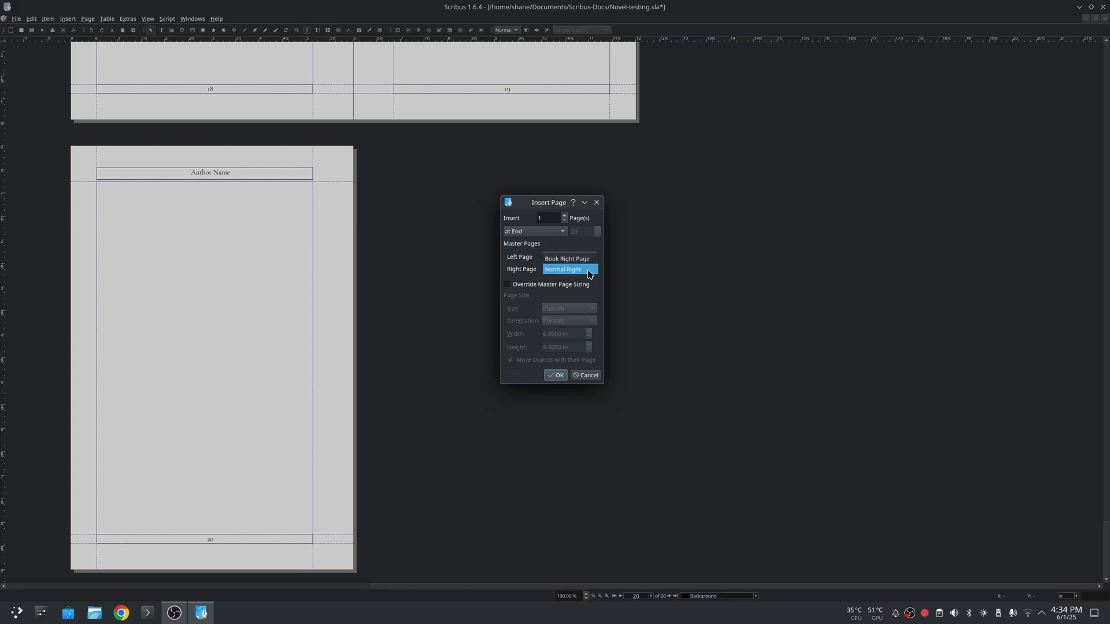
click(566, 270)
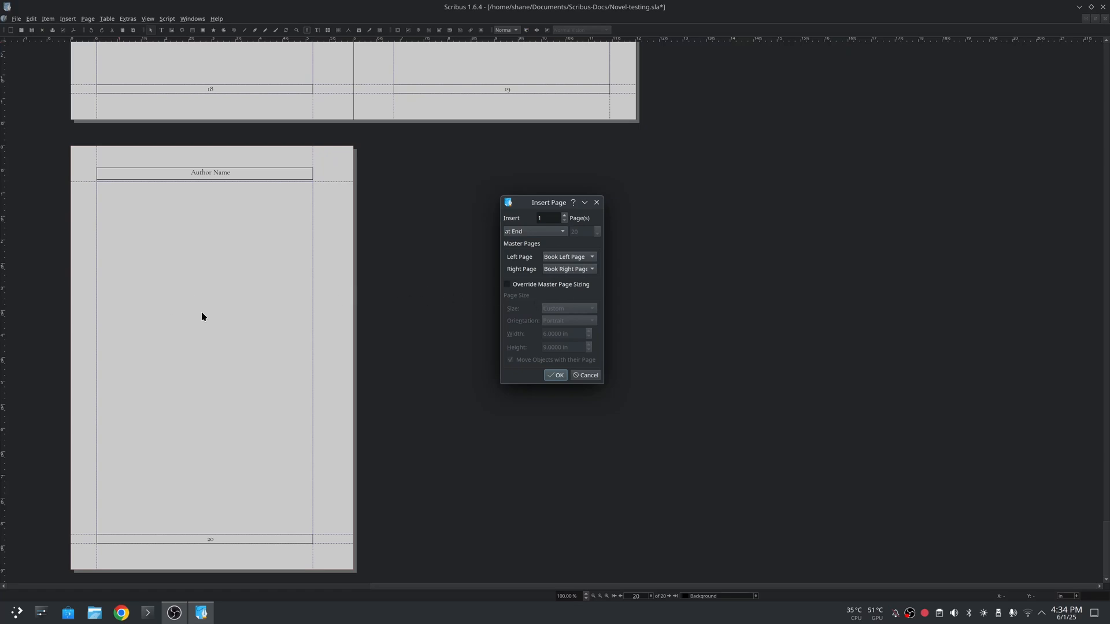
mouse_move(534, 418)
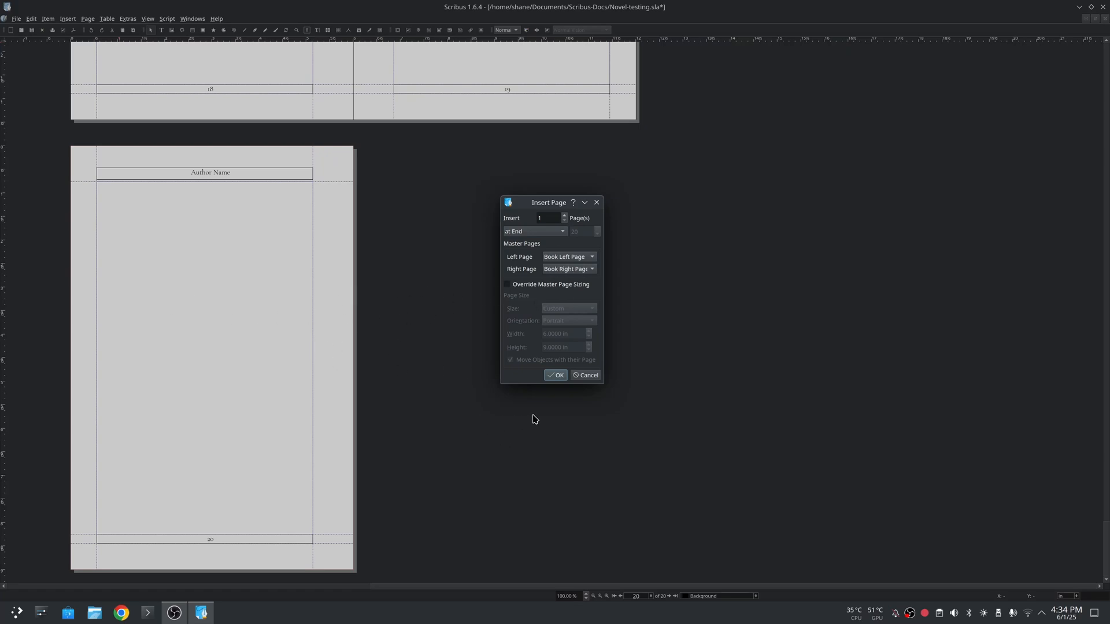
mouse_move(574, 317)
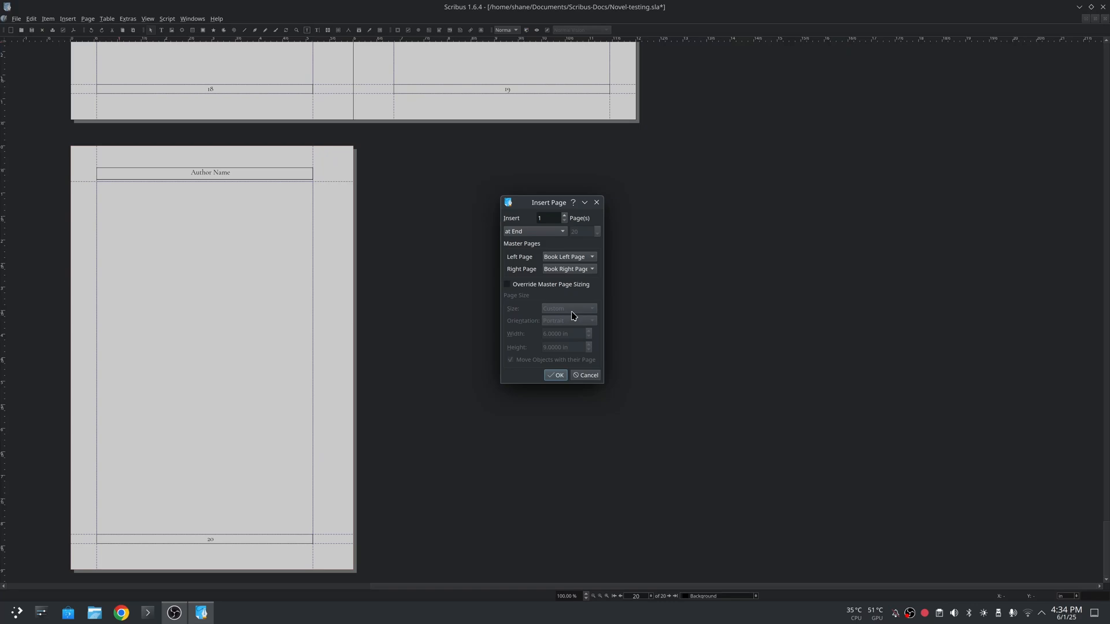
click(556, 375)
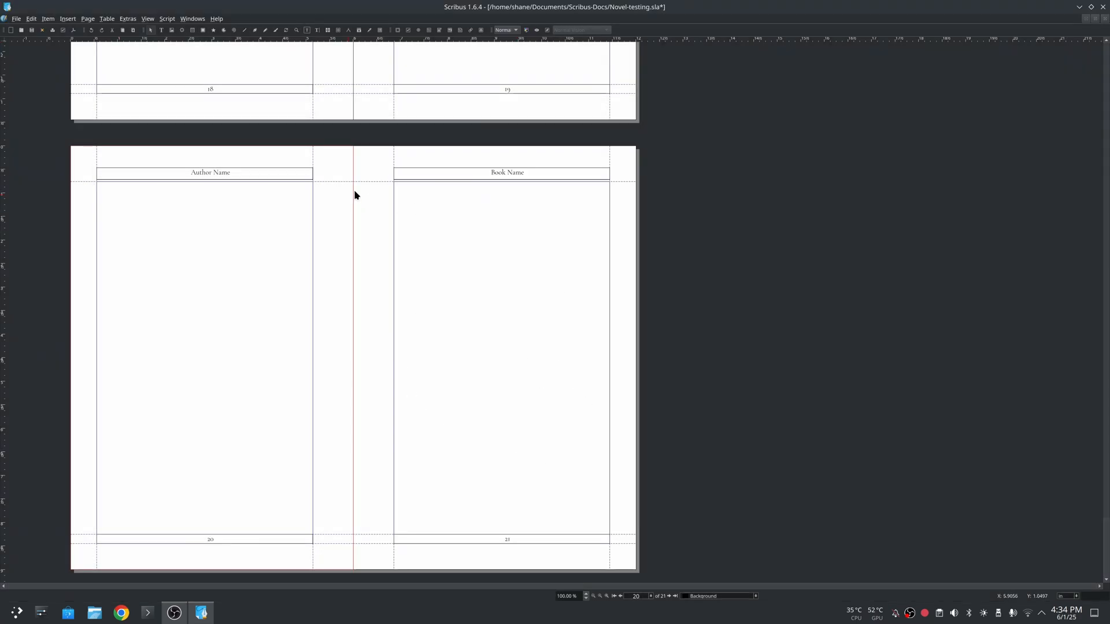
mouse_move(1051, 340)
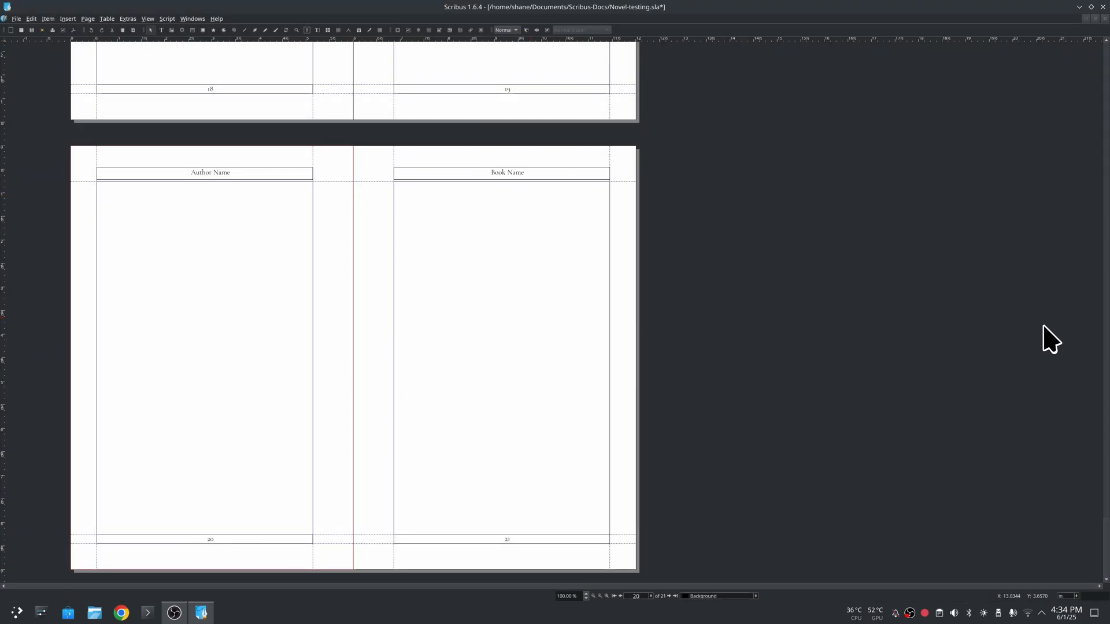
mouse_move(1107, 532)
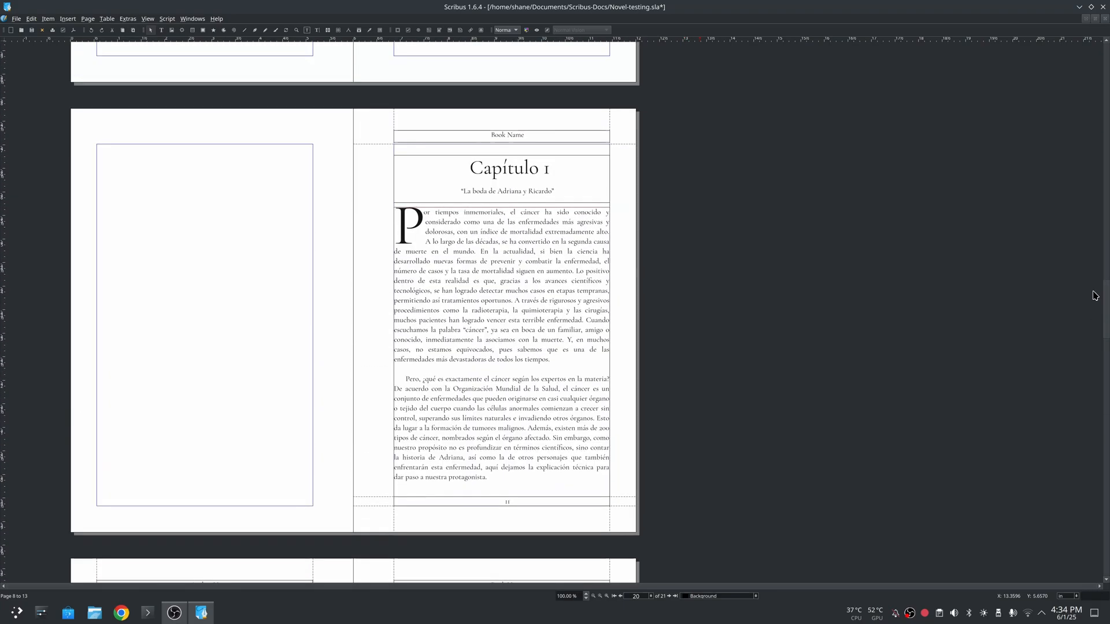
Step: Select the Capítulo 1 chapter title frame on page 11
click(508, 177)
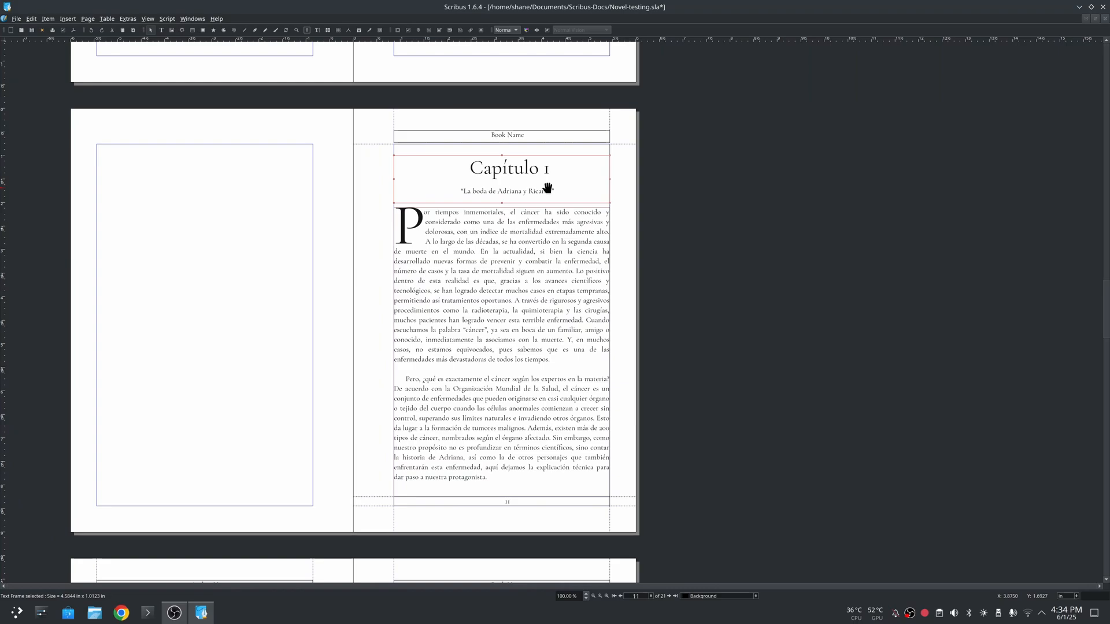
mouse_move(468, 194)
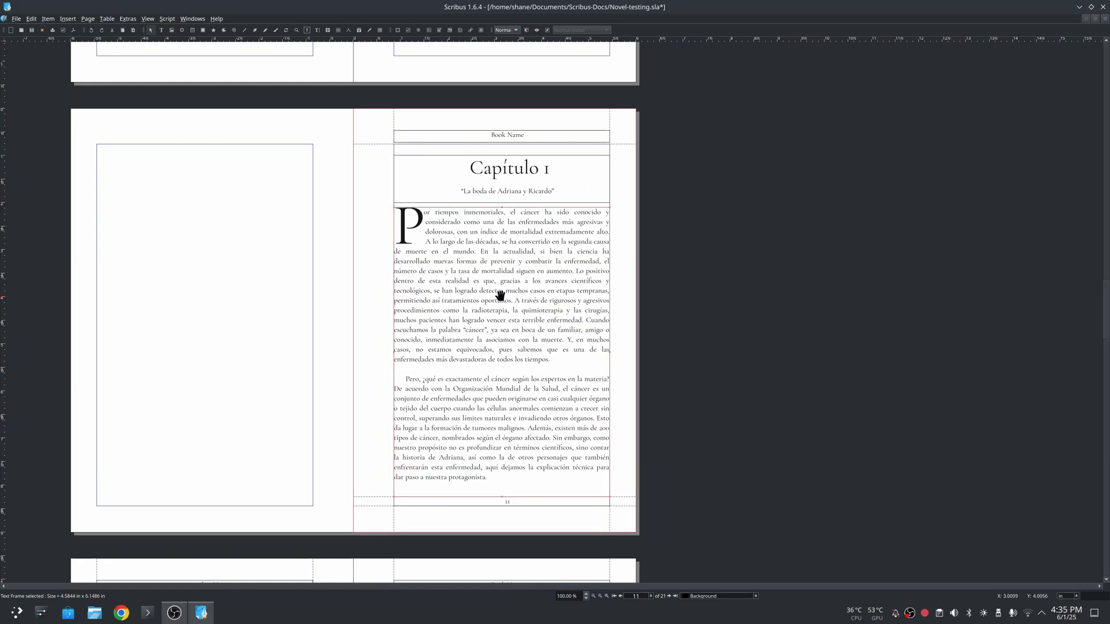
mouse_move(588, 374)
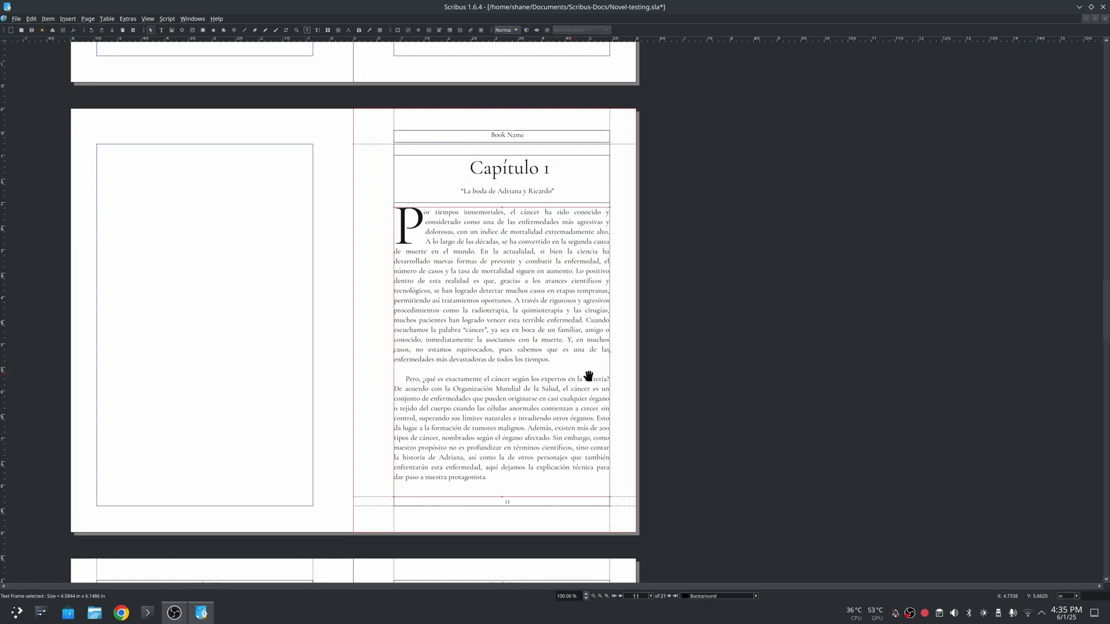
mouse_move(798, 349)
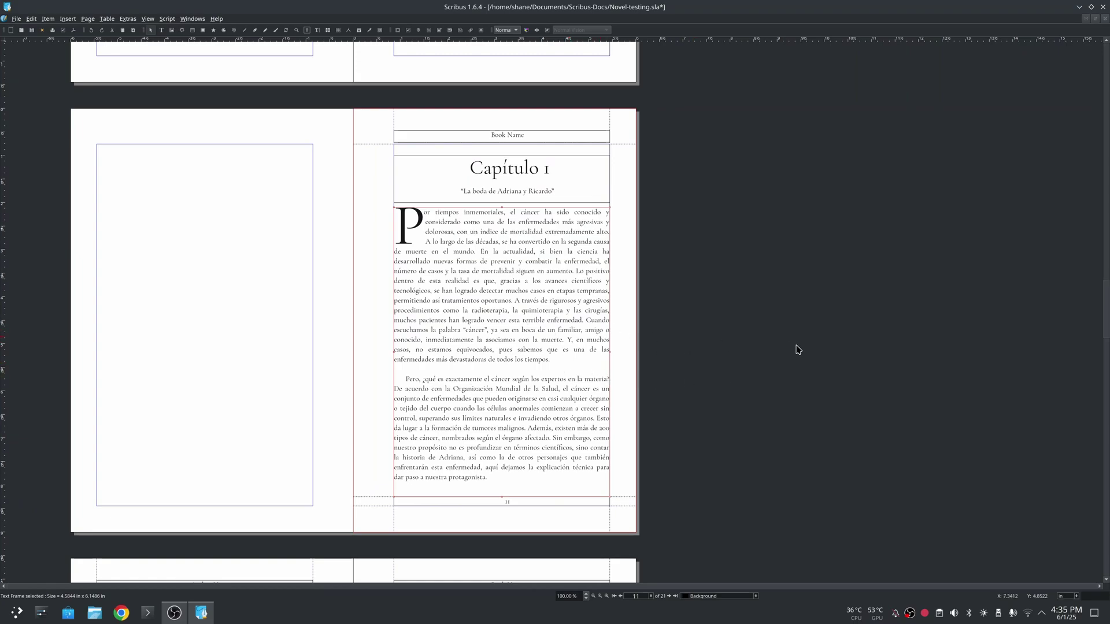
mouse_move(778, 355)
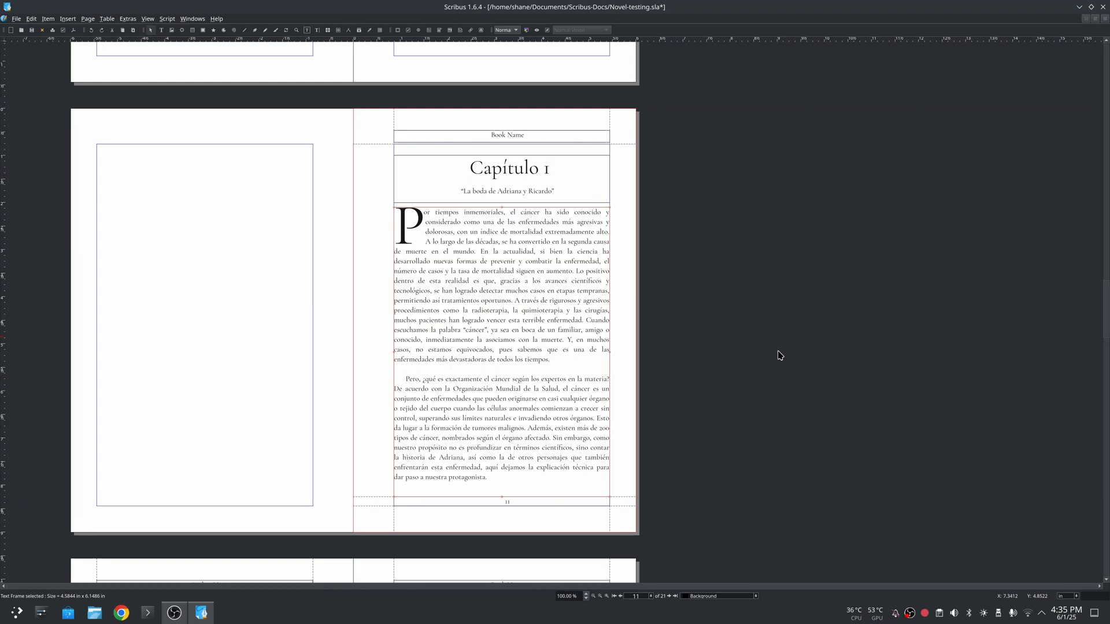
mouse_move(786, 355)
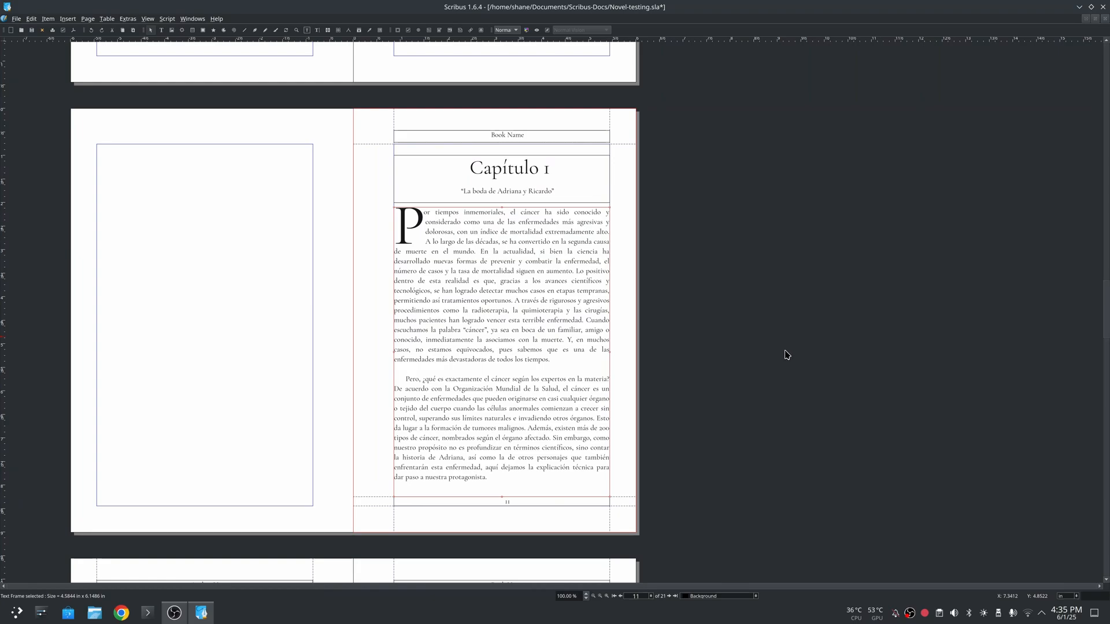
mouse_move(794, 358)
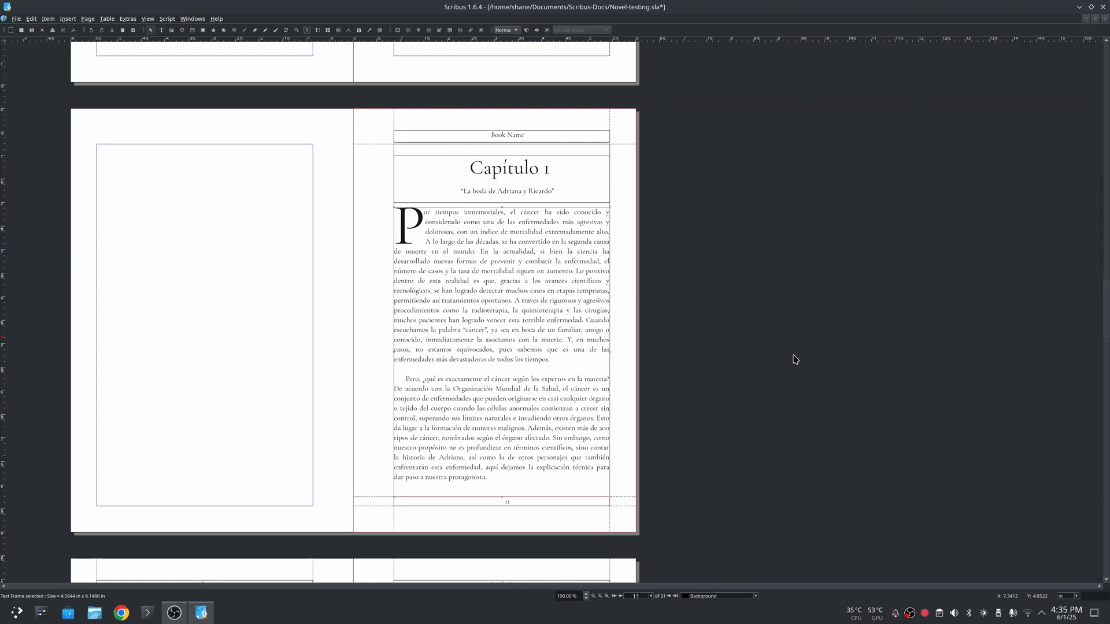
scroll(down, 3)
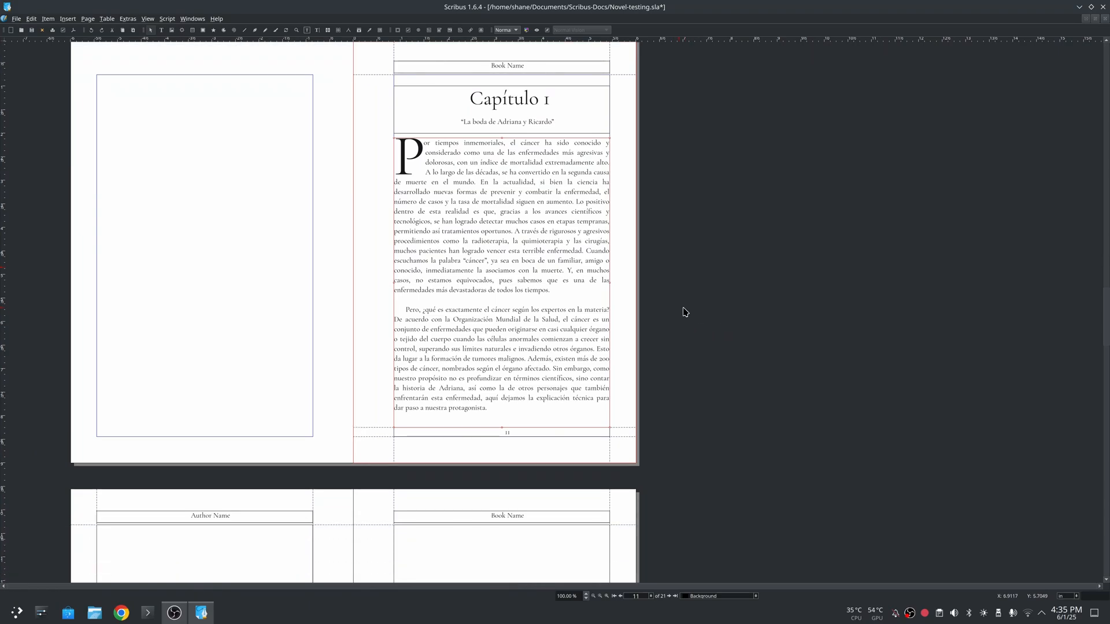
mouse_move(731, 299)
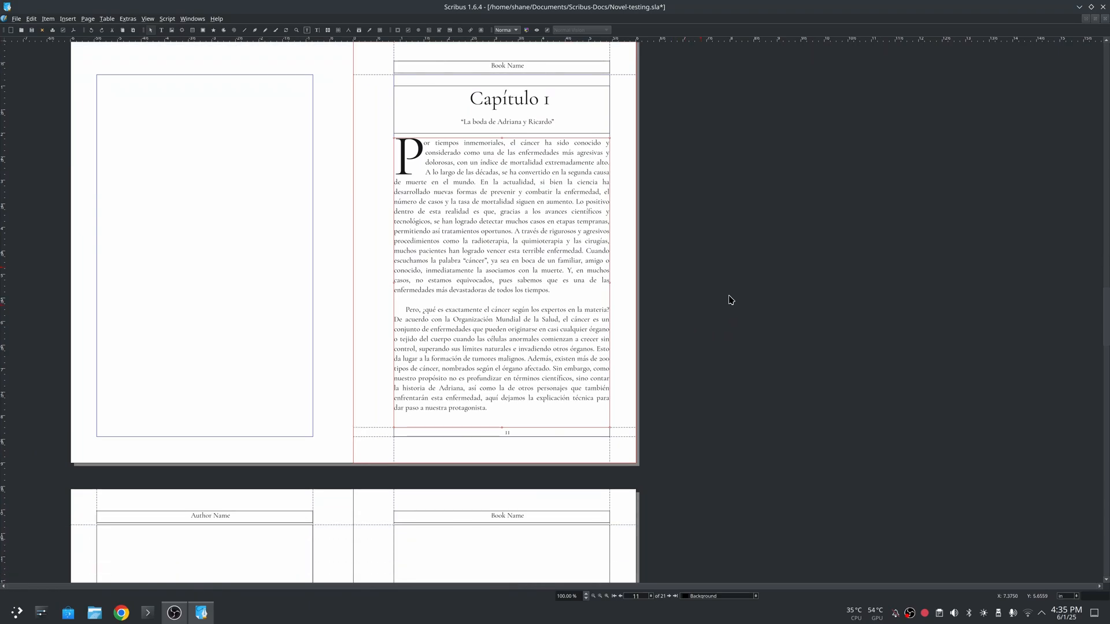
mouse_move(740, 298)
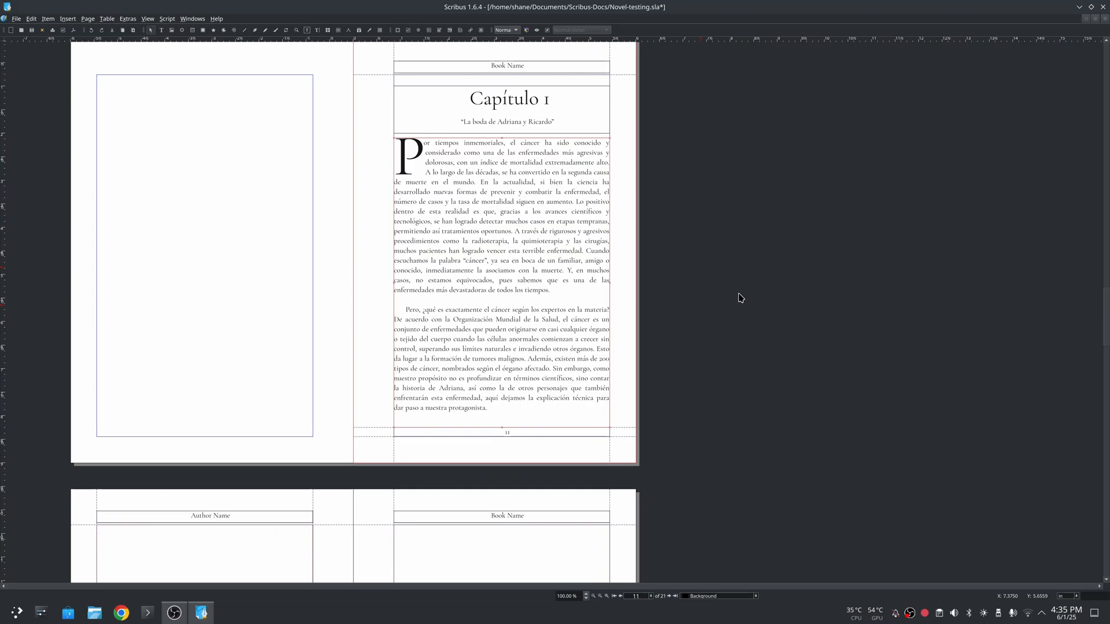
mouse_move(744, 348)
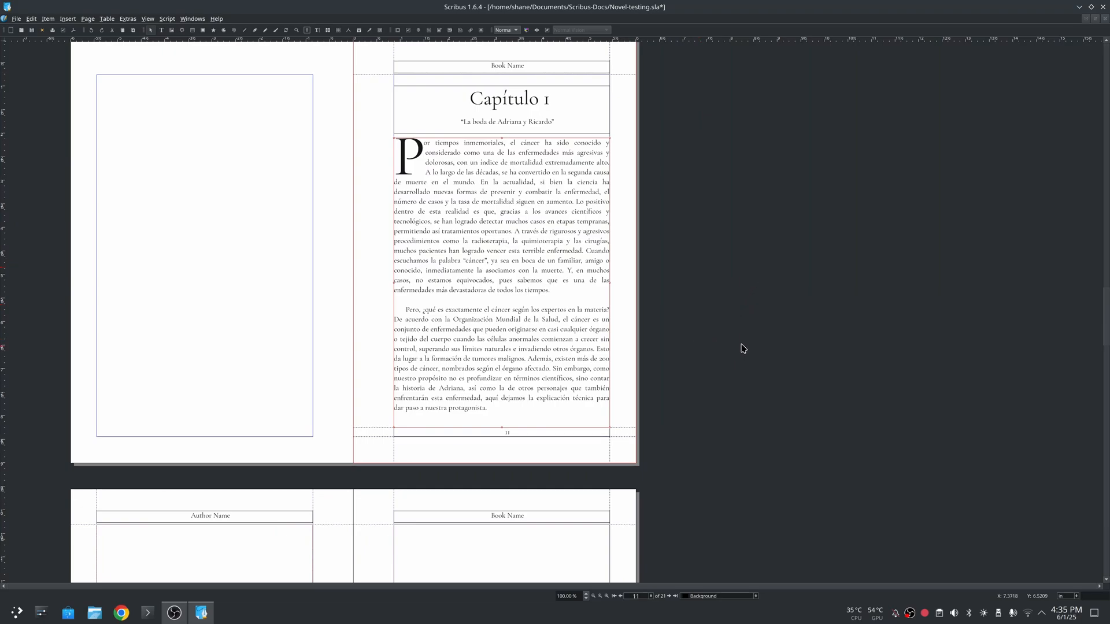
scroll(up, 3)
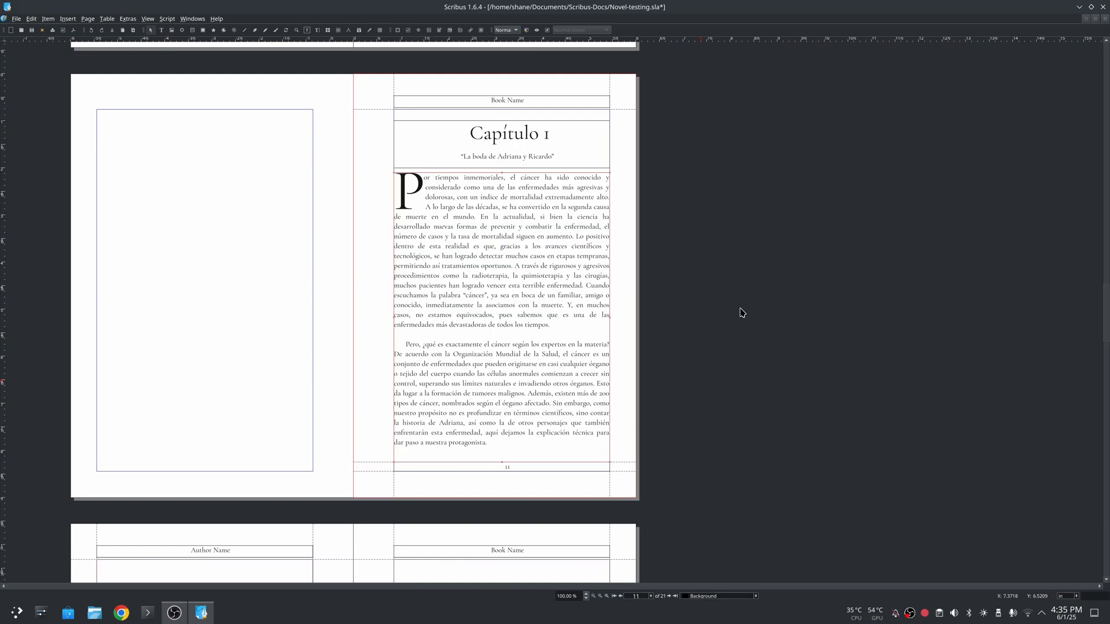
mouse_move(455, 169)
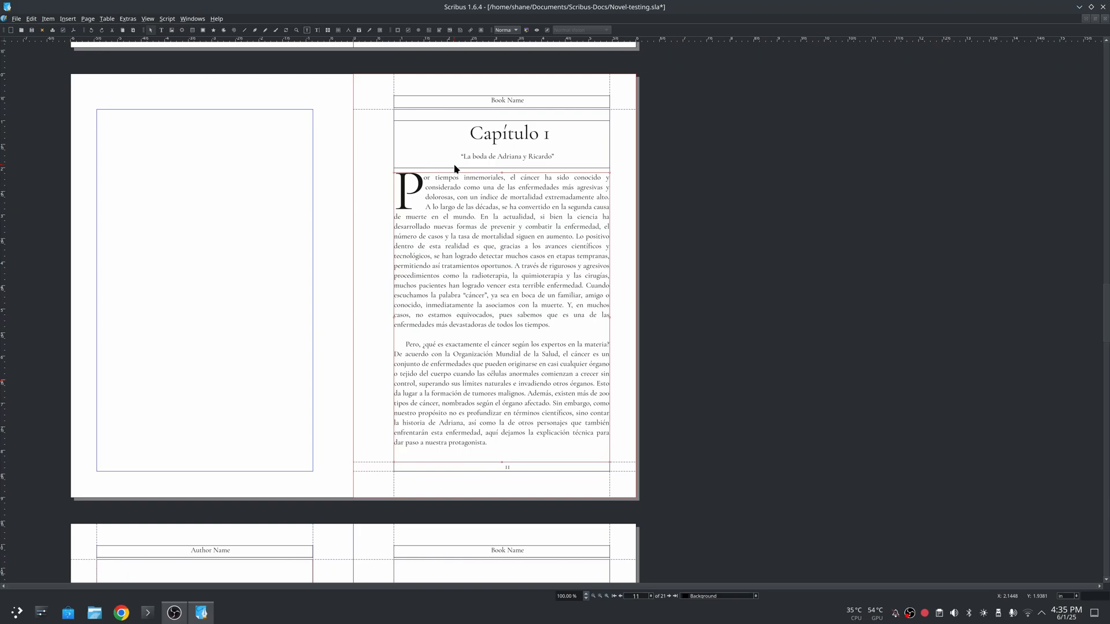
mouse_move(497, 267)
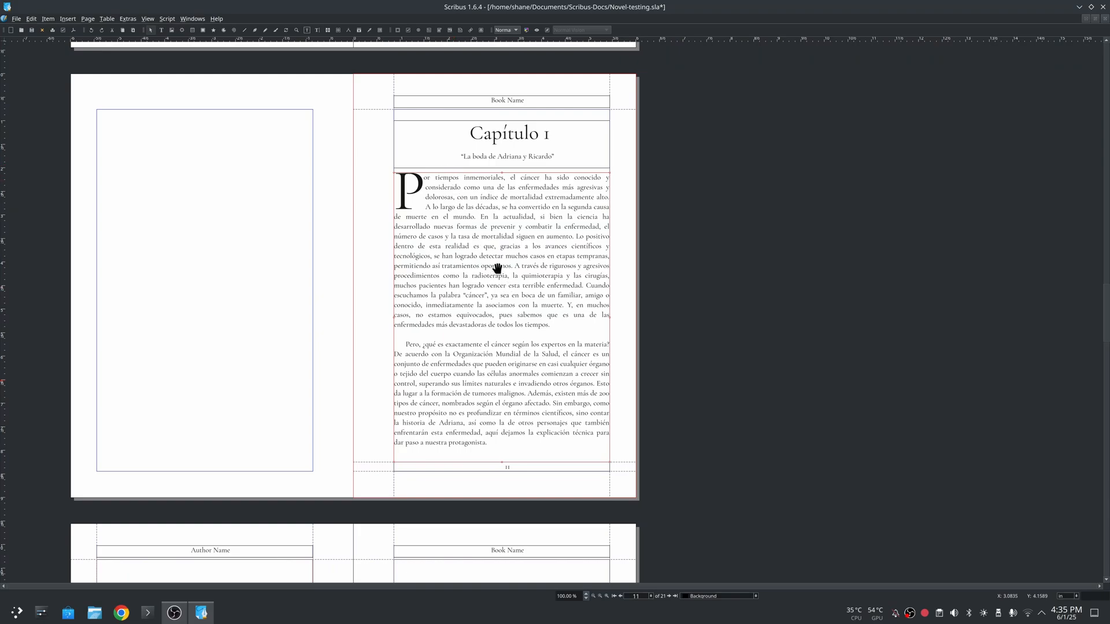
mouse_move(496, 273)
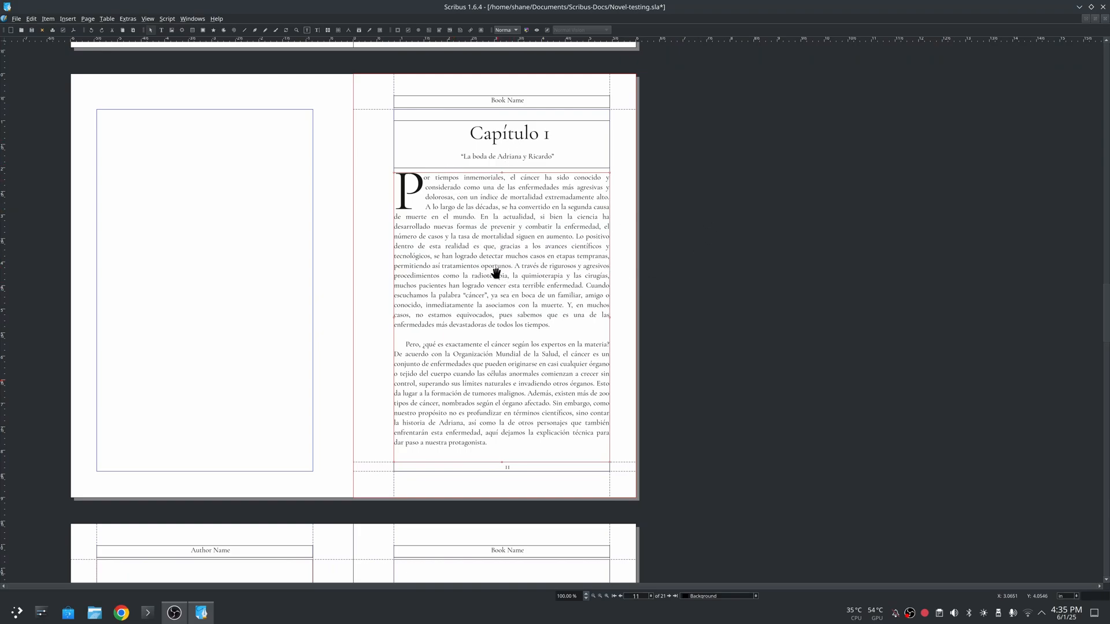
mouse_move(516, 233)
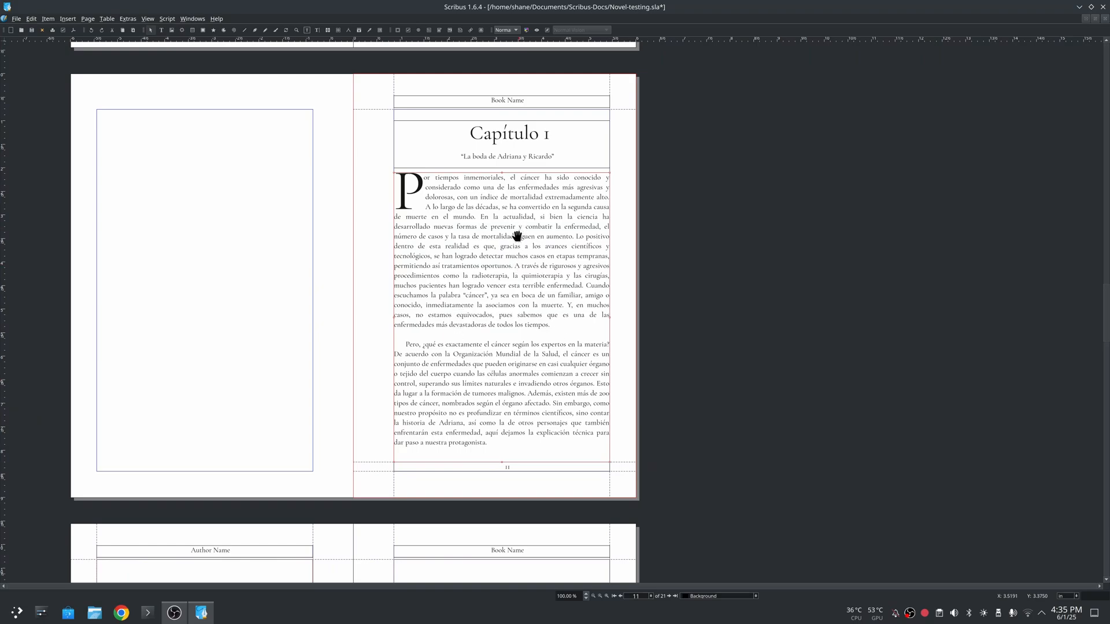
mouse_move(533, 149)
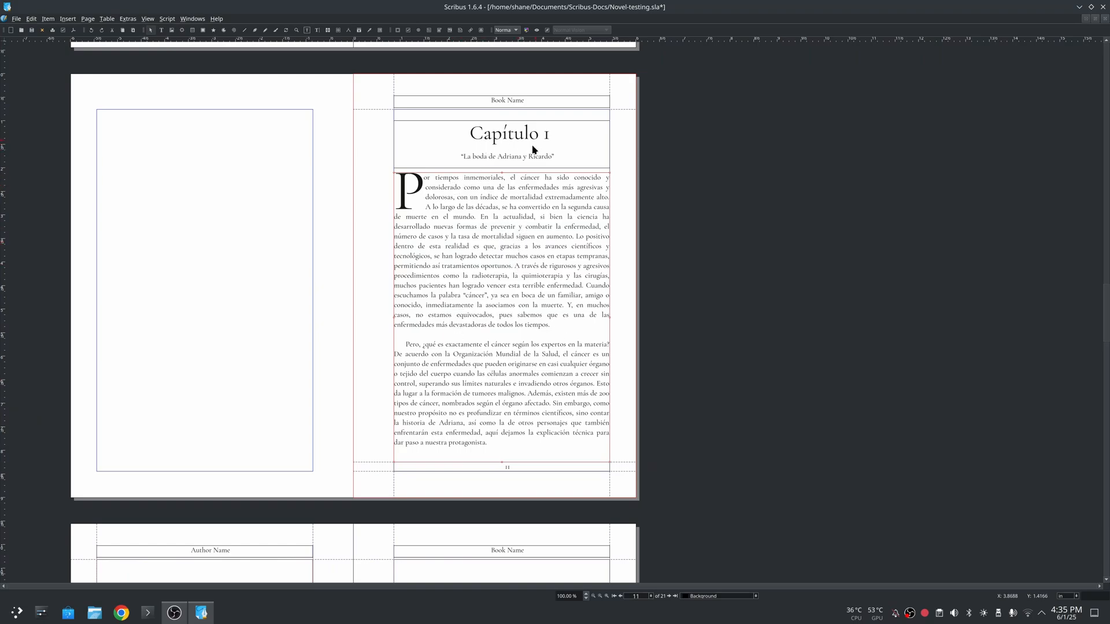
mouse_move(409, 200)
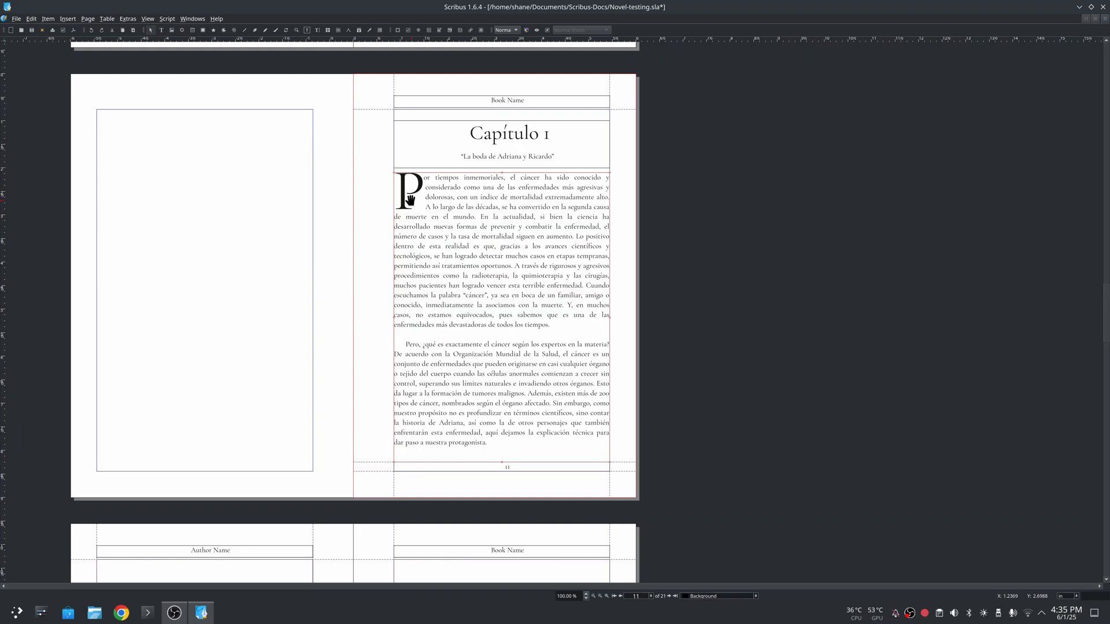
mouse_move(396, 353)
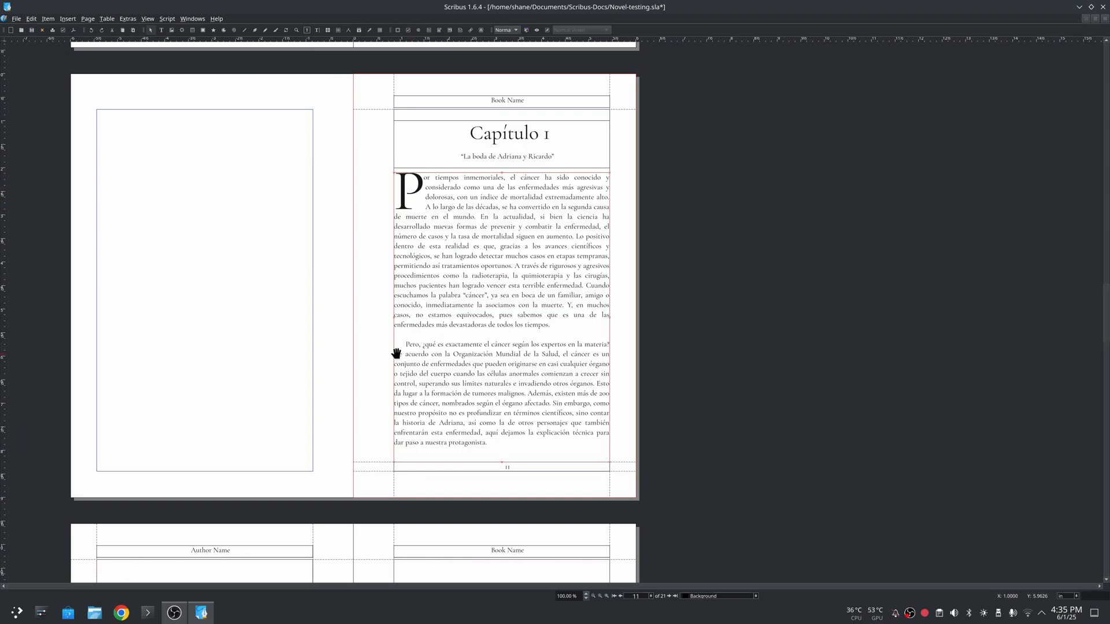
mouse_move(392, 359)
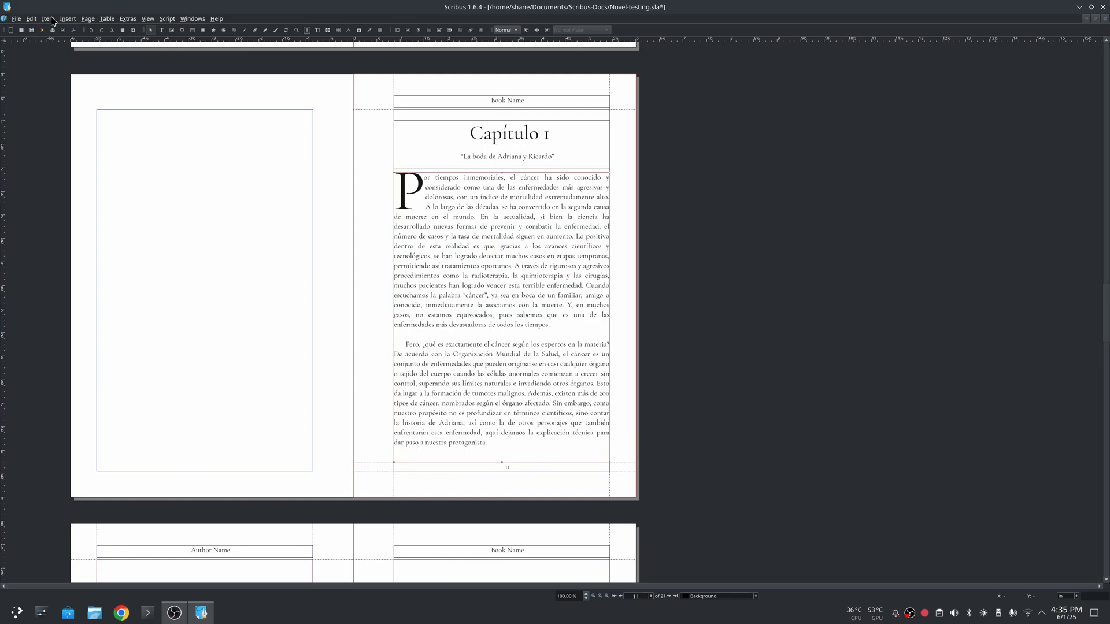
Step: Show the Default Character Style's full properties in the Style Manager
click(30, 19)
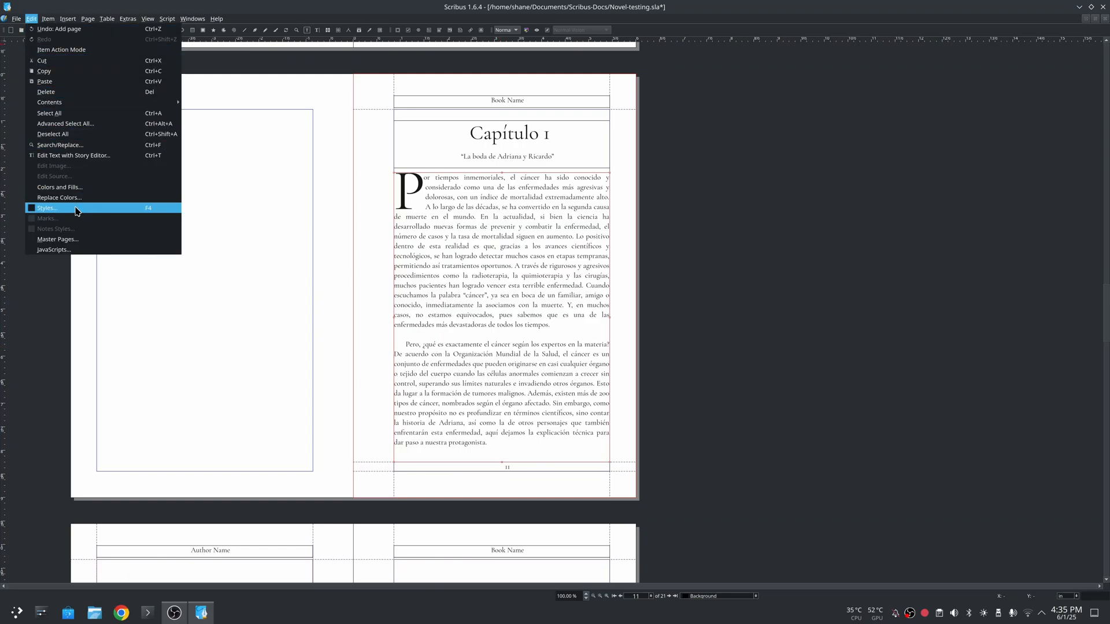
click(47, 207)
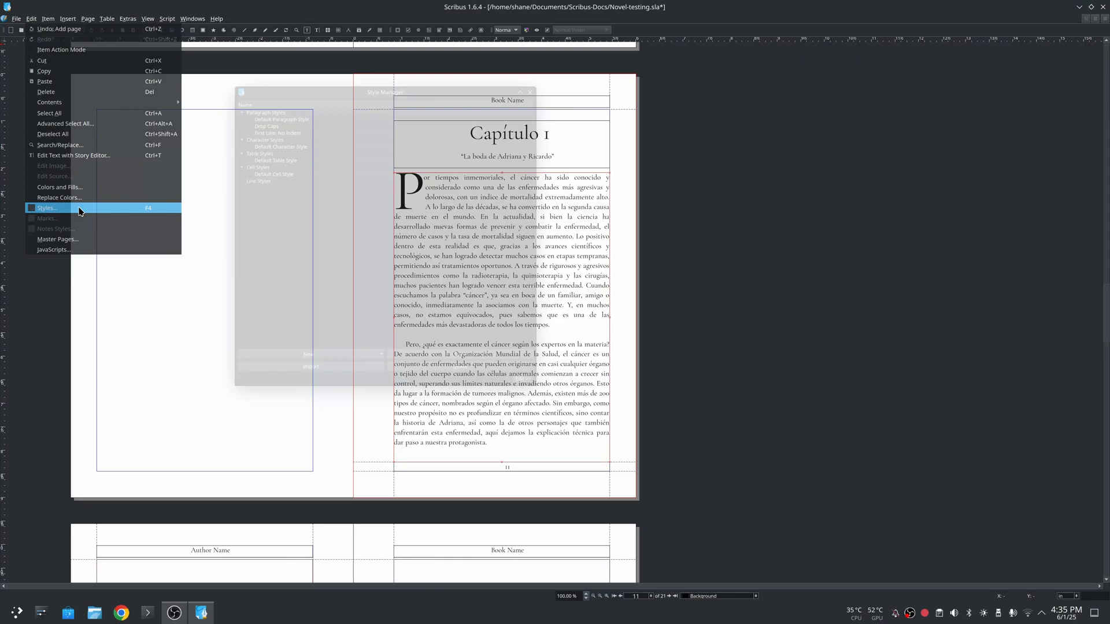
click(47, 207)
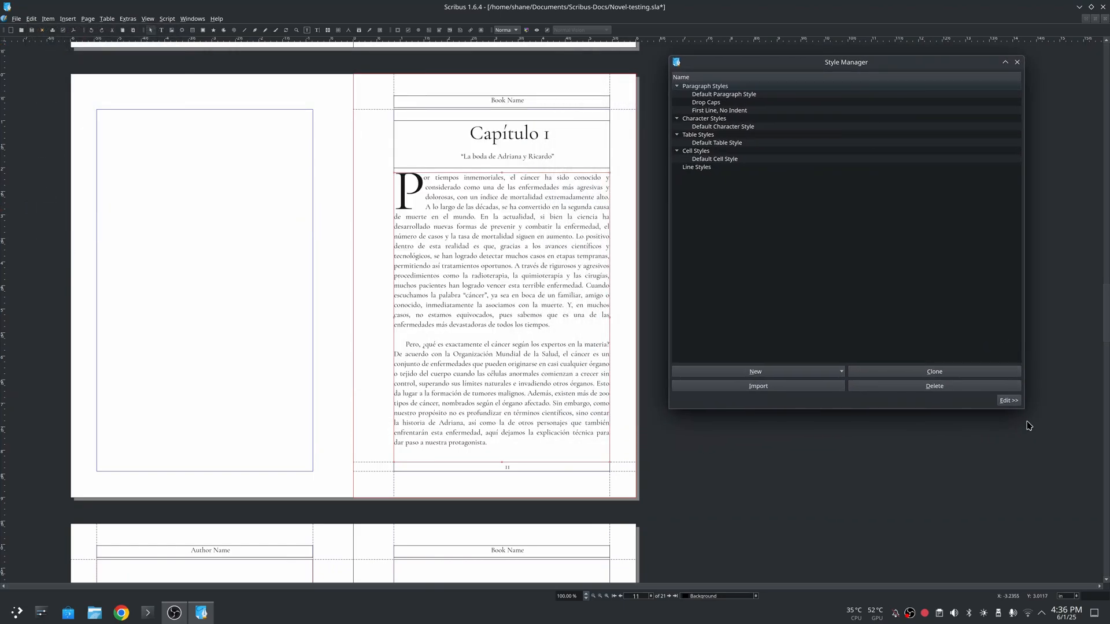
click(722, 126)
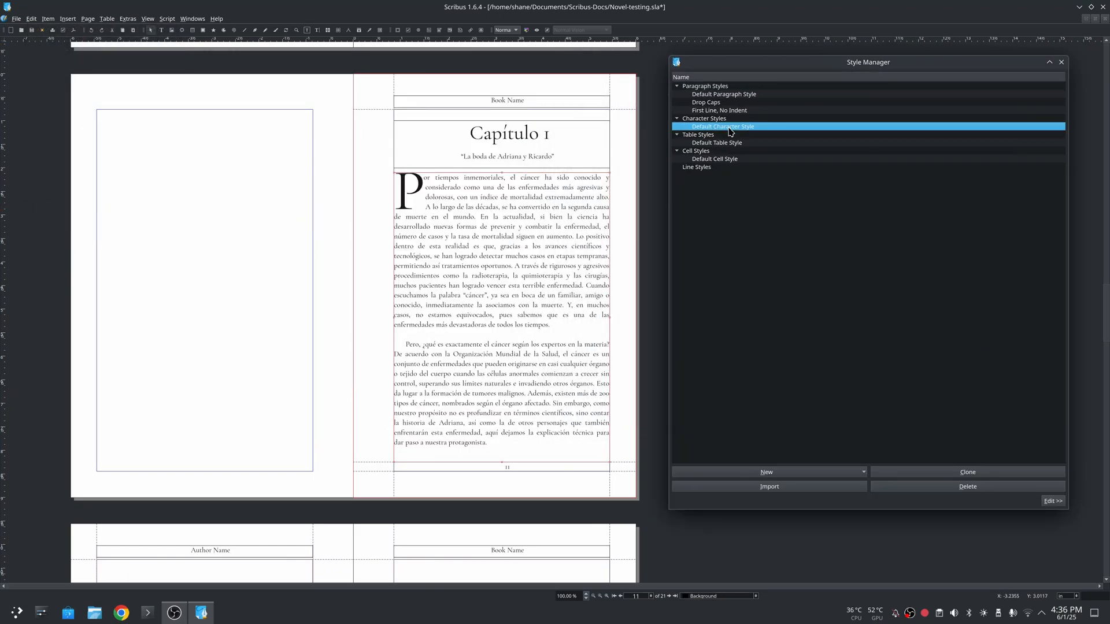
click(1052, 501)
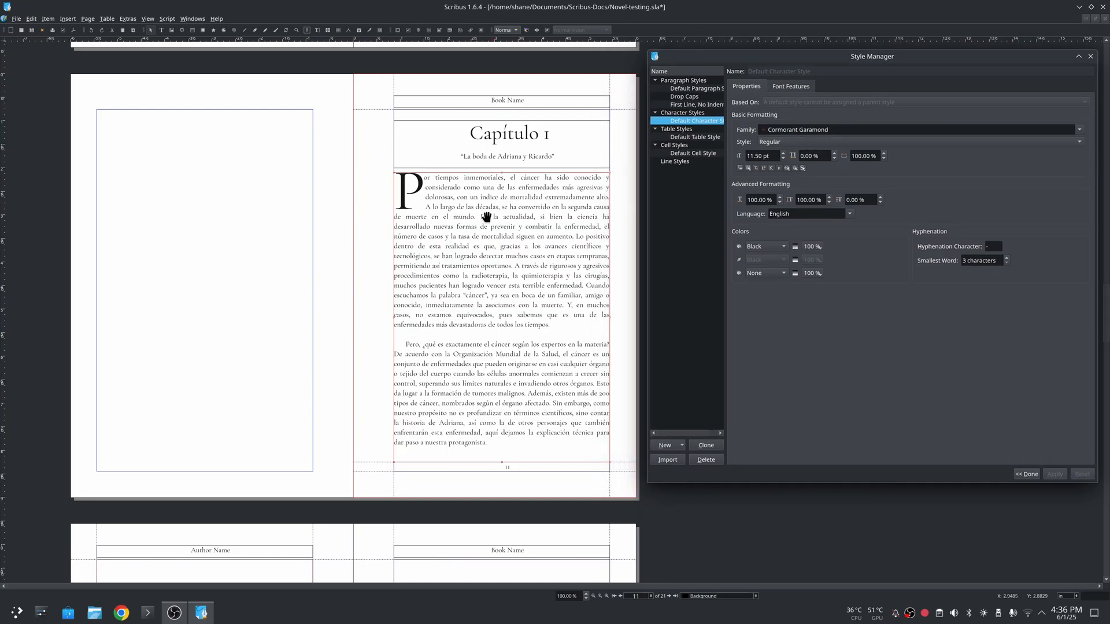
mouse_move(516, 373)
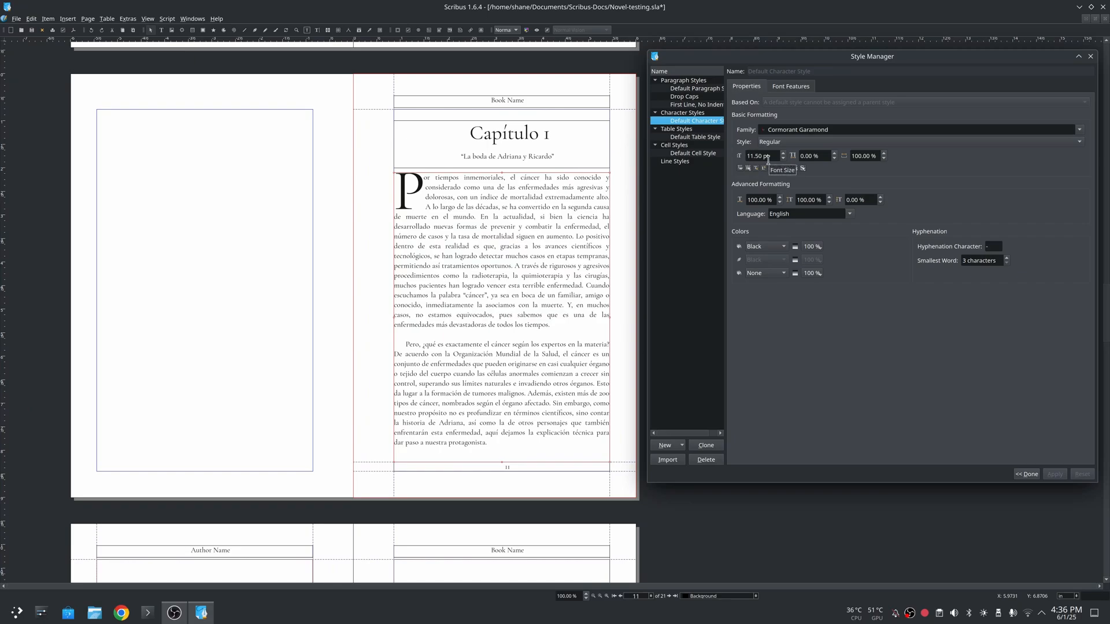
mouse_move(508, 230)
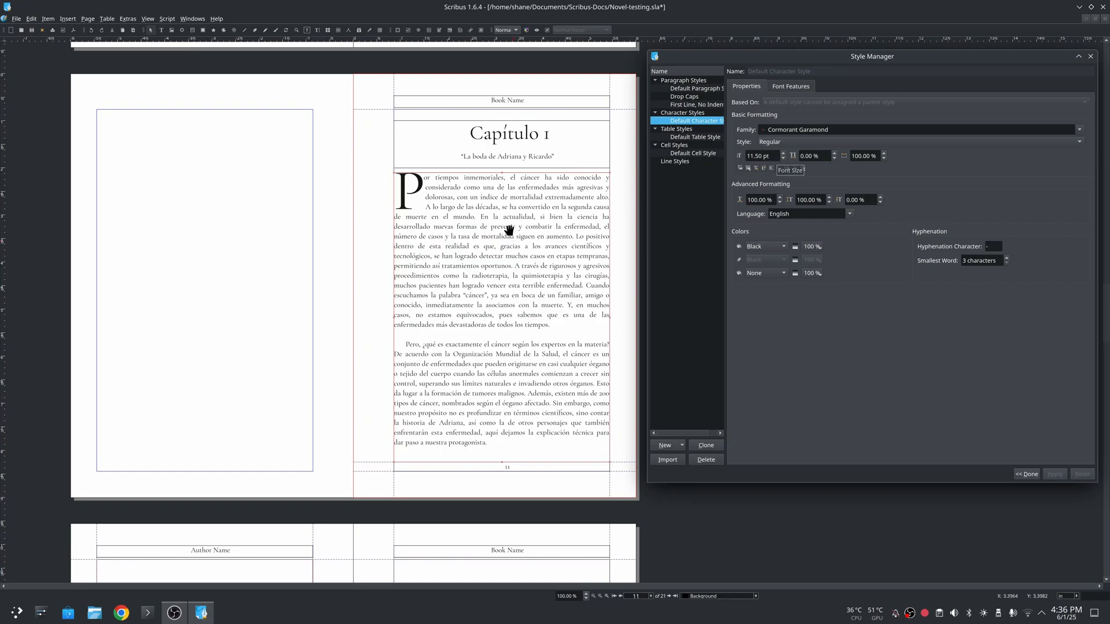
mouse_move(690, 112)
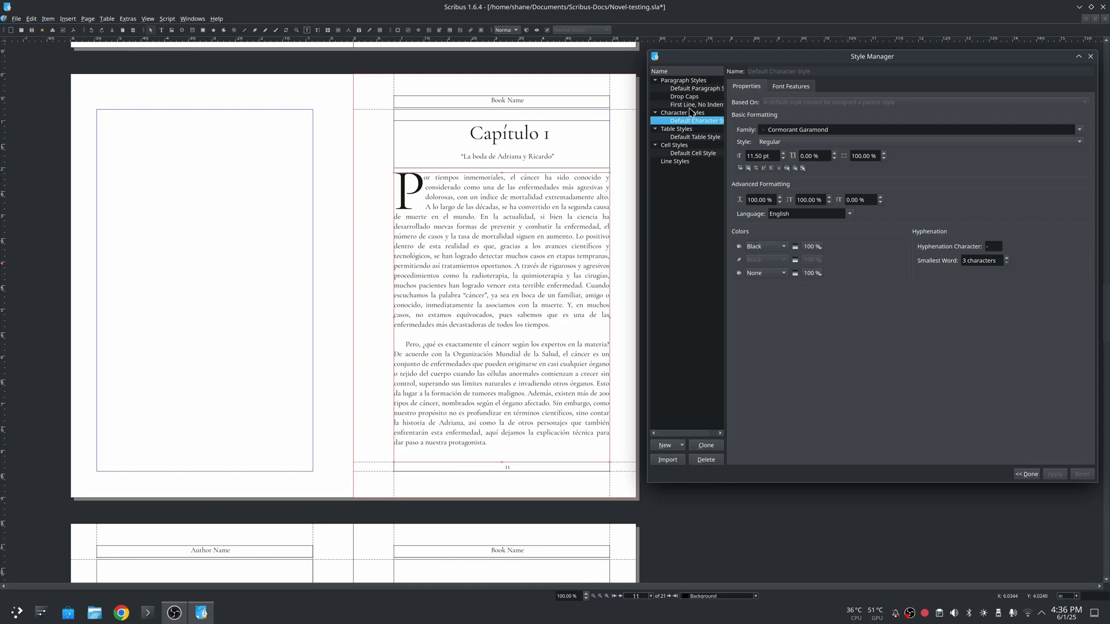
Step: Review the Default Paragraph Style's properties and its character font settings
click(696, 88)
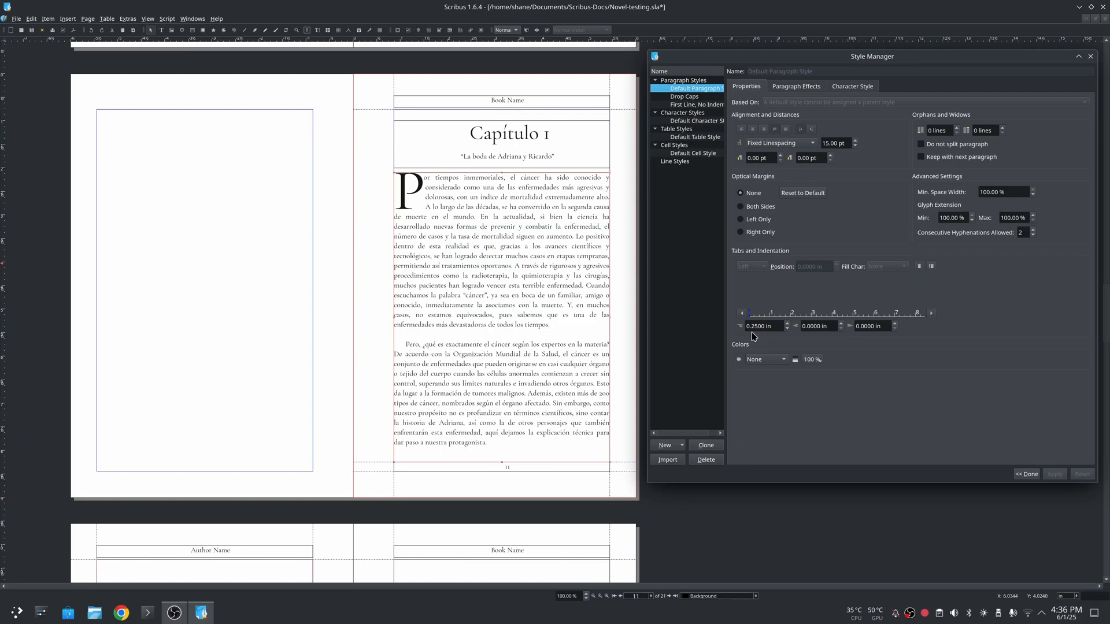
mouse_move(757, 336)
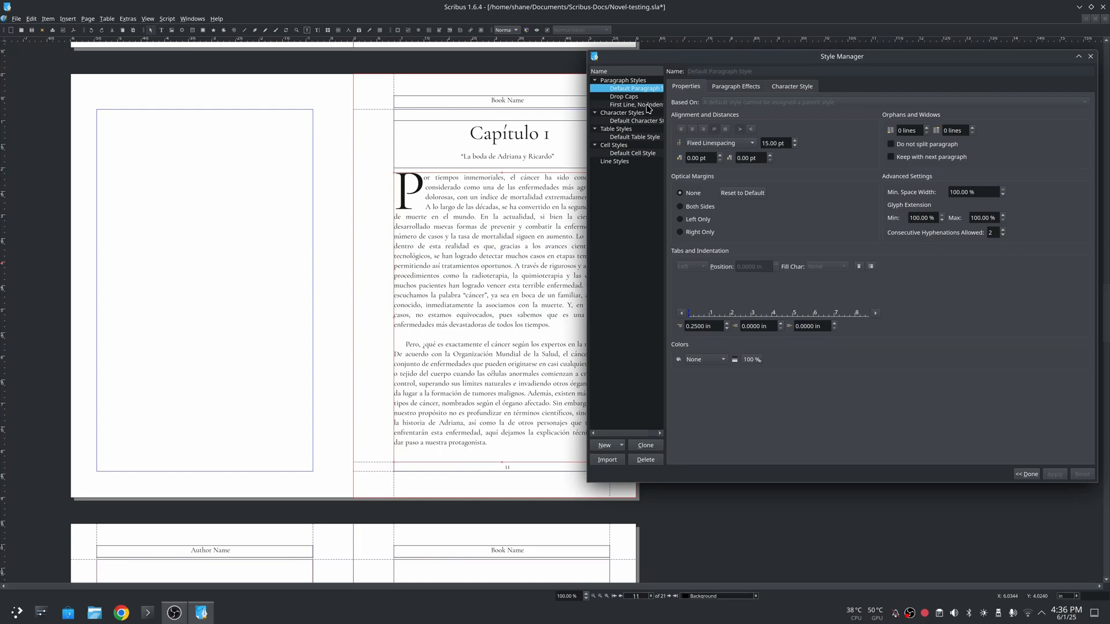
click(791, 86)
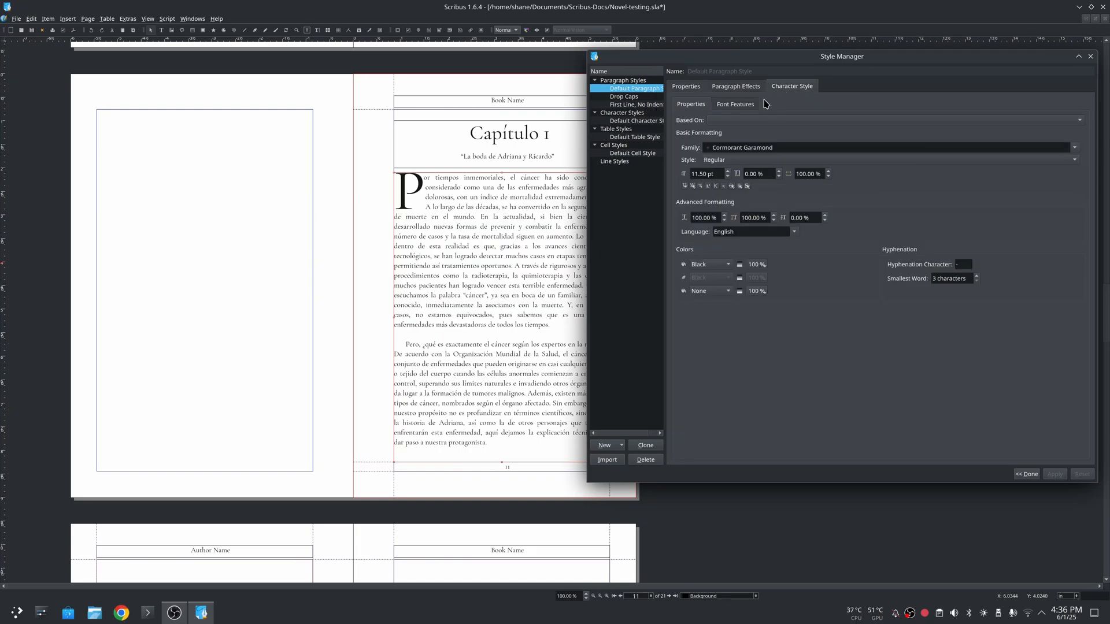
mouse_move(747, 146)
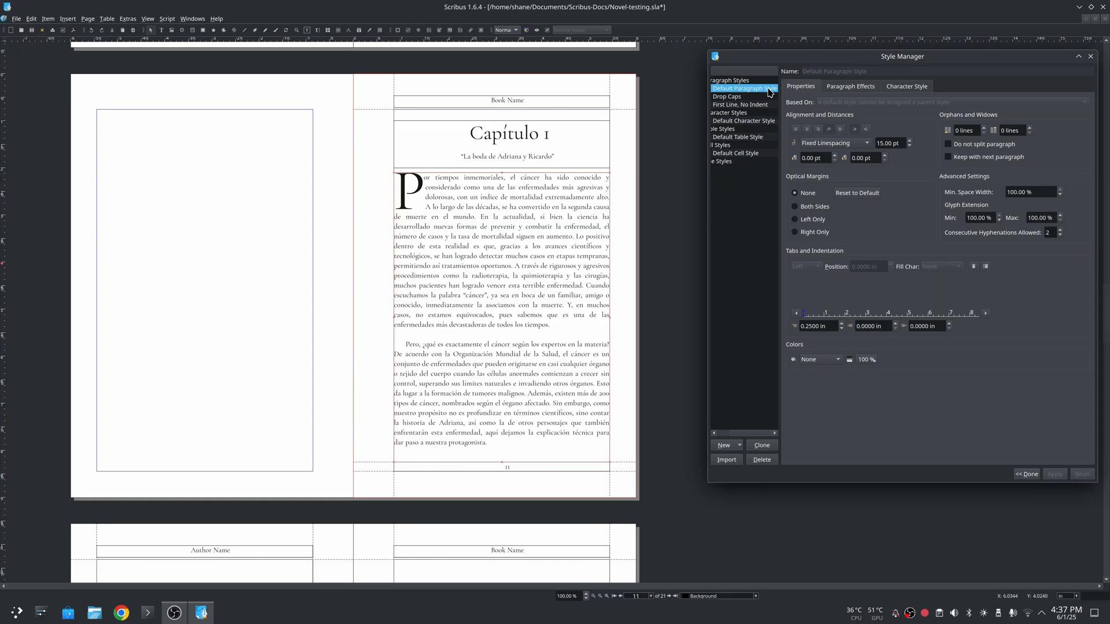
Step: Review the Drop Caps style's font, 4-line drop cap effect, and spacing/indent settings
click(742, 96)
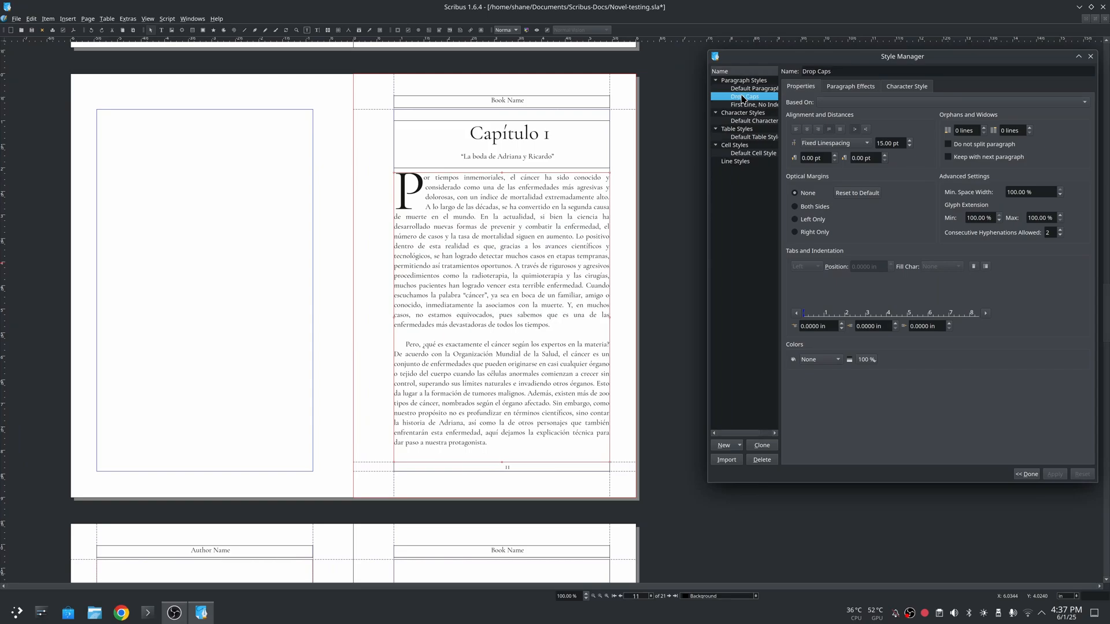
click(906, 85)
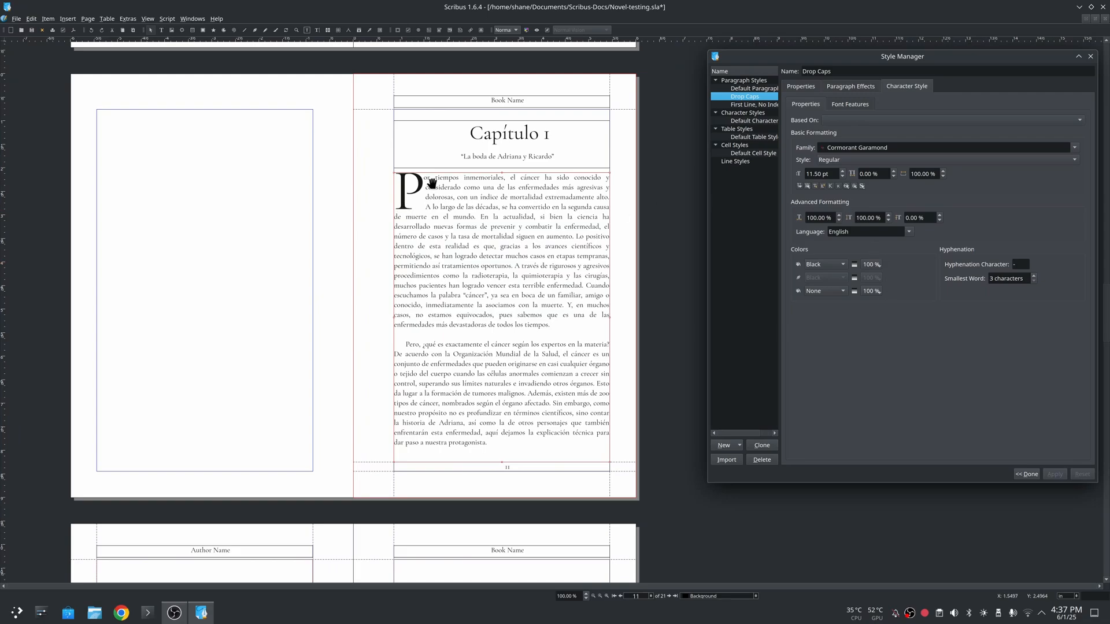
click(849, 86)
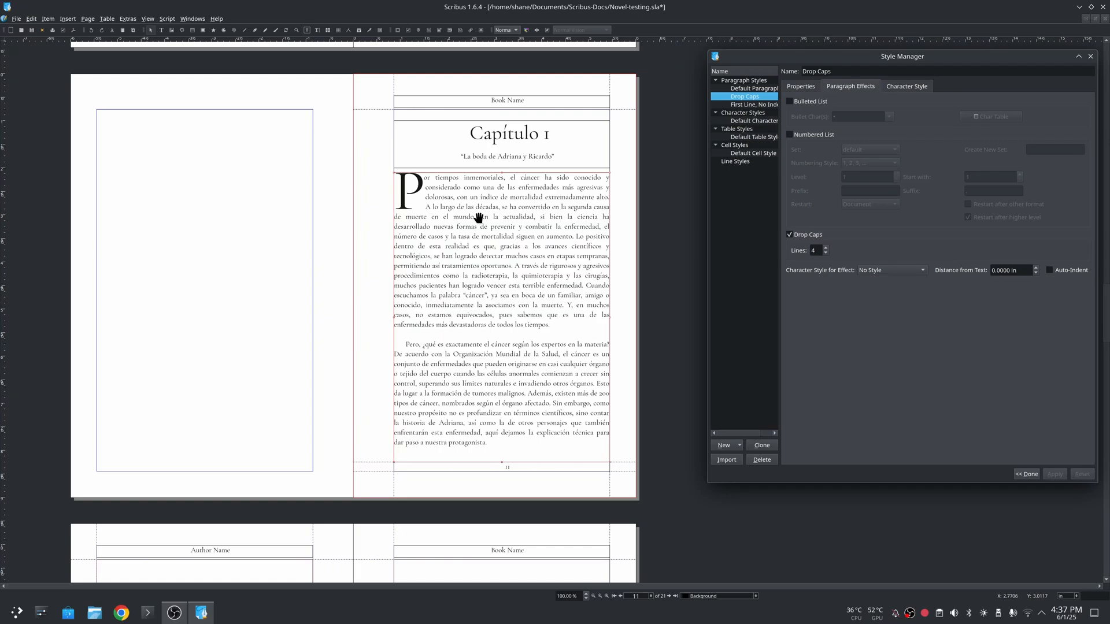
mouse_move(553, 304)
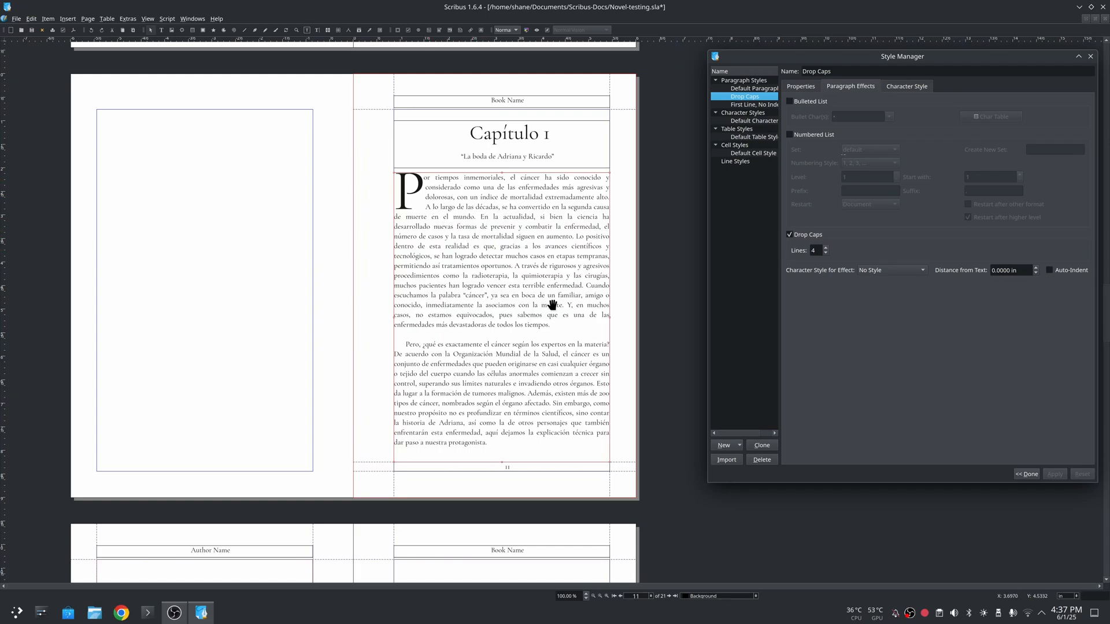
mouse_move(421, 173)
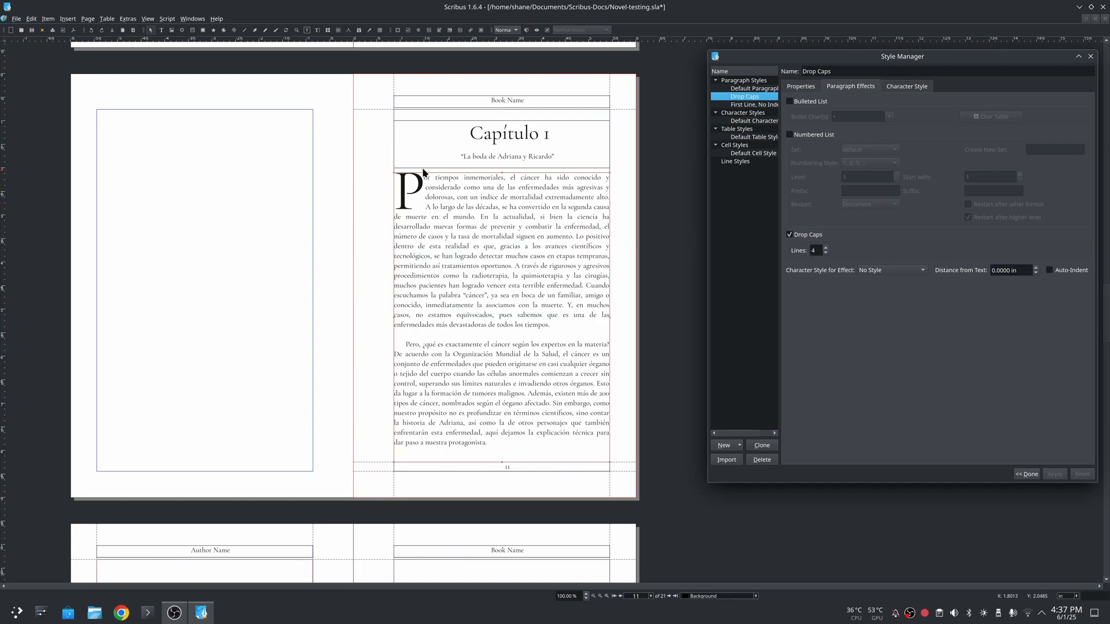
mouse_move(412, 191)
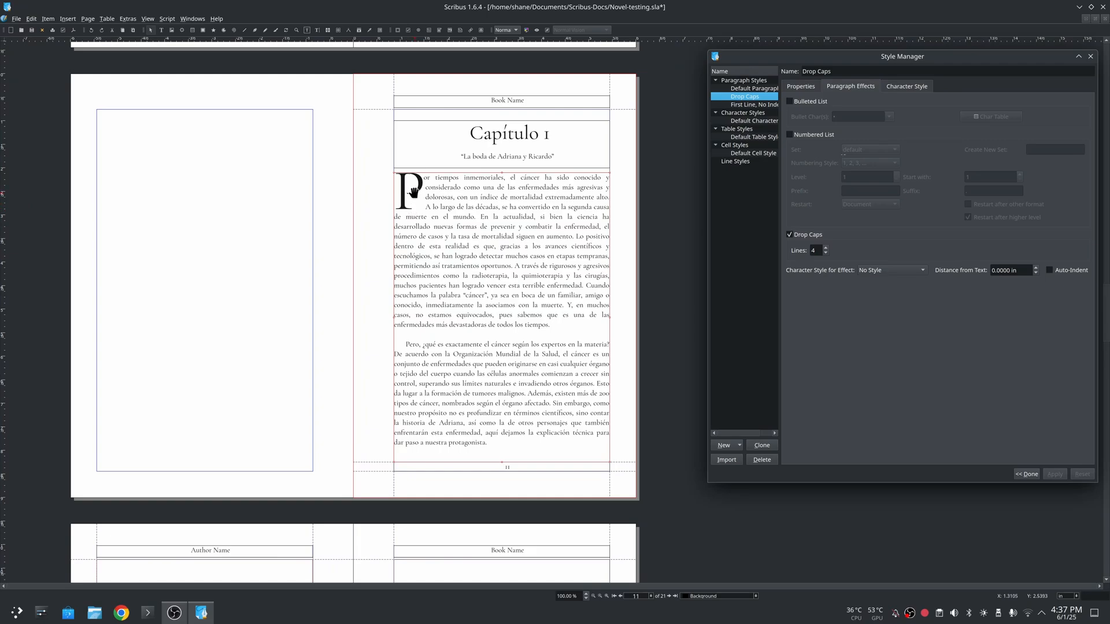
mouse_move(405, 187)
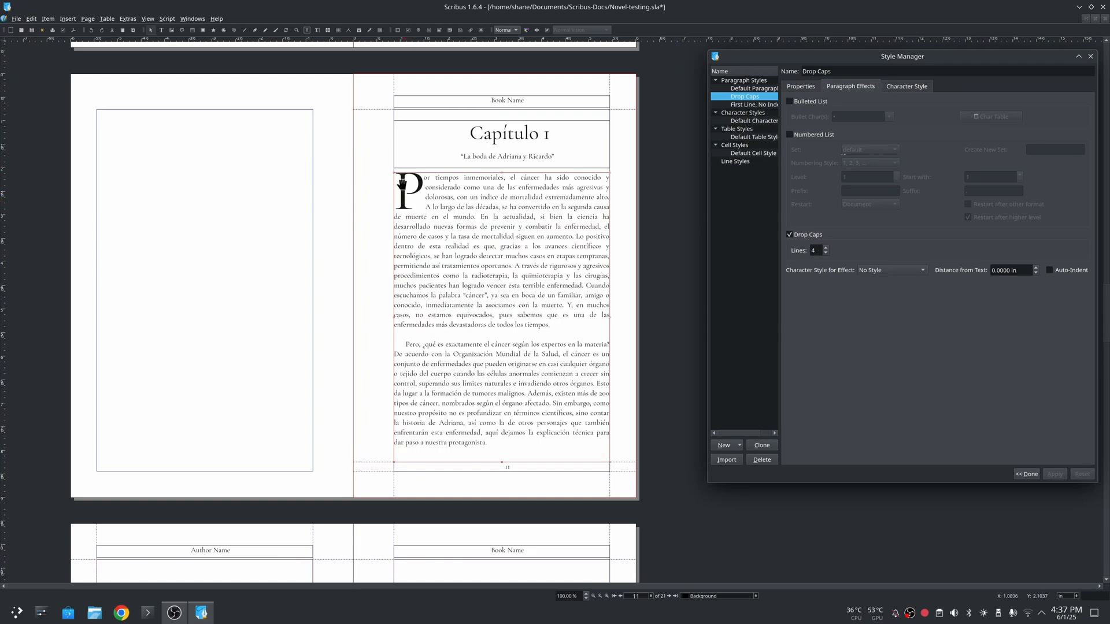
mouse_move(531, 191)
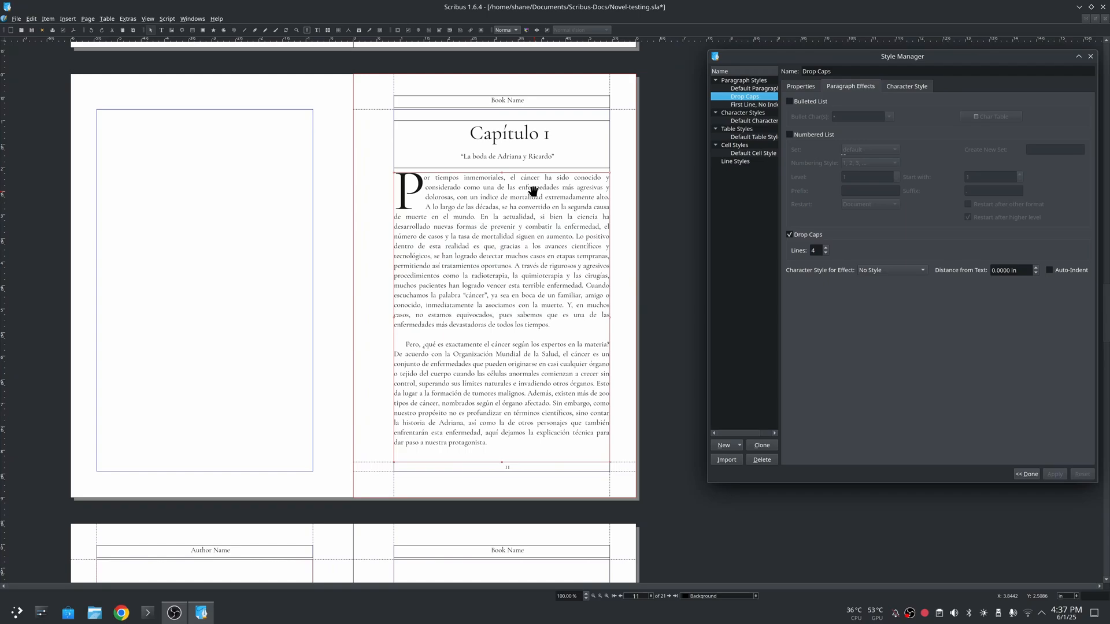
click(800, 86)
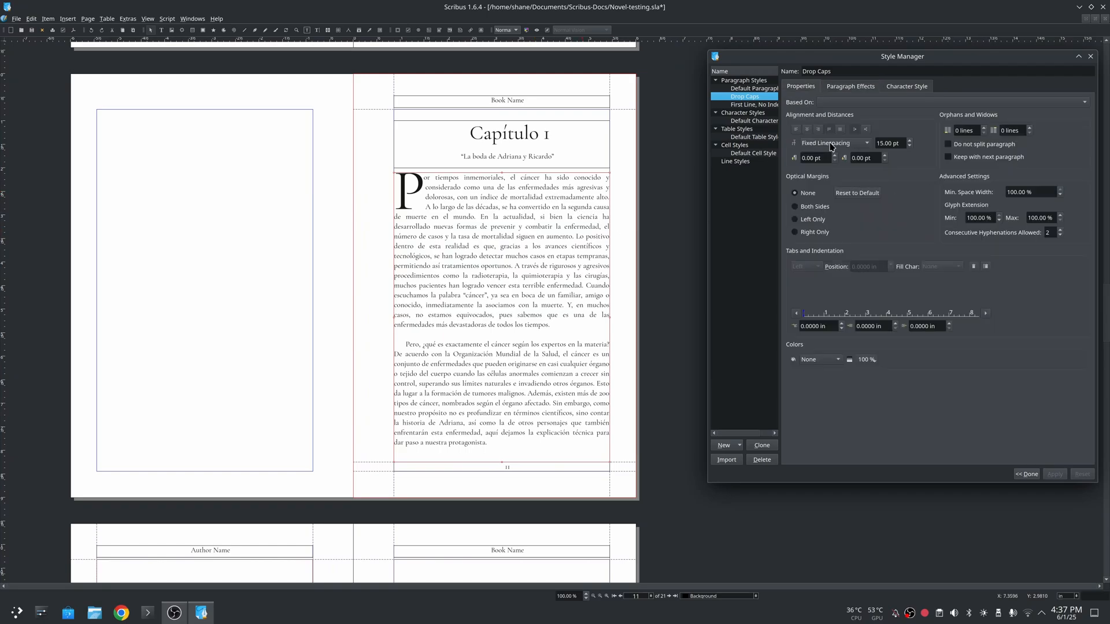
mouse_move(841, 338)
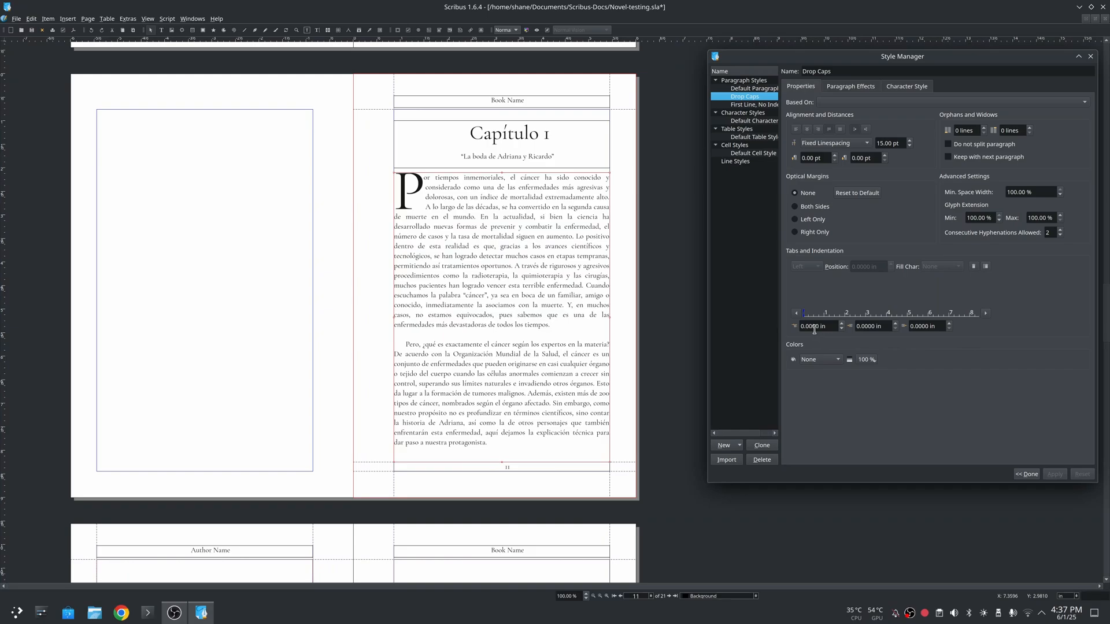
click(750, 104)
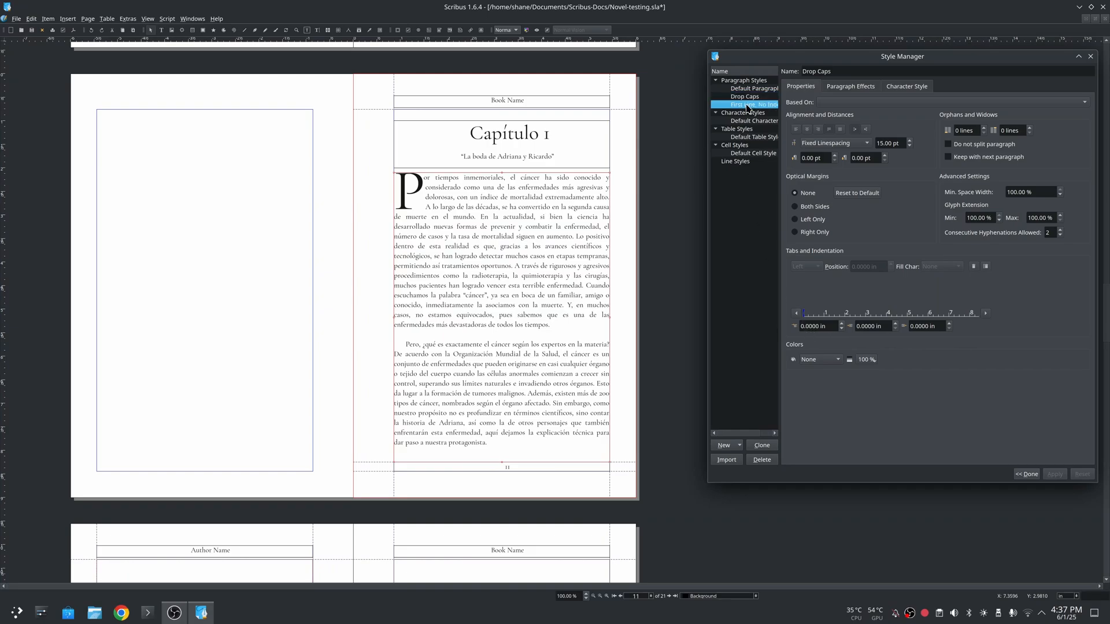
Step: Display the First Line, No Indent paragraph style's properties
click(751, 104)
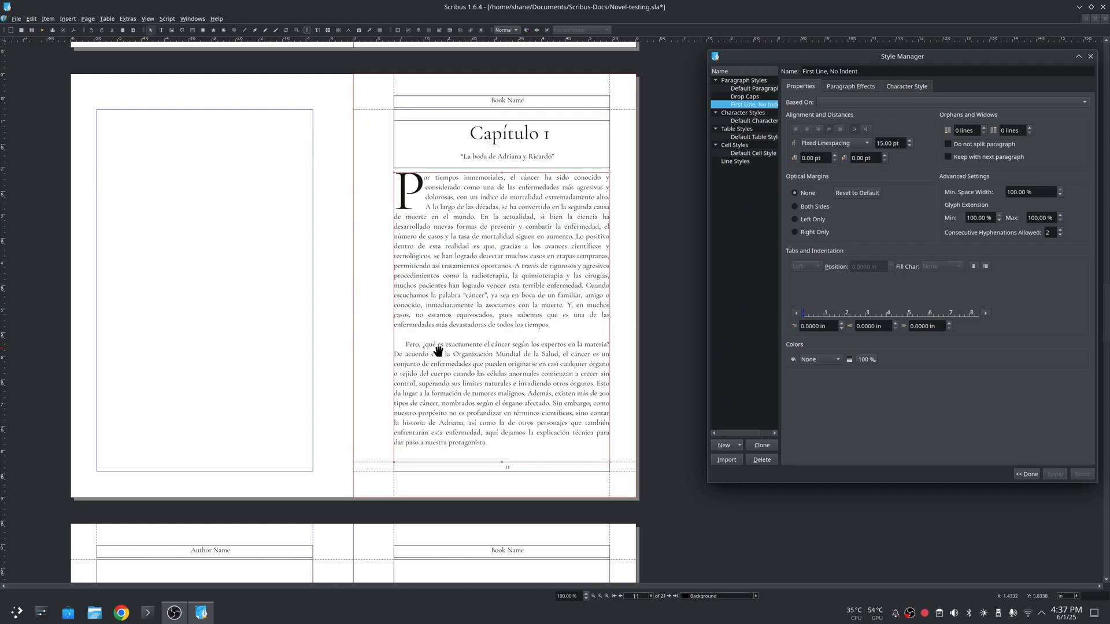
mouse_move(503, 384)
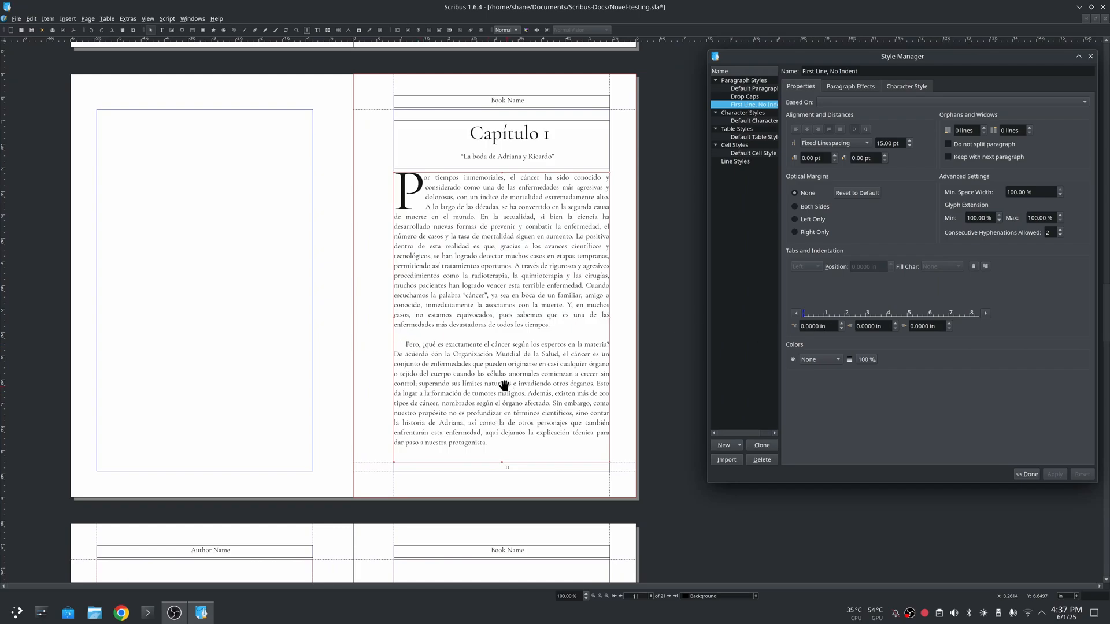
mouse_move(529, 453)
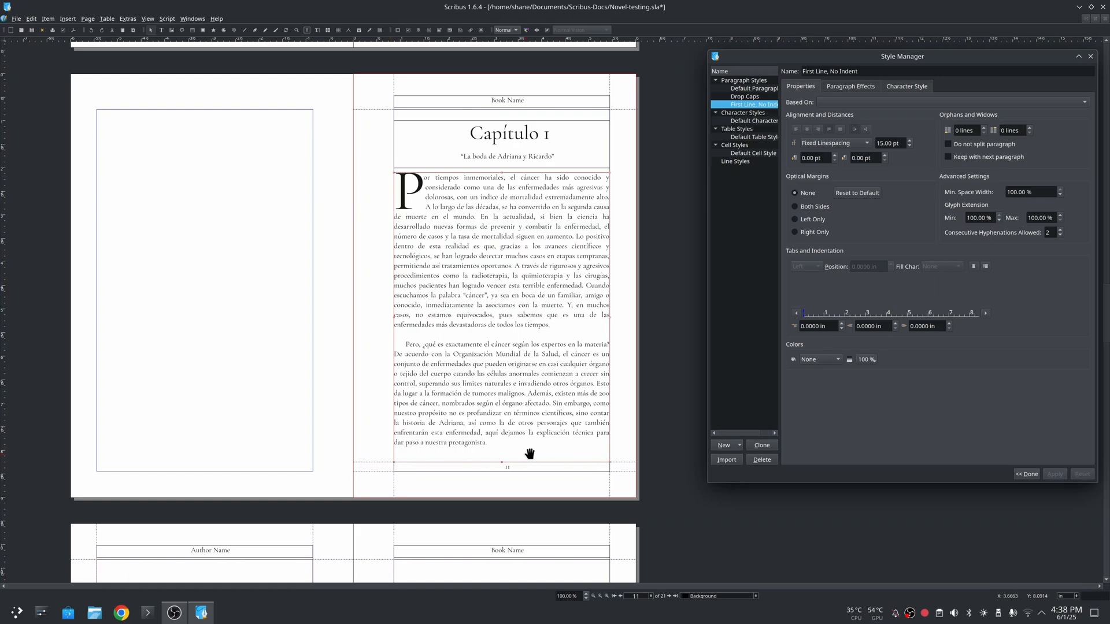
mouse_move(414, 236)
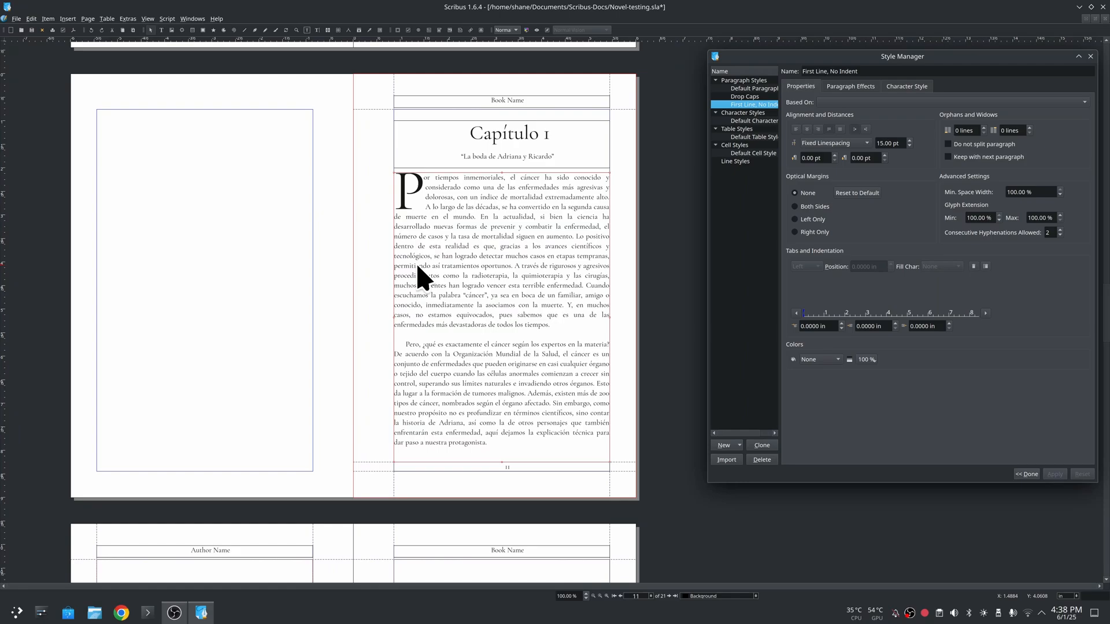
mouse_move(463, 404)
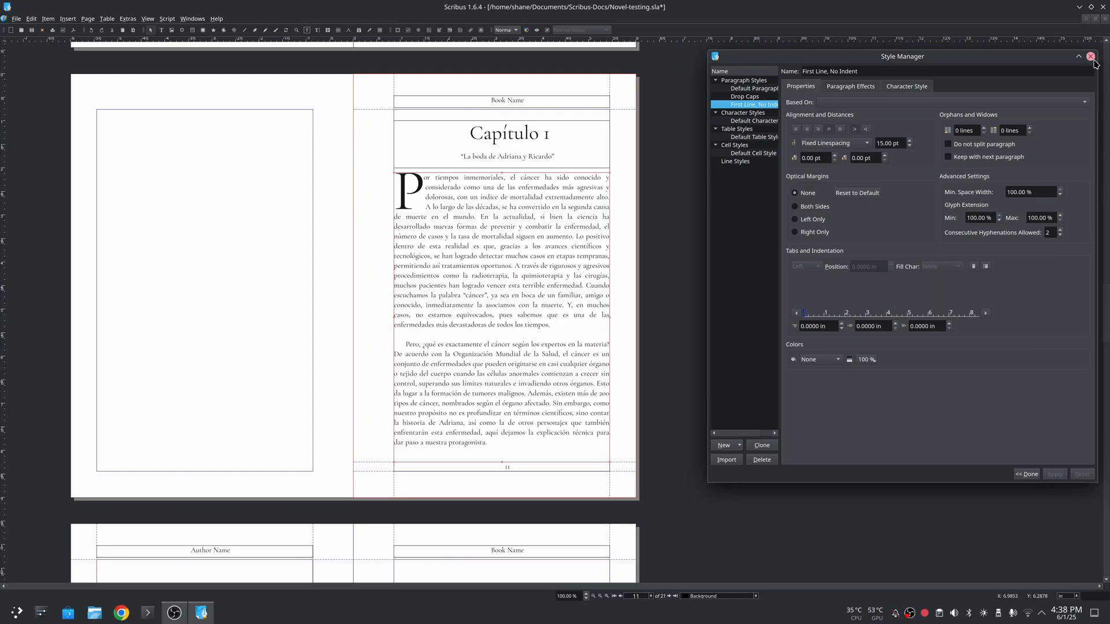
click(1090, 57)
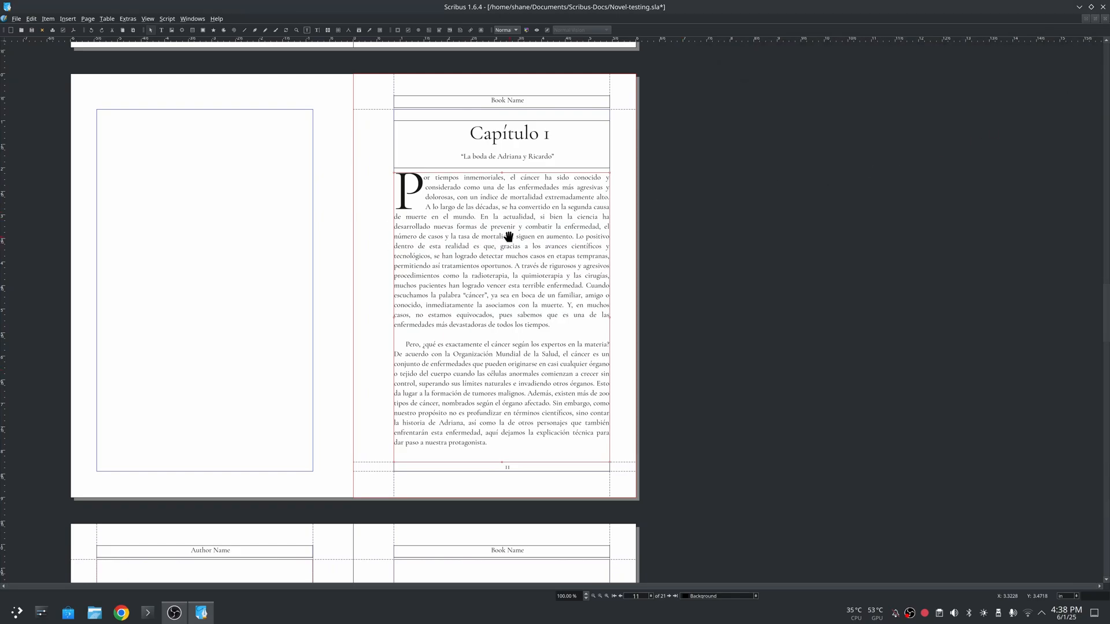
mouse_move(837, 316)
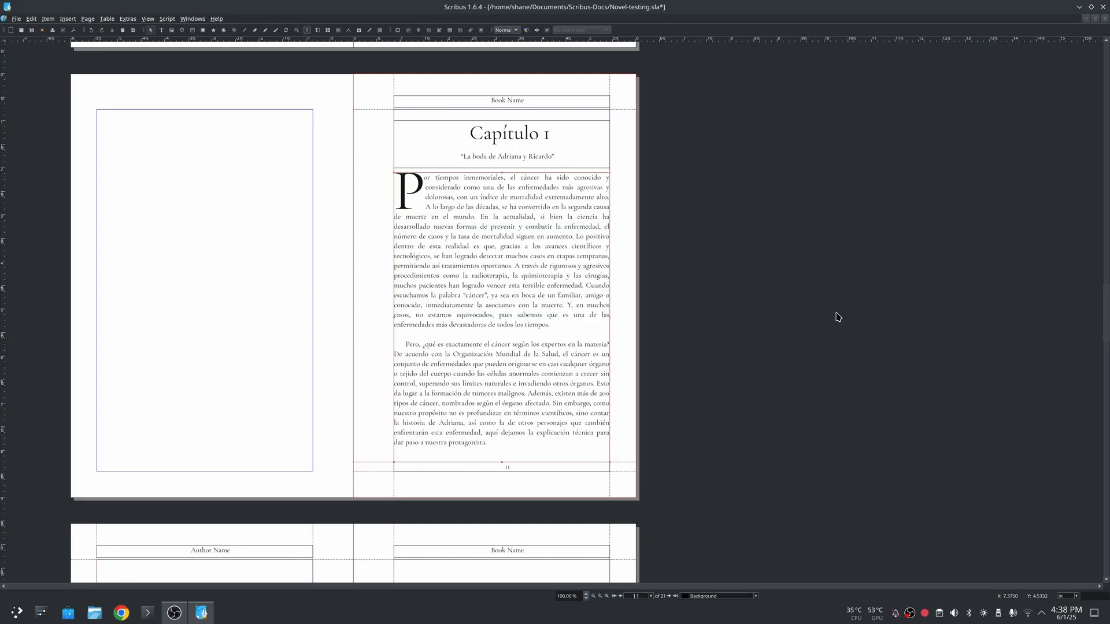
mouse_move(786, 210)
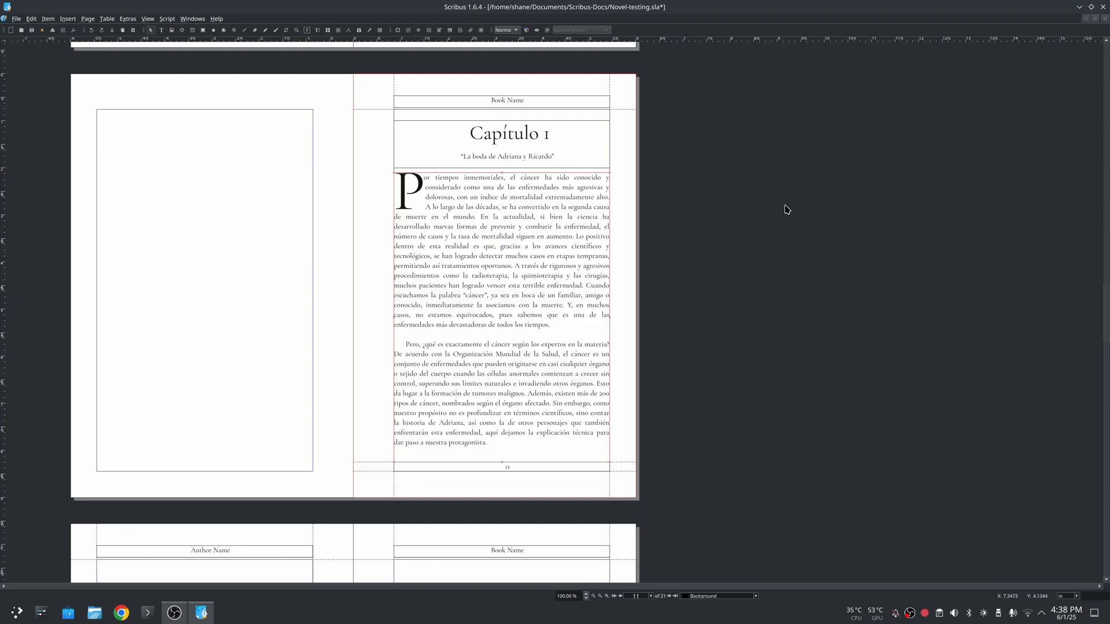
mouse_move(788, 238)
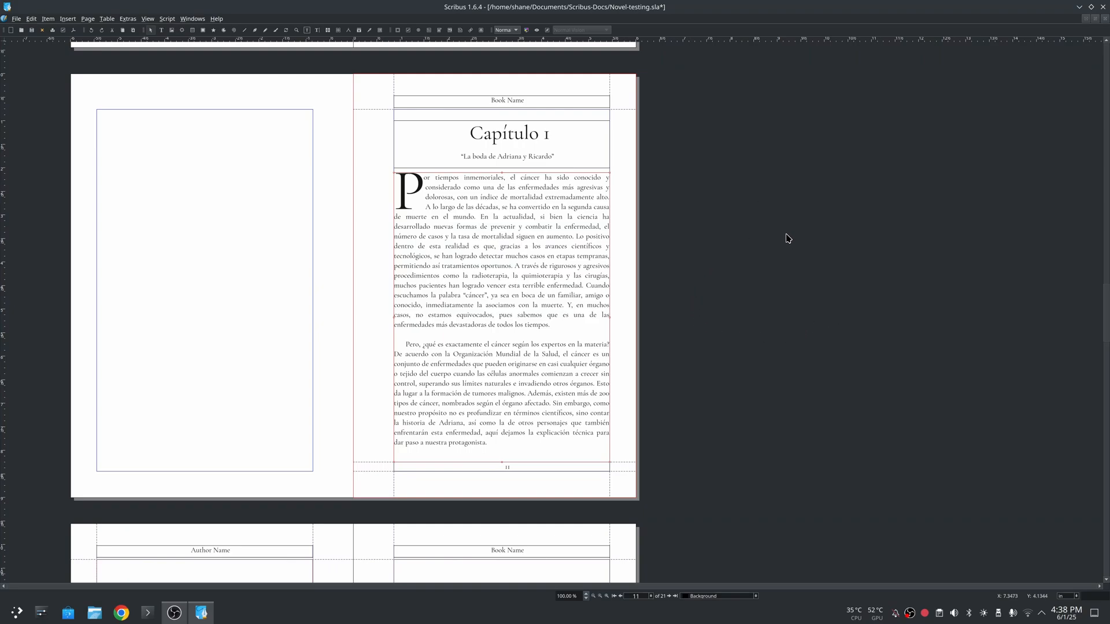
mouse_move(170, 303)
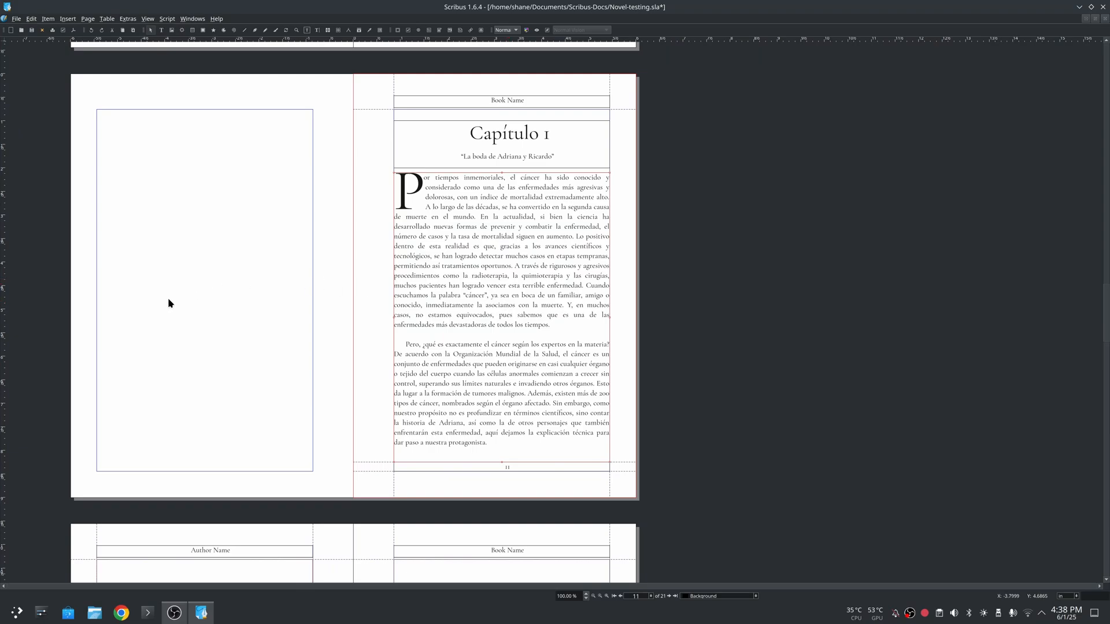
mouse_move(497, 490)
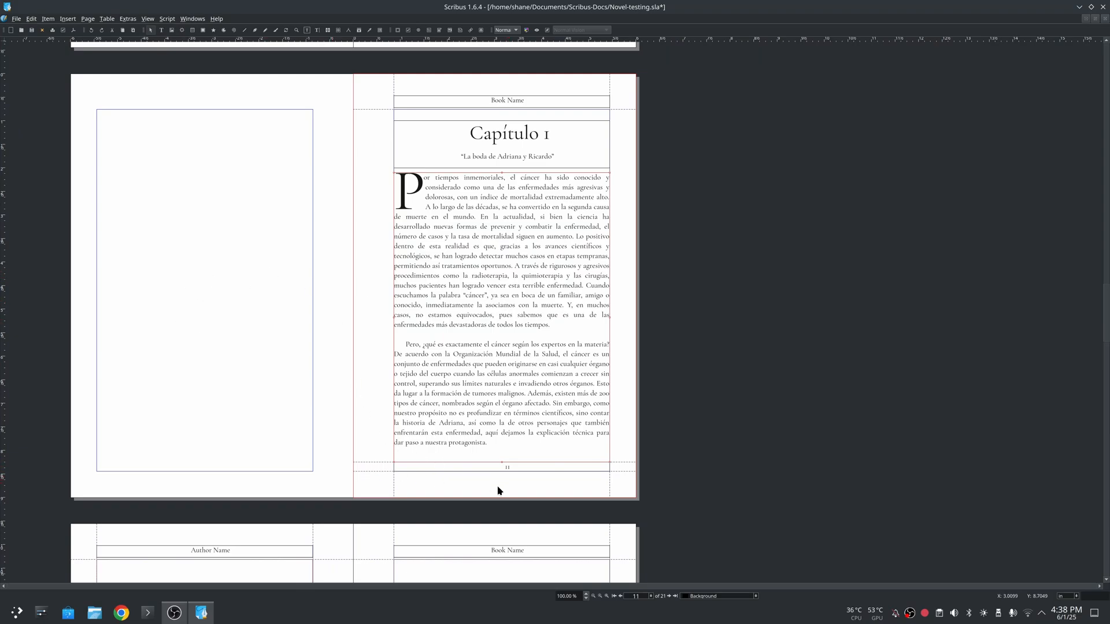
mouse_move(644, 343)
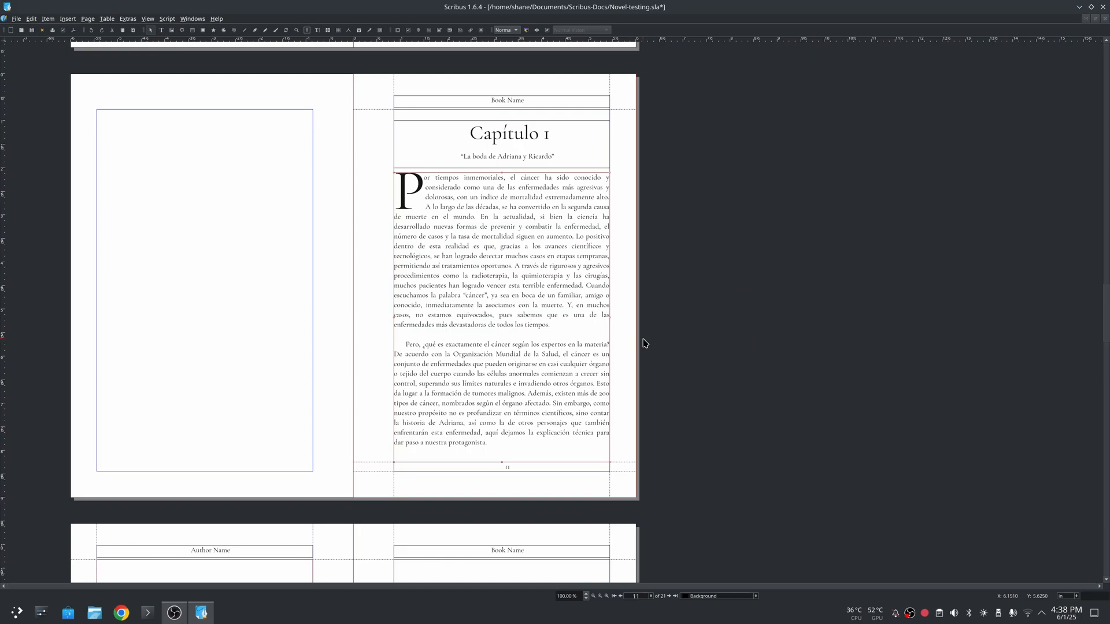
mouse_move(803, 350)
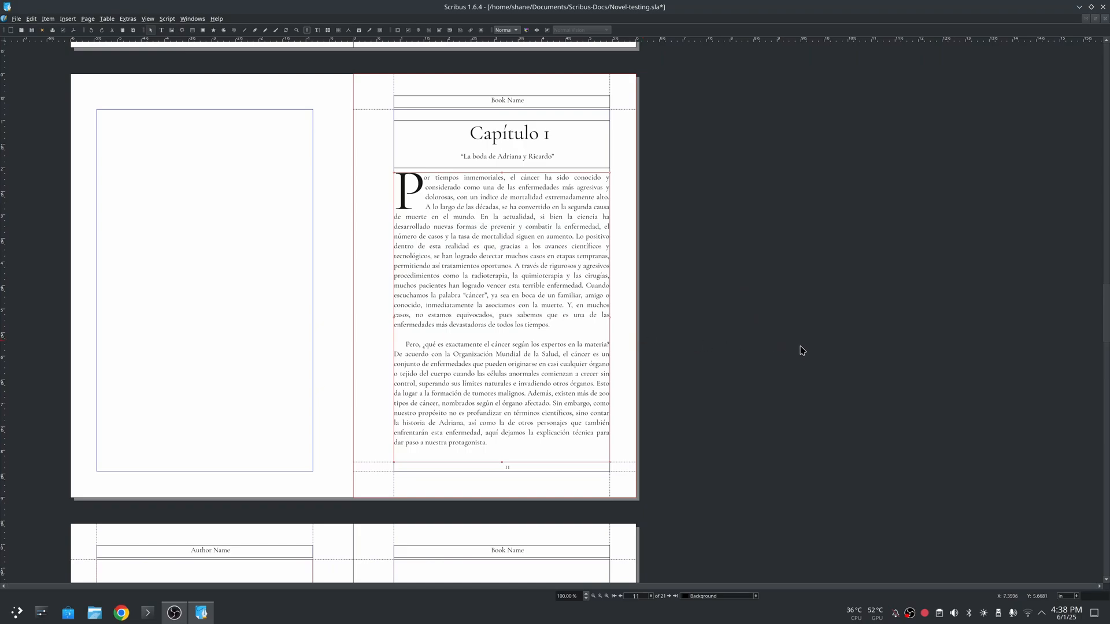
mouse_move(692, 363)
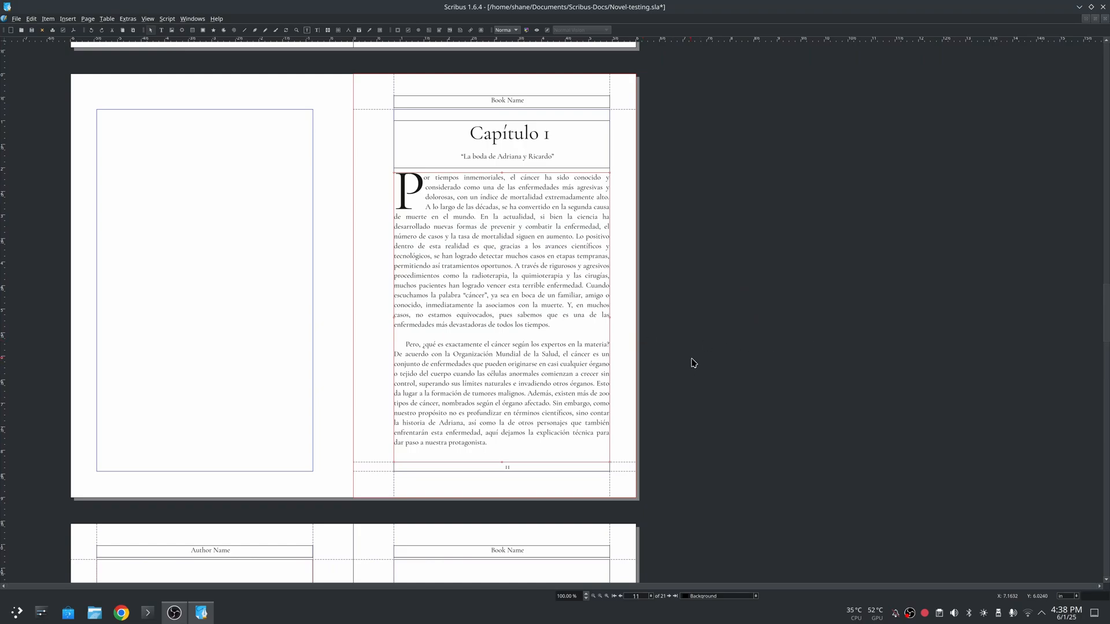
mouse_move(793, 360)
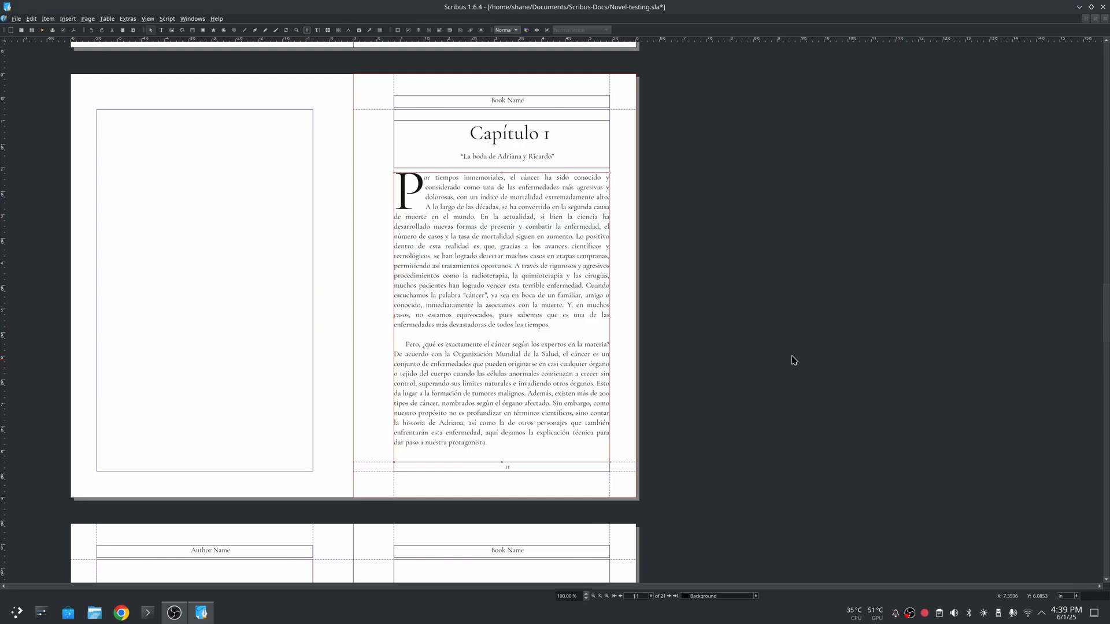
mouse_move(800, 356)
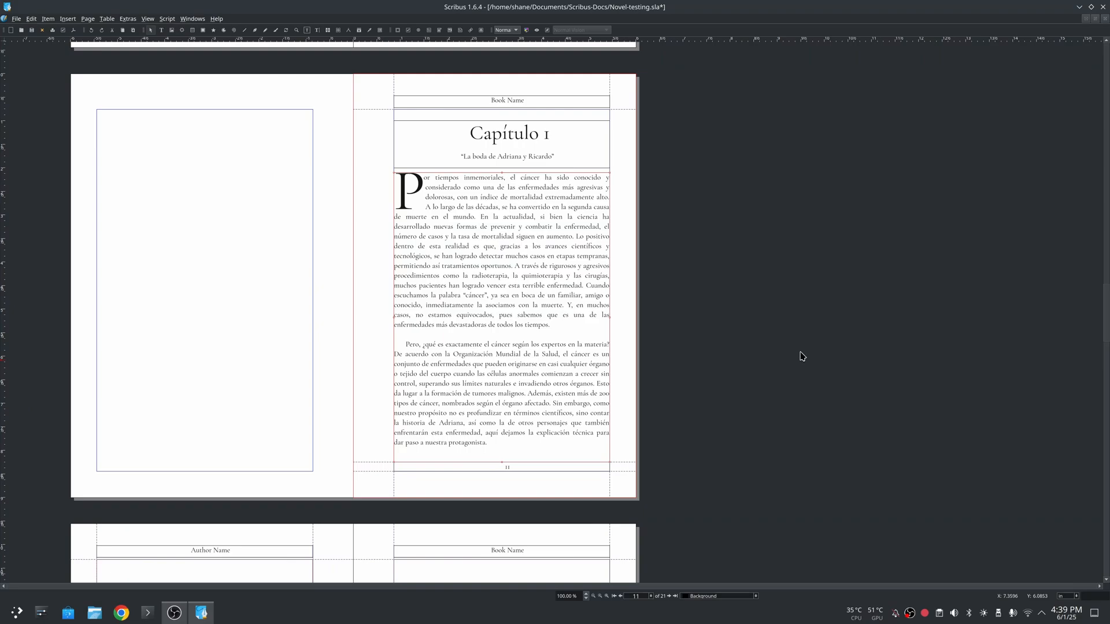
mouse_move(504, 321)
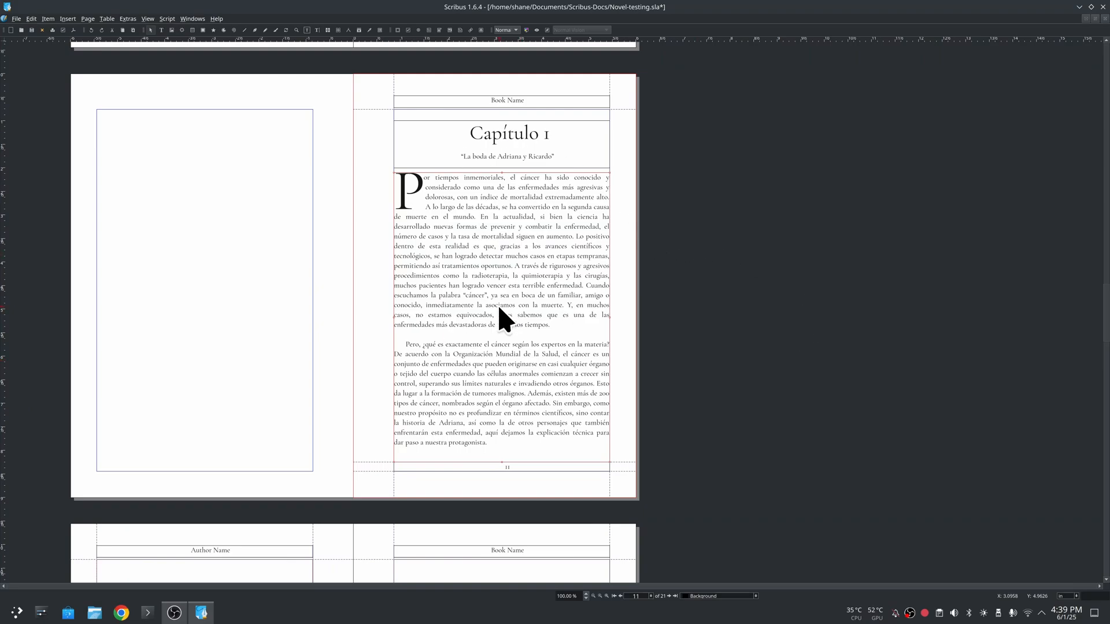
mouse_move(487, 141)
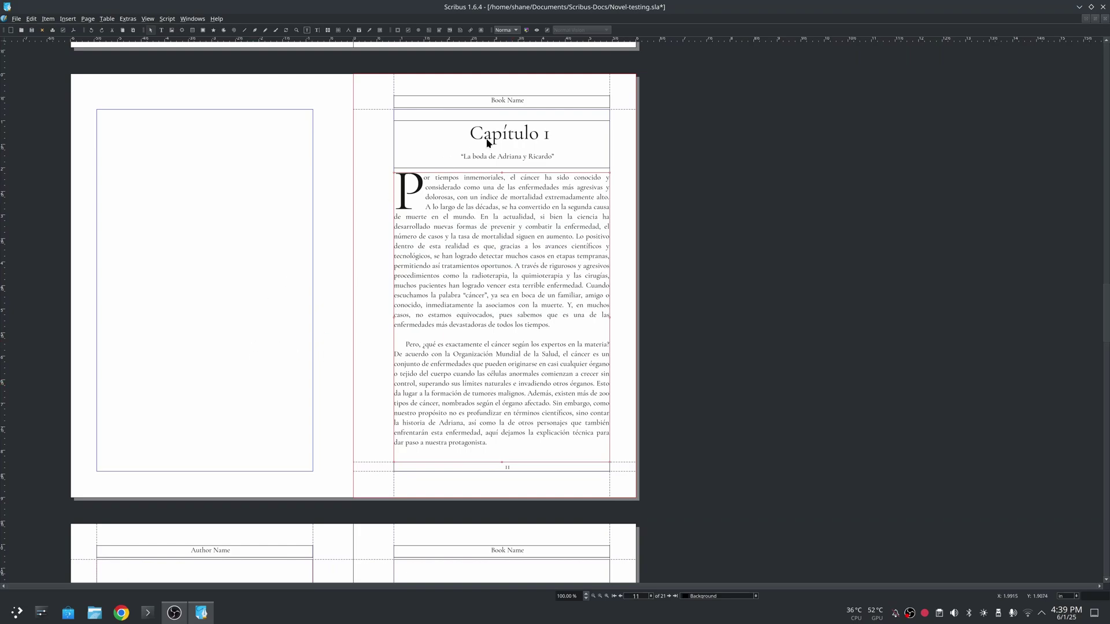
mouse_move(822, 297)
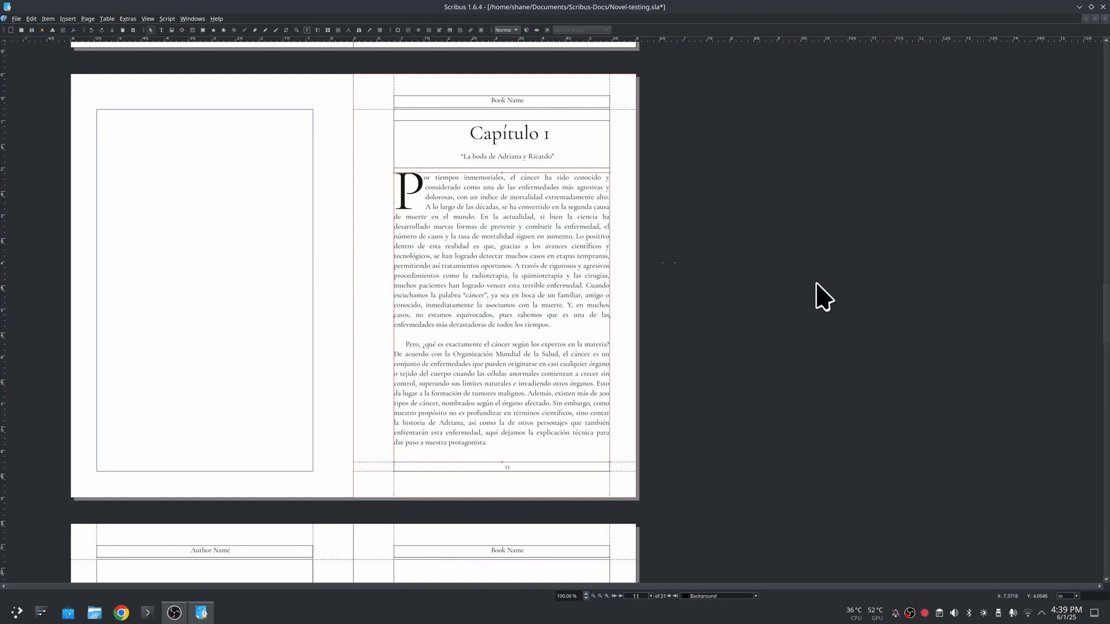
mouse_move(814, 282)
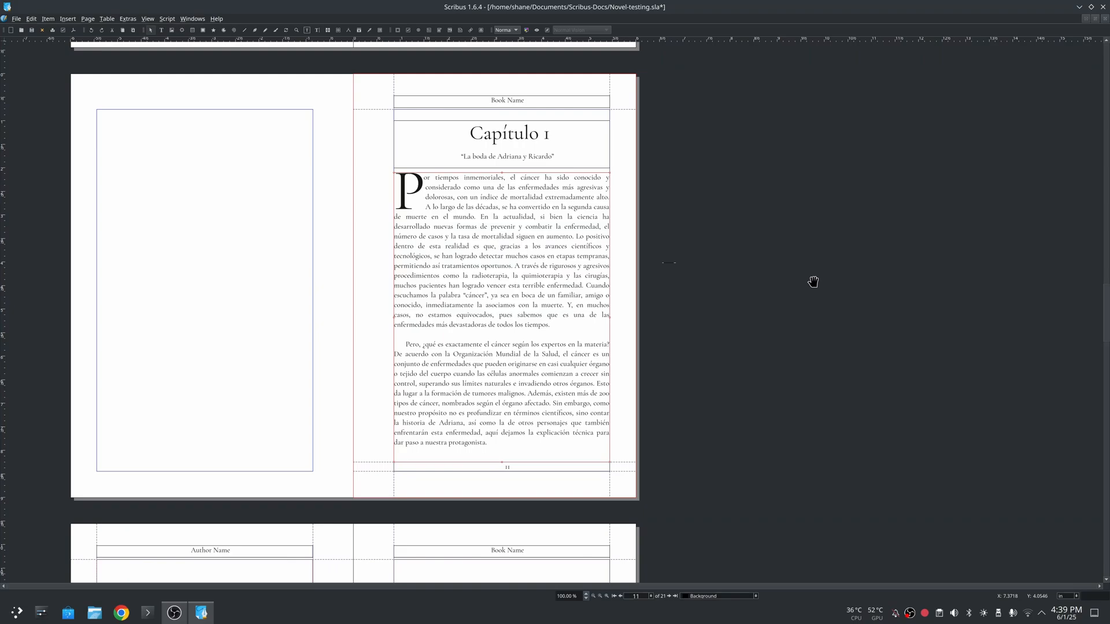
mouse_move(795, 276)
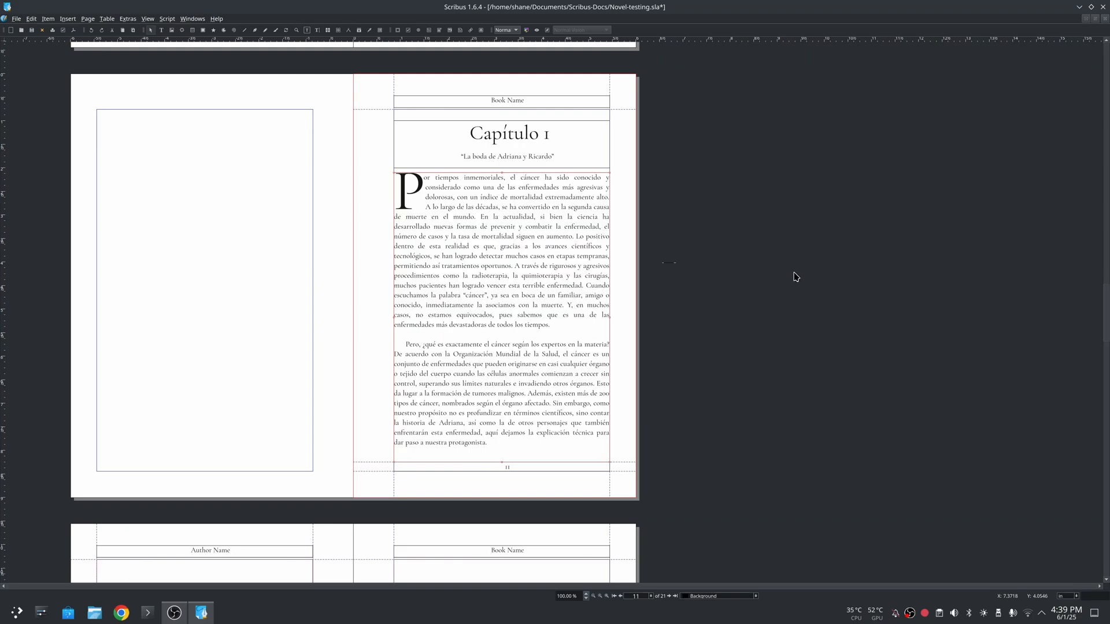
mouse_move(527, 317)
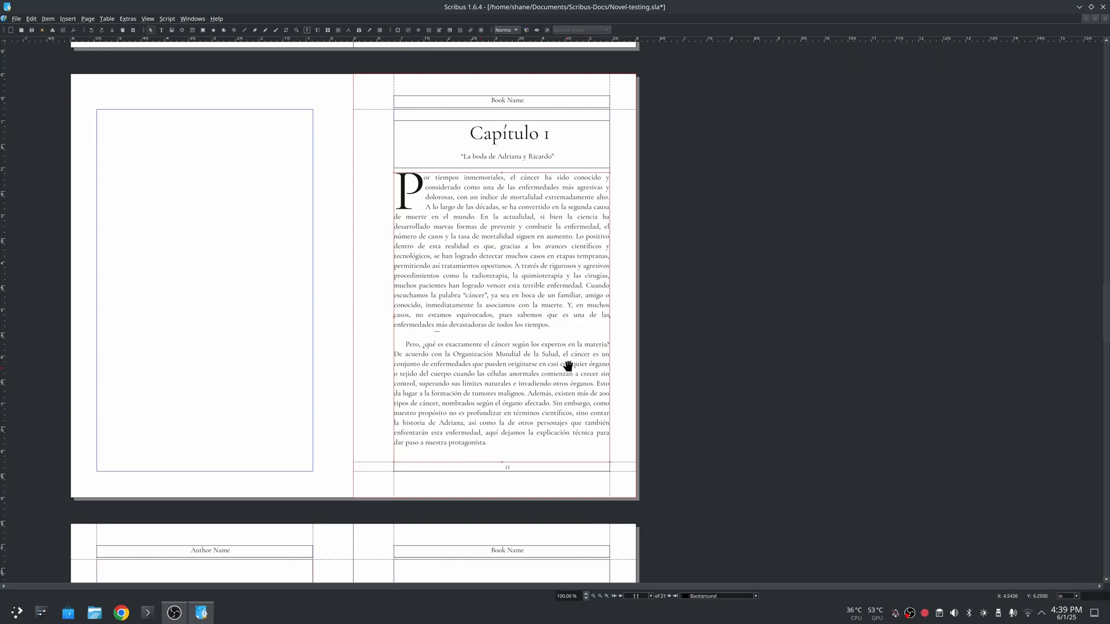
mouse_move(558, 380)
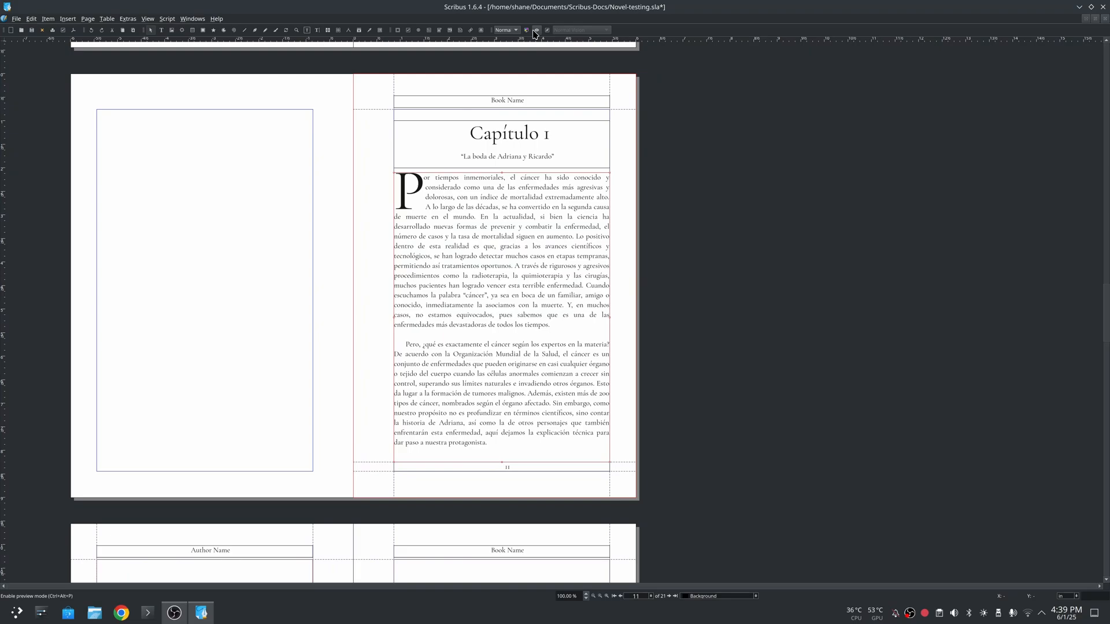
click(547, 30)
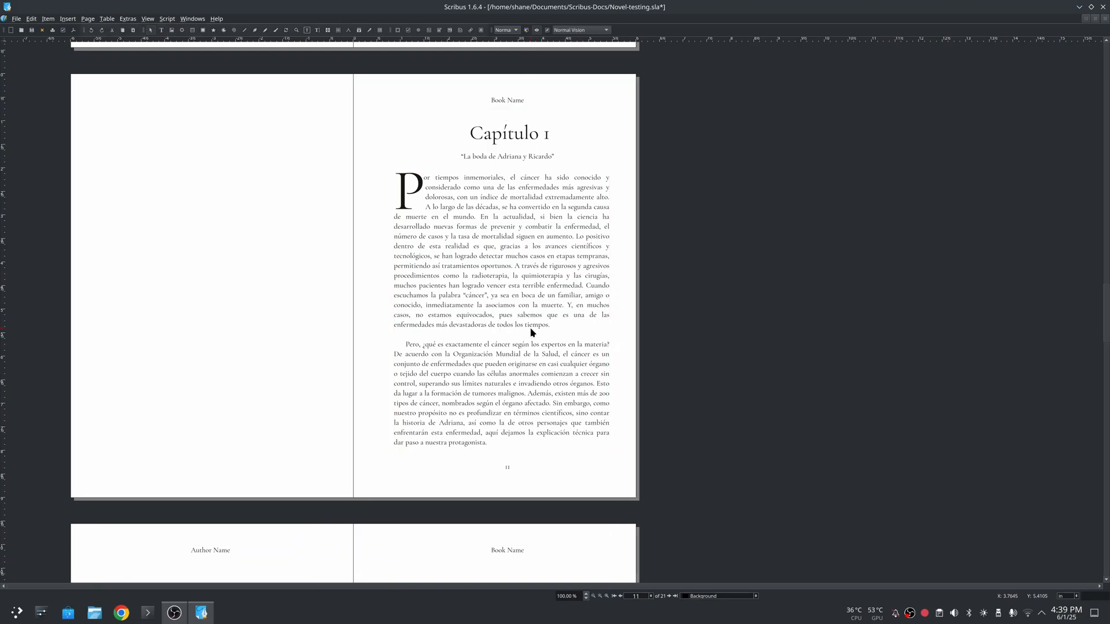
mouse_move(545, 339)
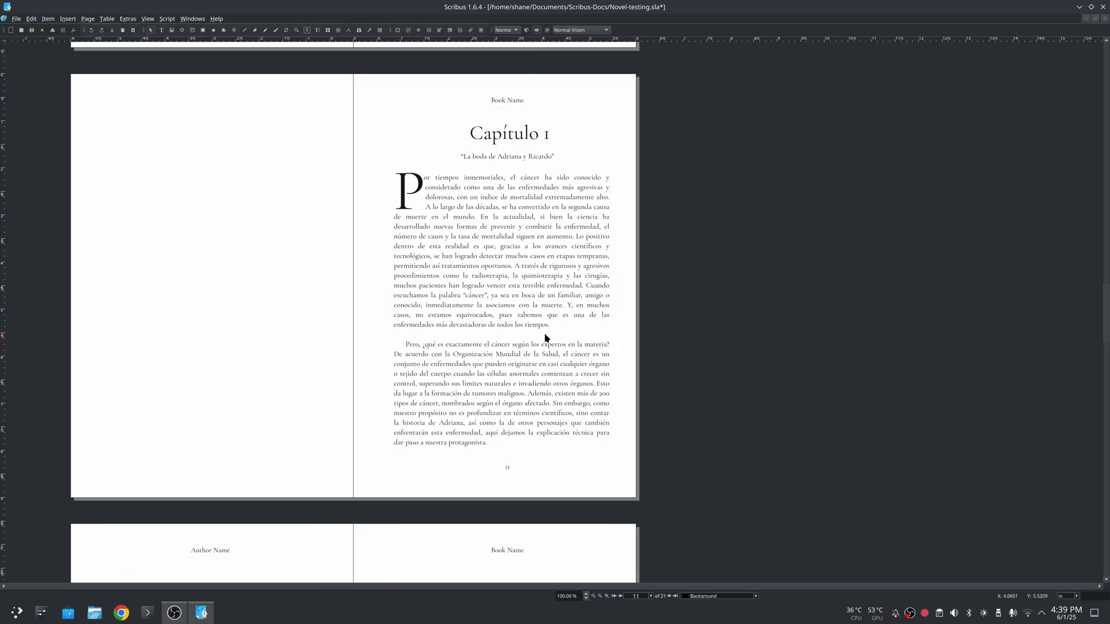
mouse_move(504, 218)
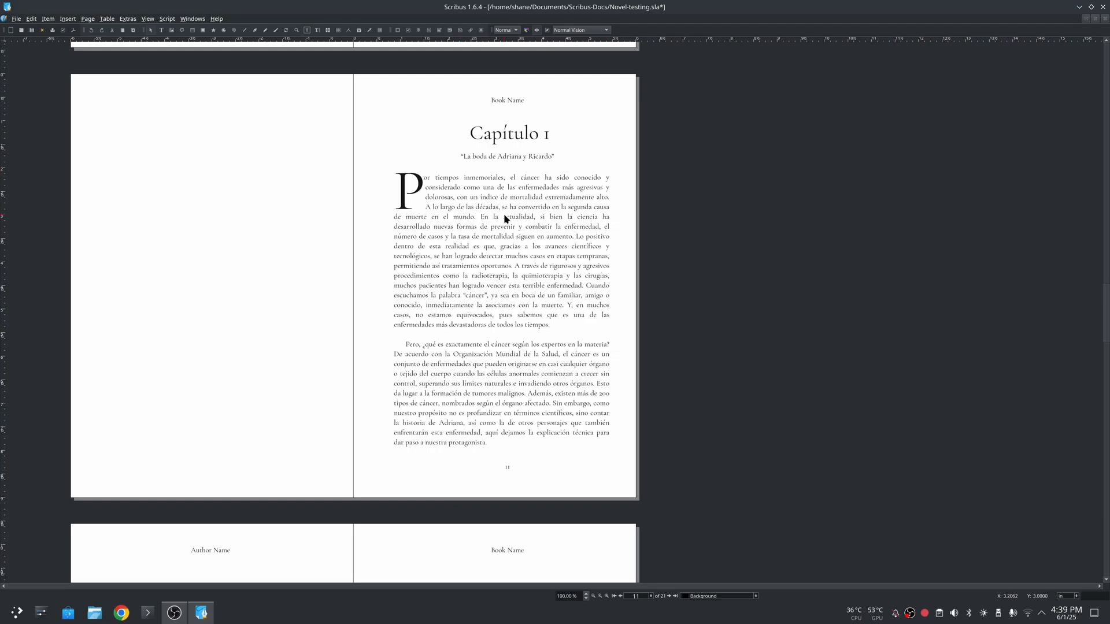
mouse_move(529, 427)
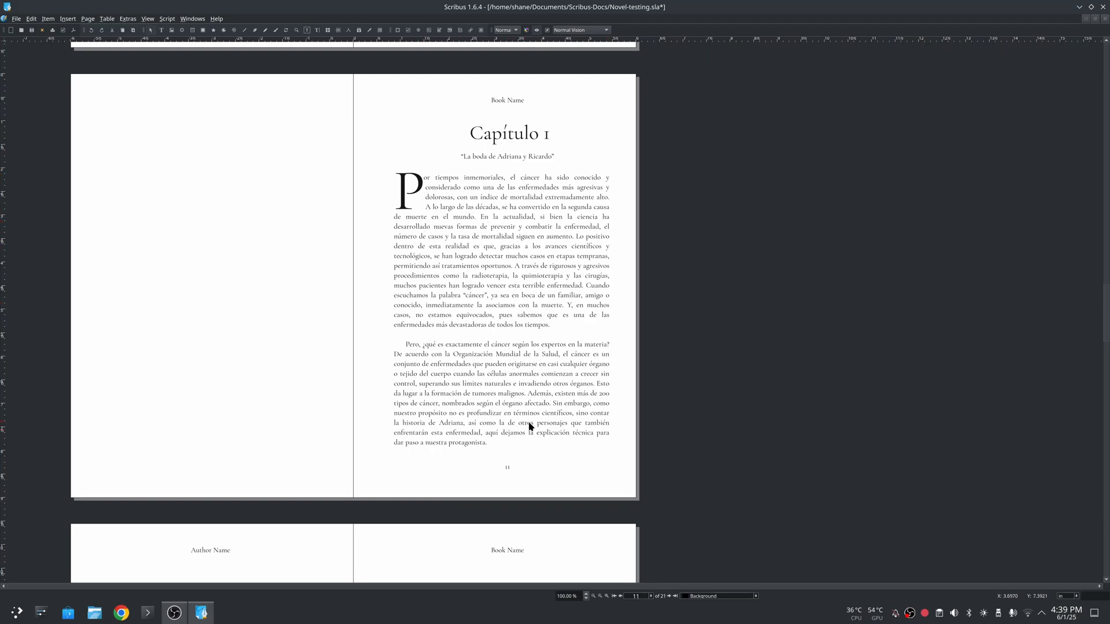
mouse_move(714, 408)
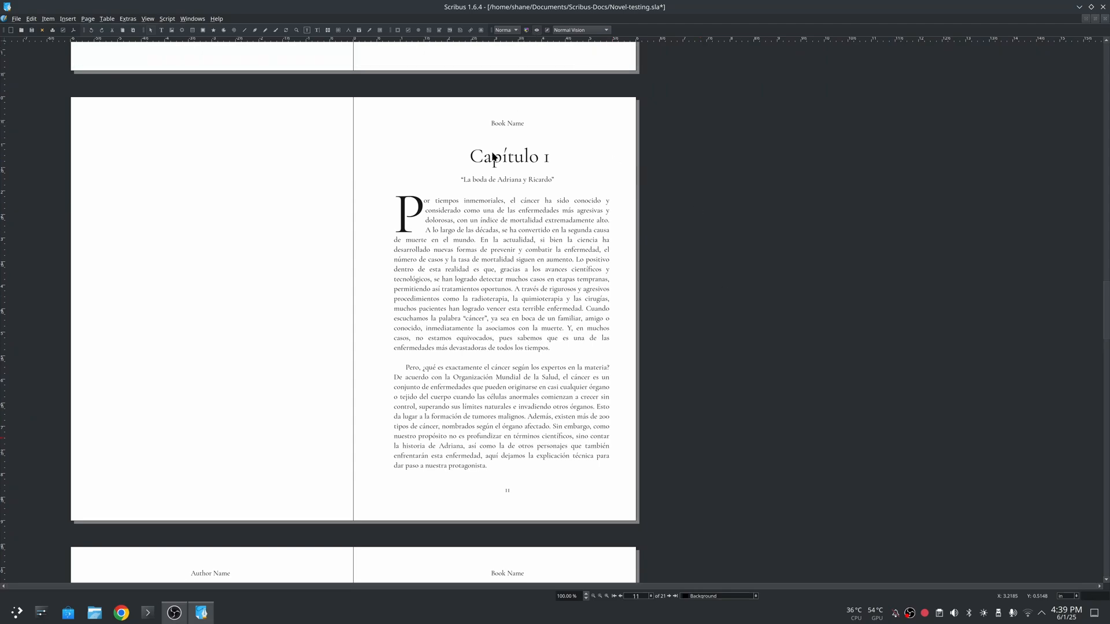
mouse_move(501, 228)
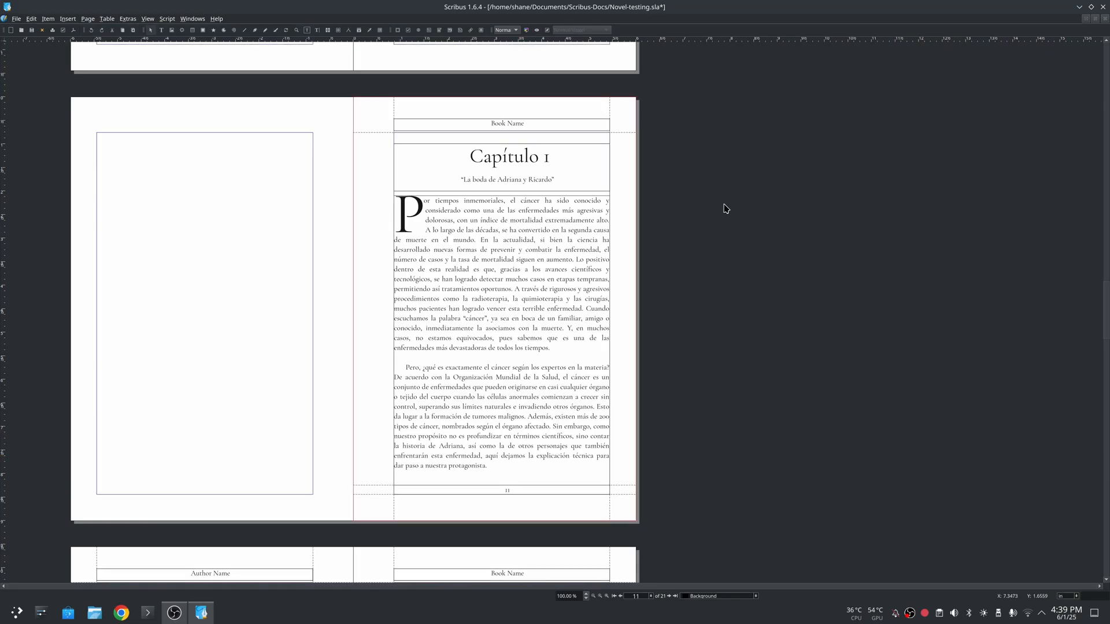
mouse_move(614, 248)
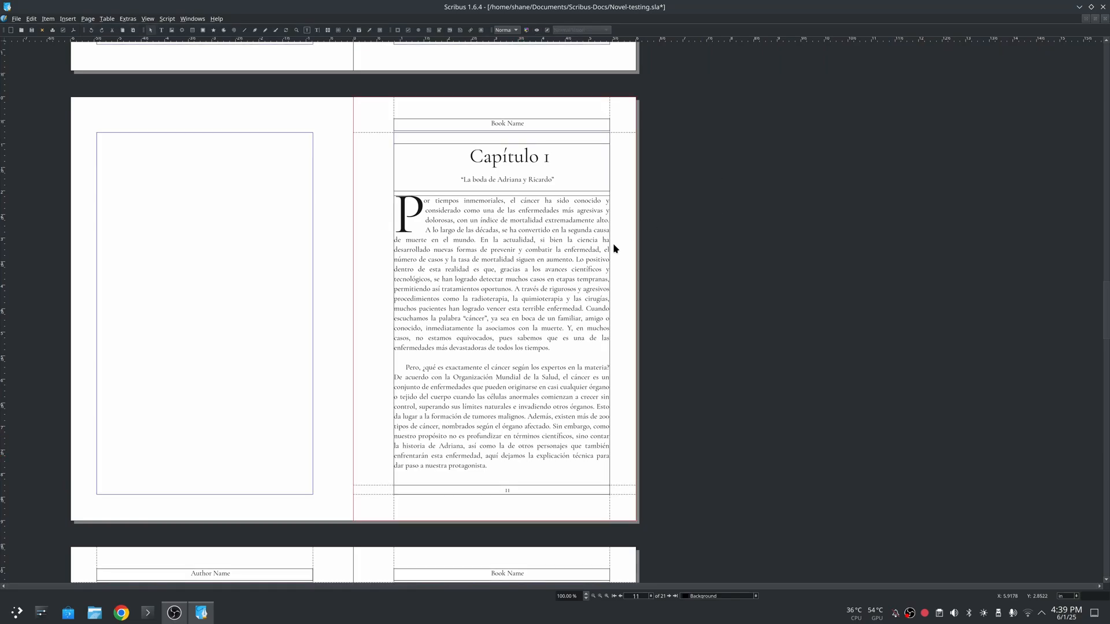
Step: Select the chapter body text frame and bring it up in the Story Editor
click(504, 296)
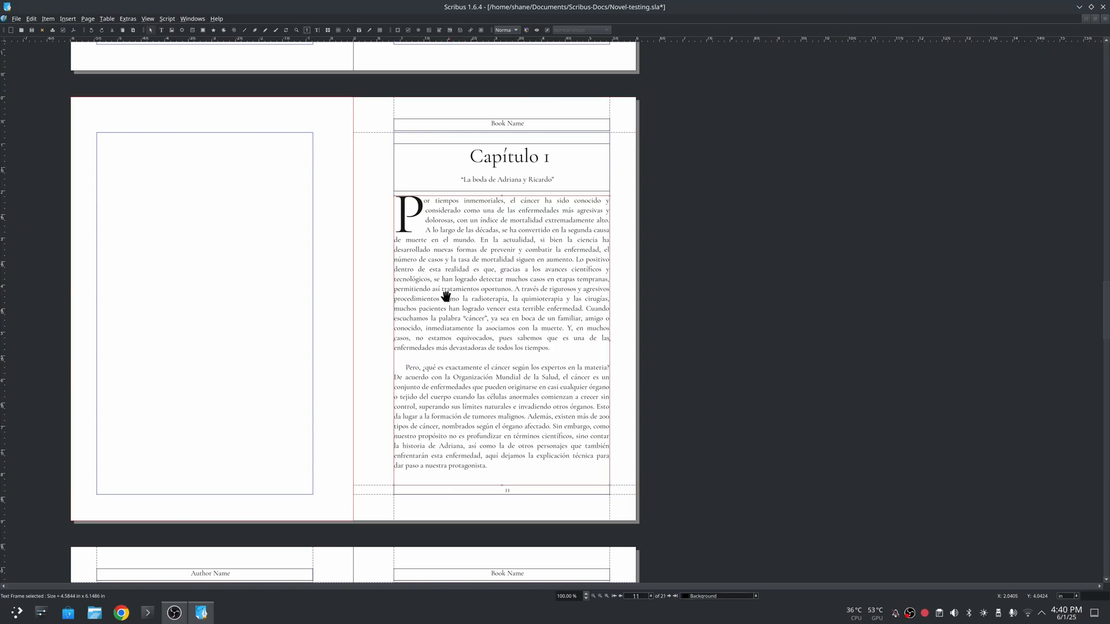
click(317, 30)
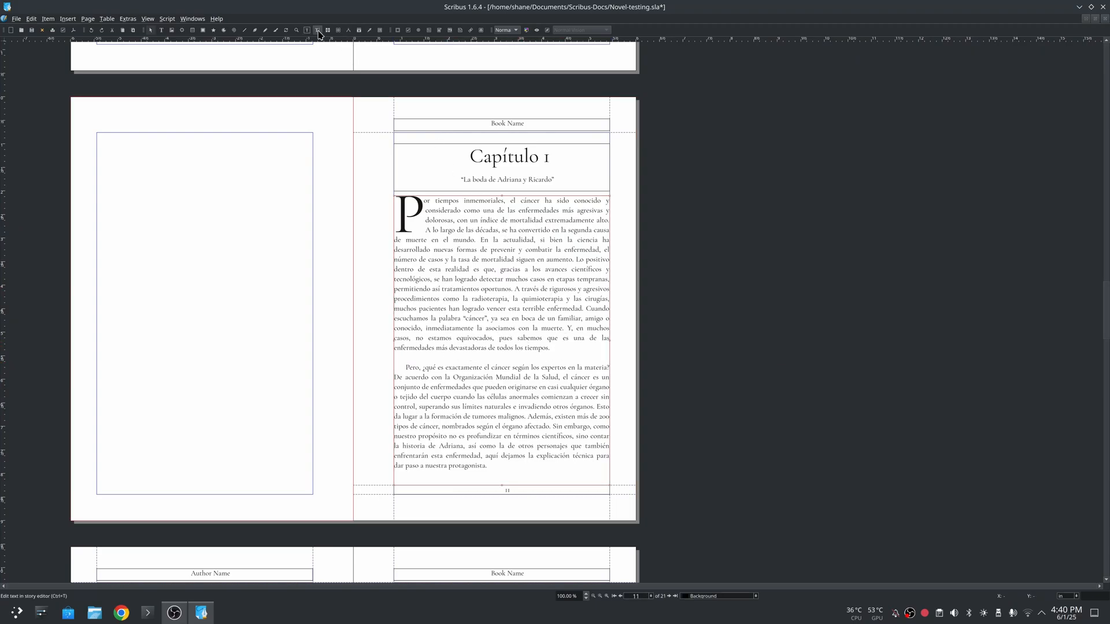
mouse_move(318, 30)
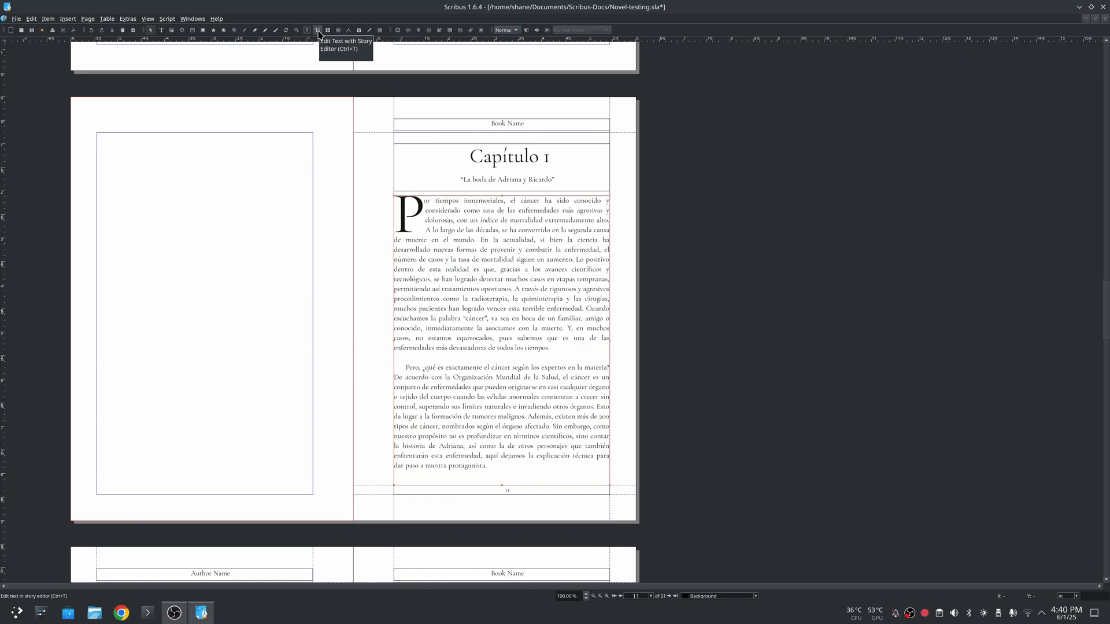
click(318, 30)
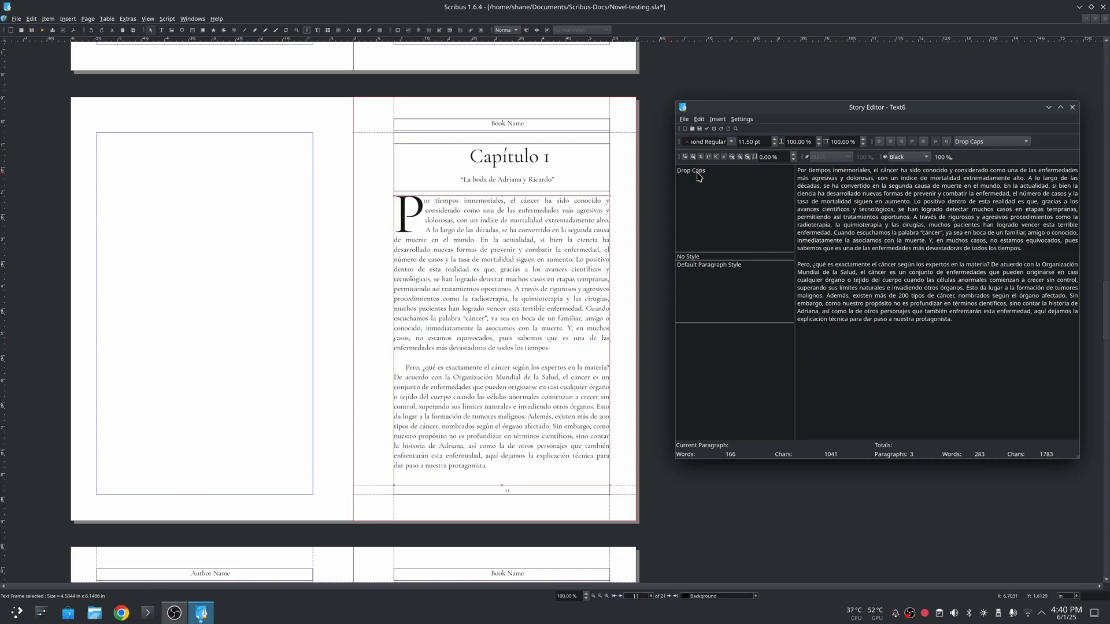
mouse_move(1069, 258)
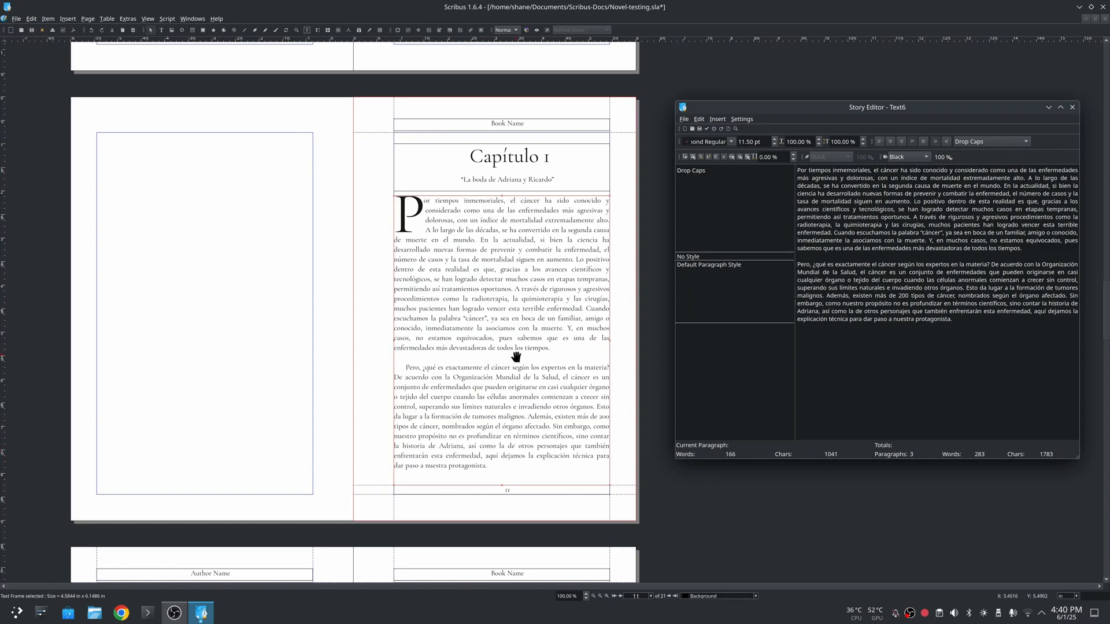
mouse_move(521, 371)
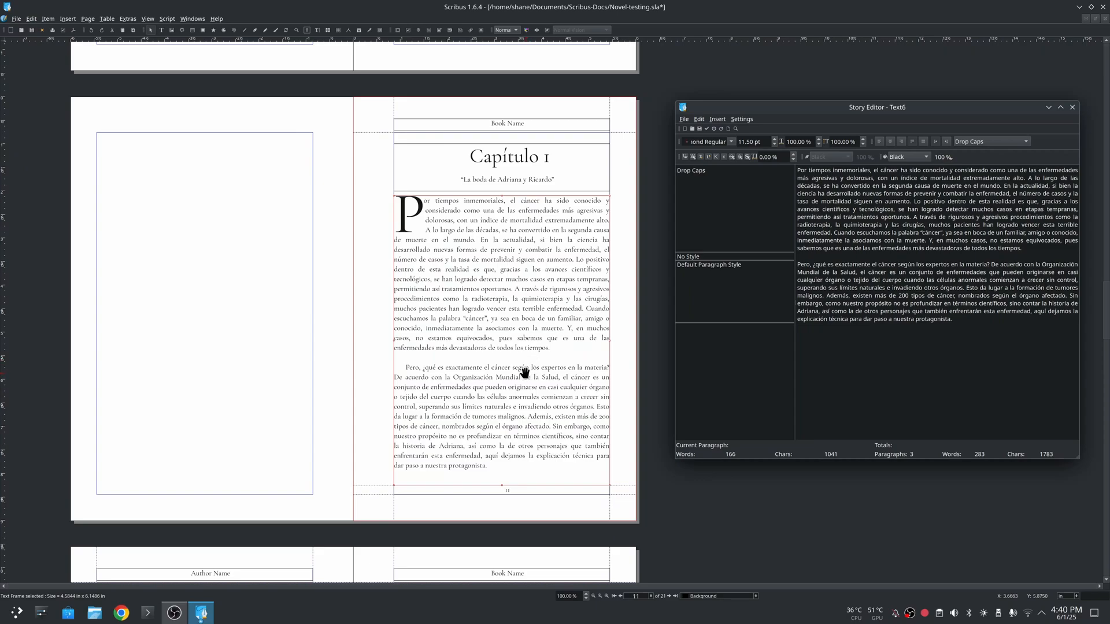
click(683, 118)
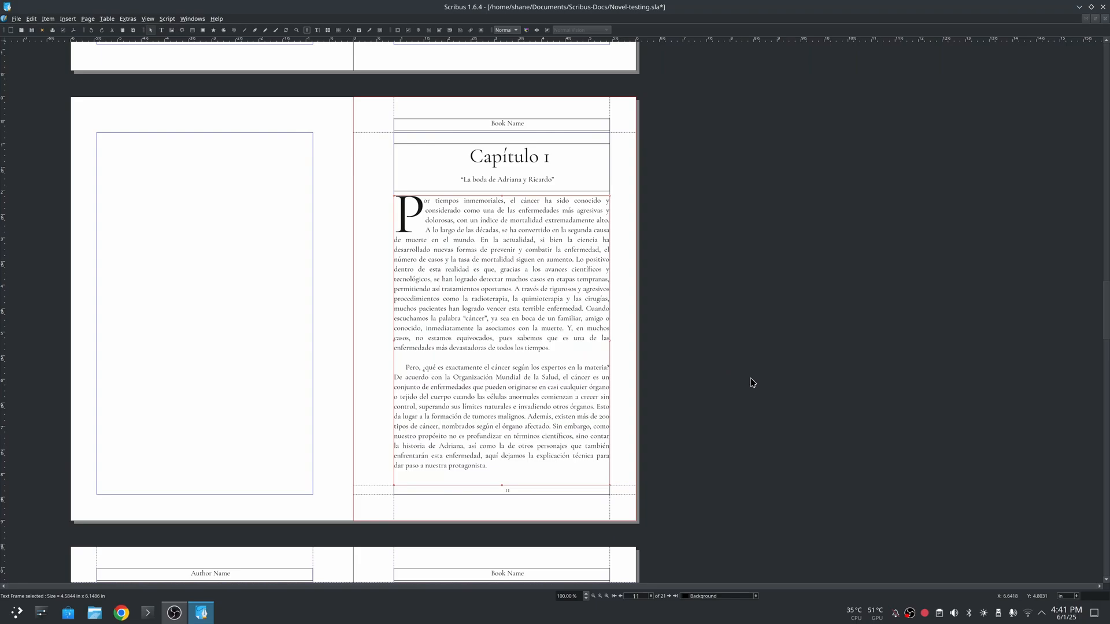
mouse_move(735, 363)
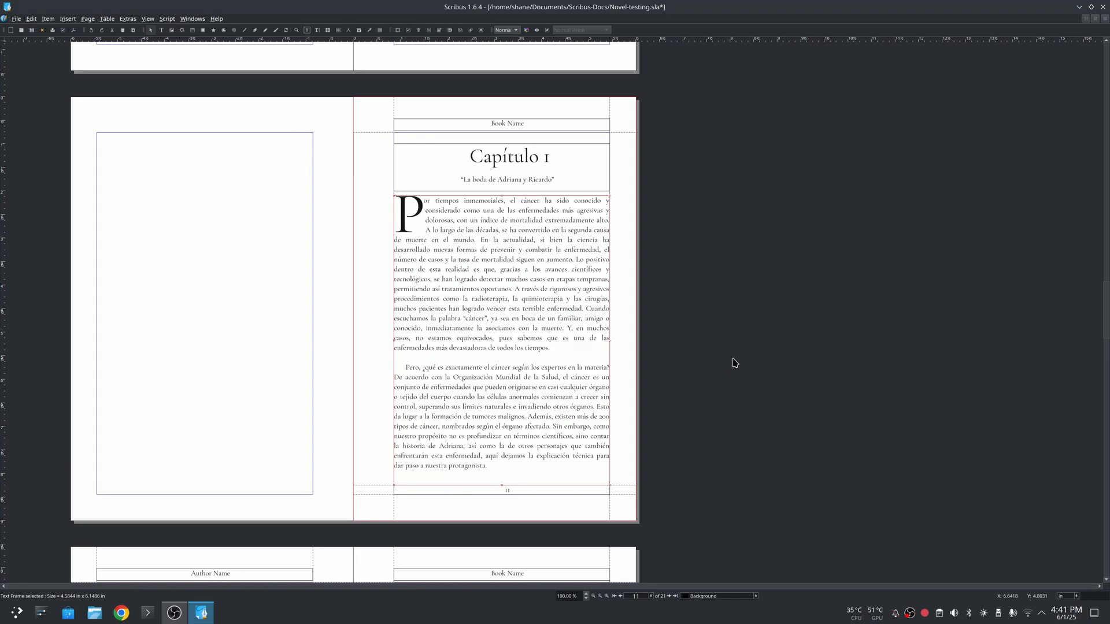
mouse_move(733, 367)
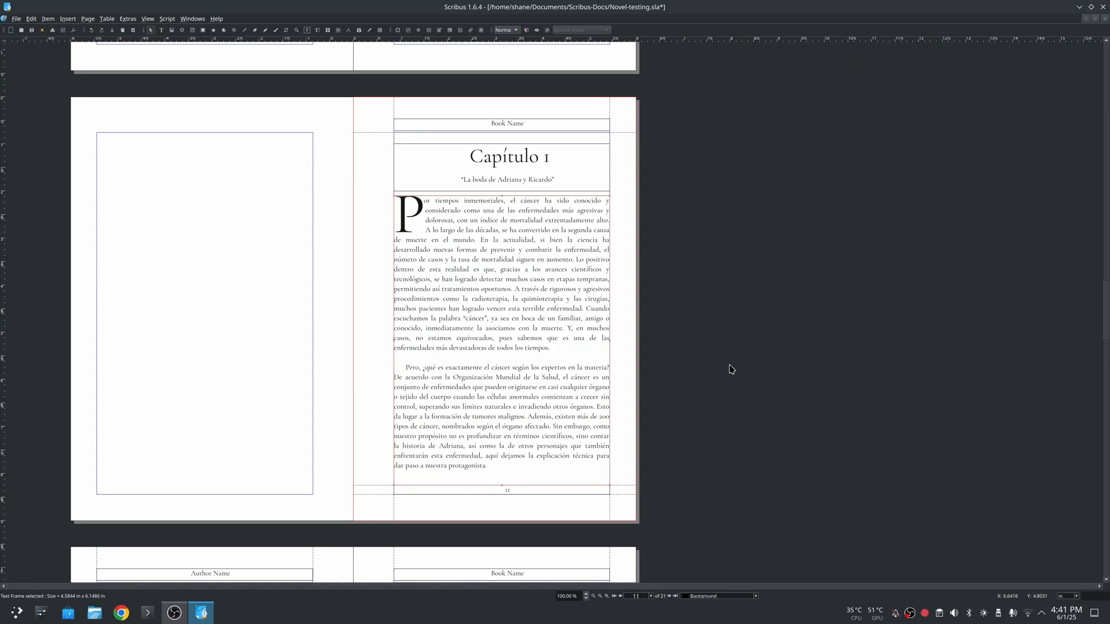
mouse_move(727, 396)
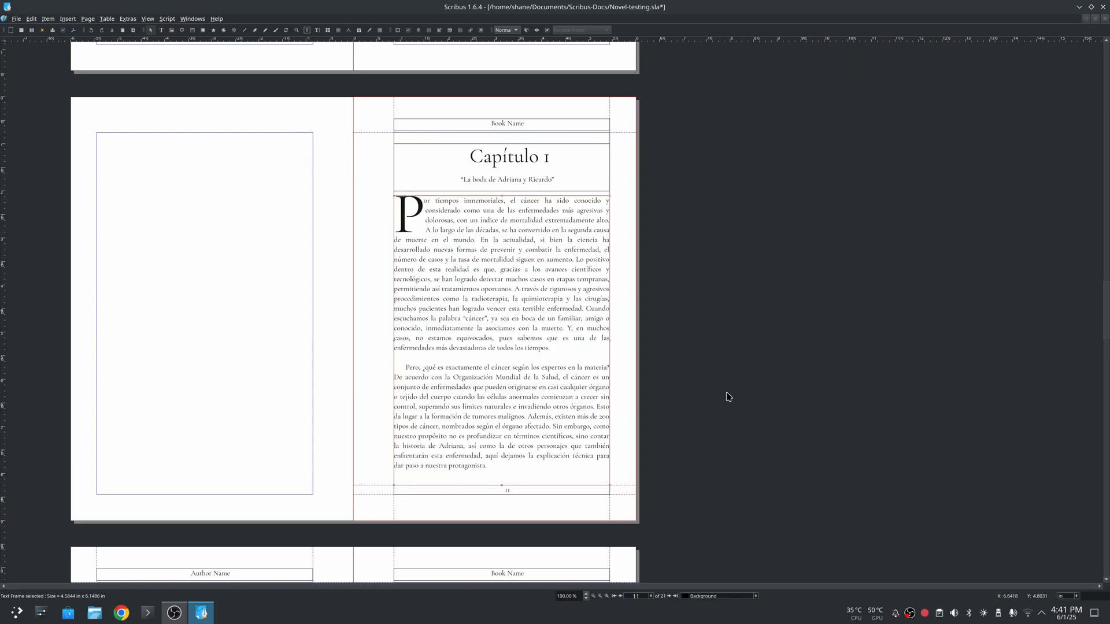
Step: Scroll down past the Capítulo 1 page toward the following blank spread
scroll(down, 3)
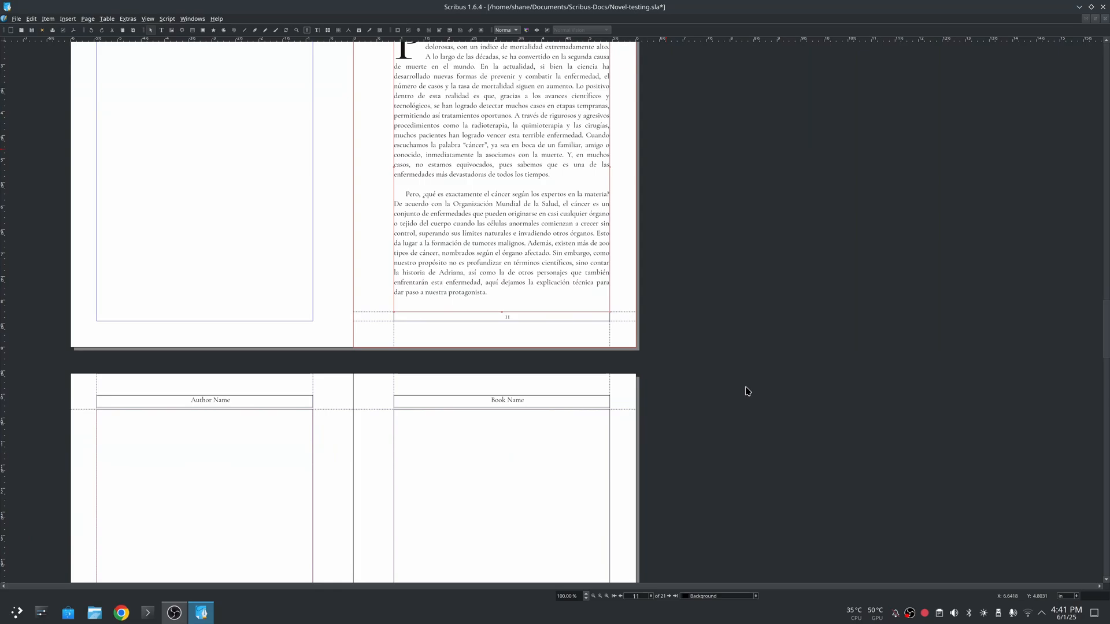
Step: Draw an empty text frame filling page 13's body area between header and page number
scroll(down, 3)
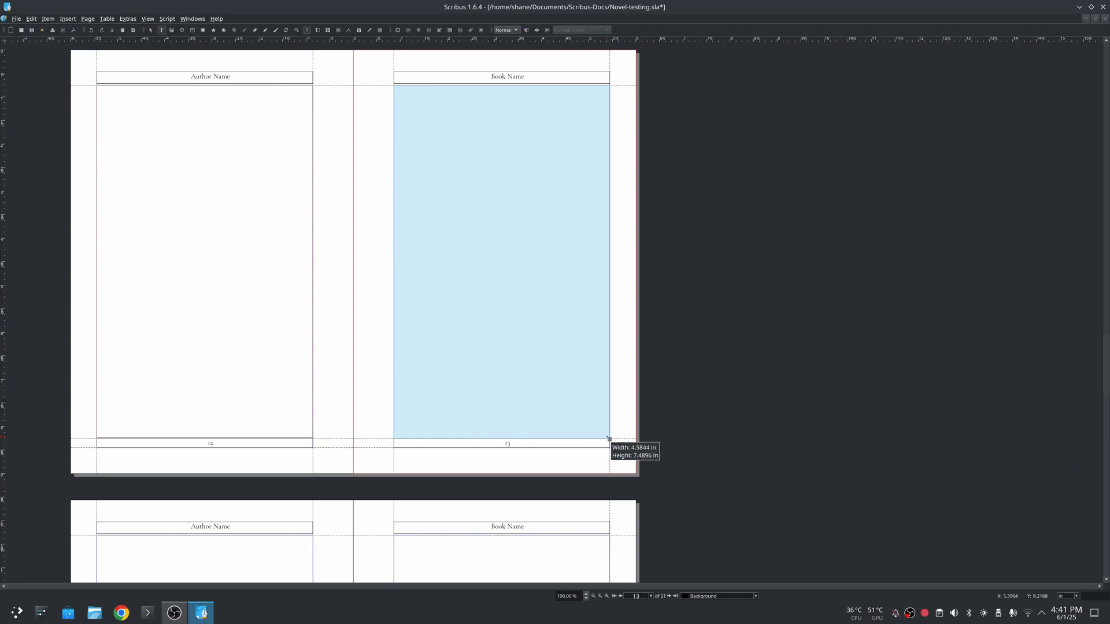
click(502, 234)
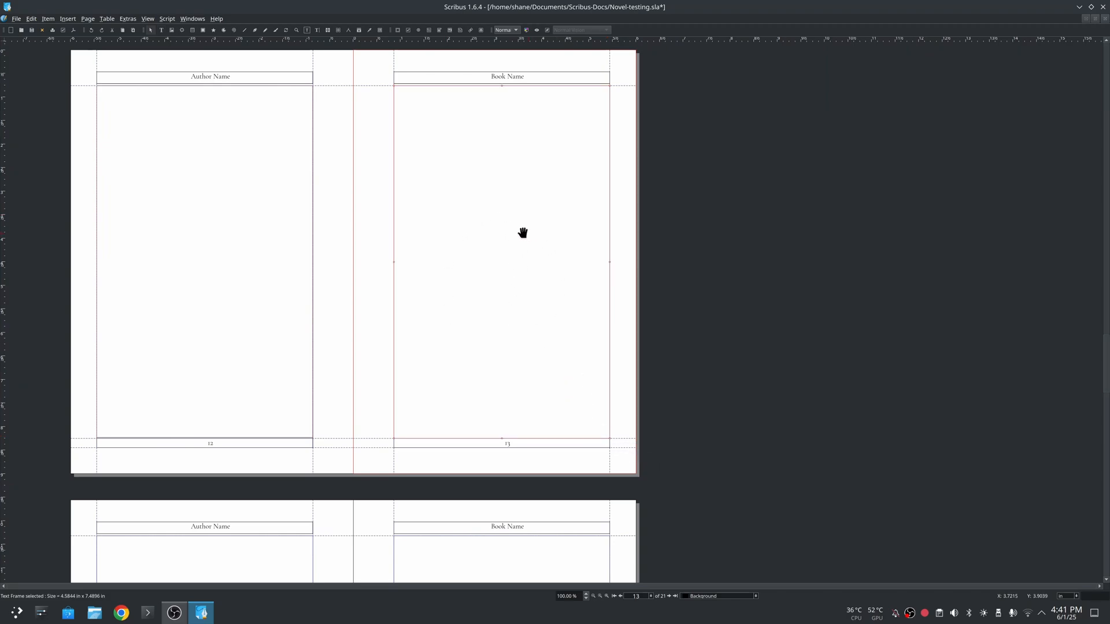
Step: From the frame's context menu choose Content > Get Text to bring up the import file chooser
right_click(523, 232)
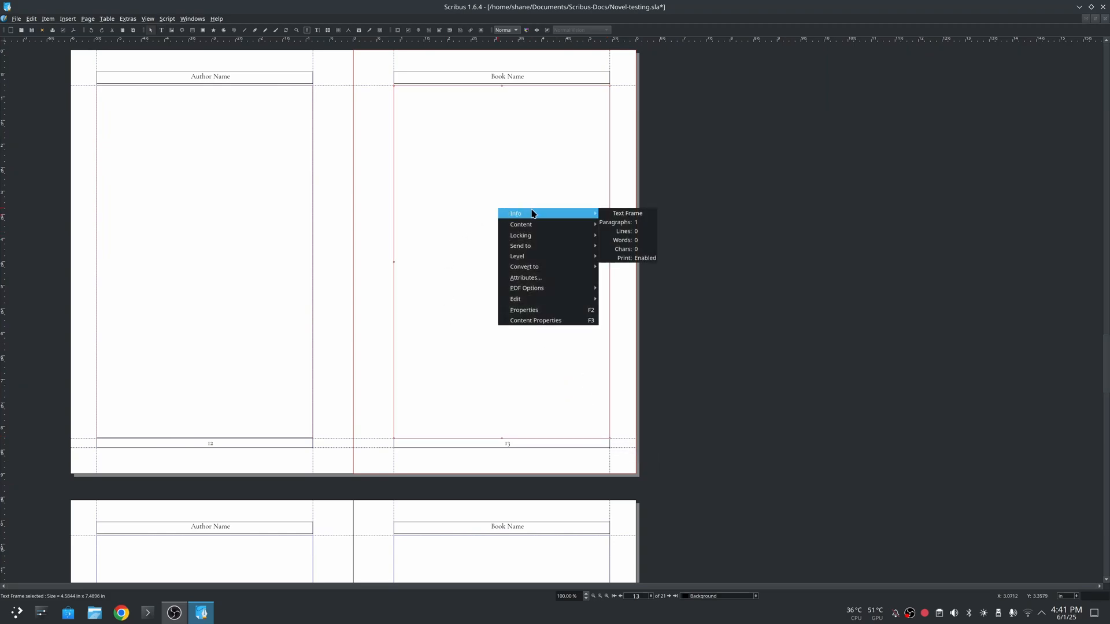
mouse_move(525, 277)
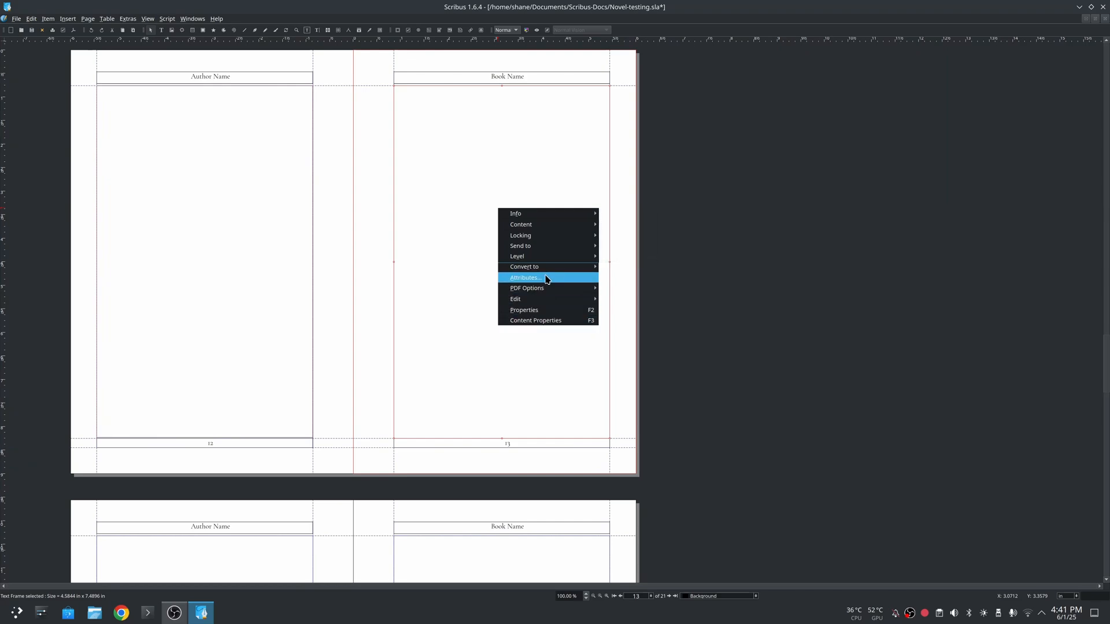
mouse_move(520, 235)
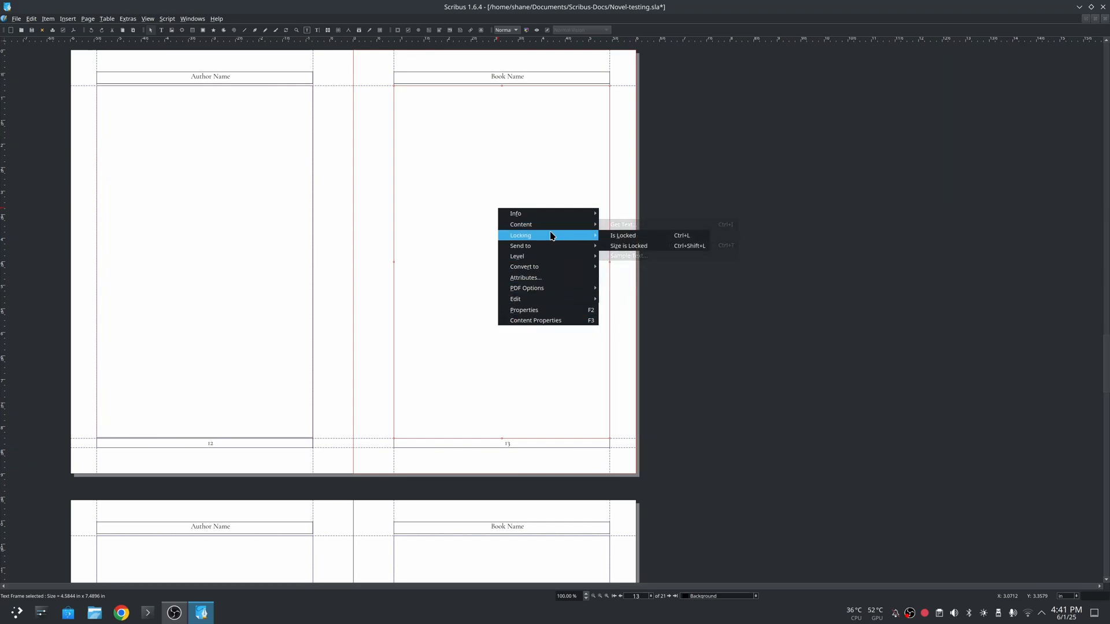
mouse_move(520, 224)
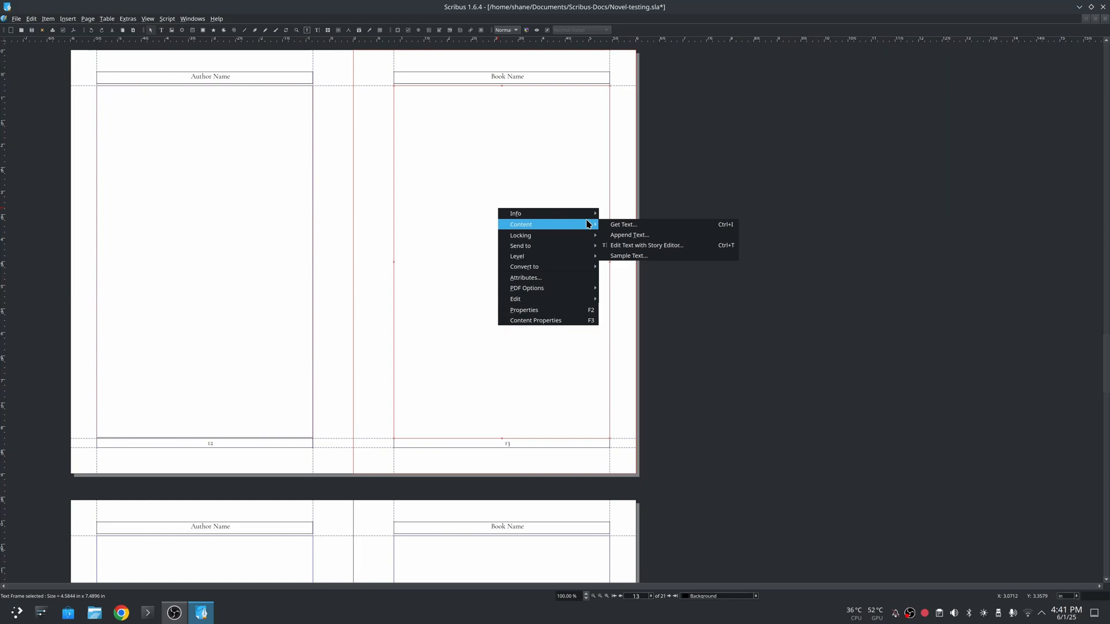
click(622, 224)
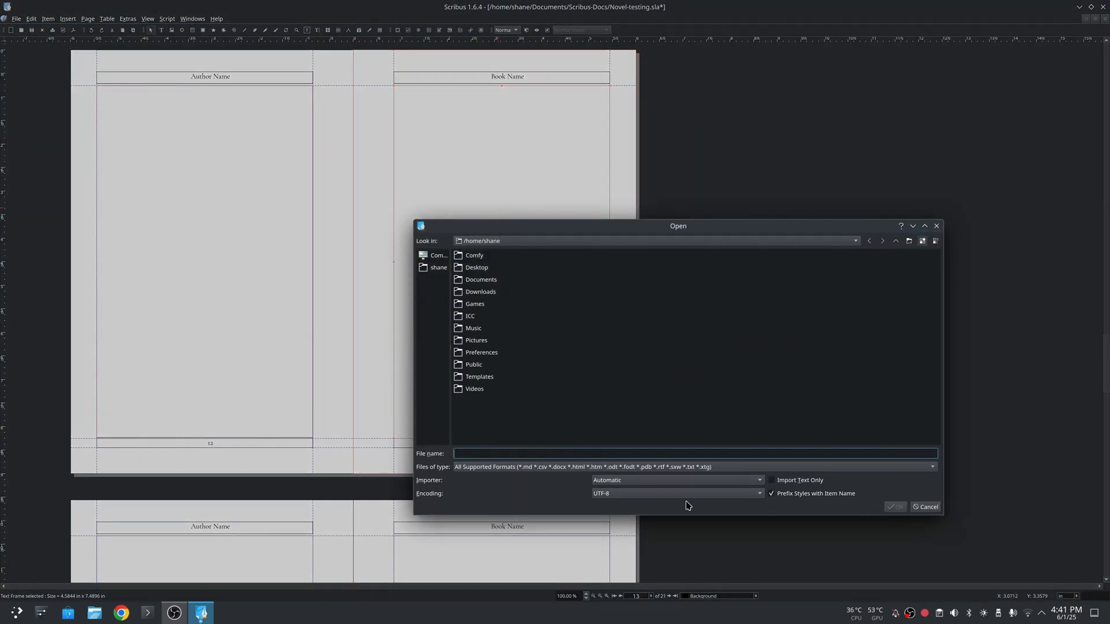
mouse_move(563, 474)
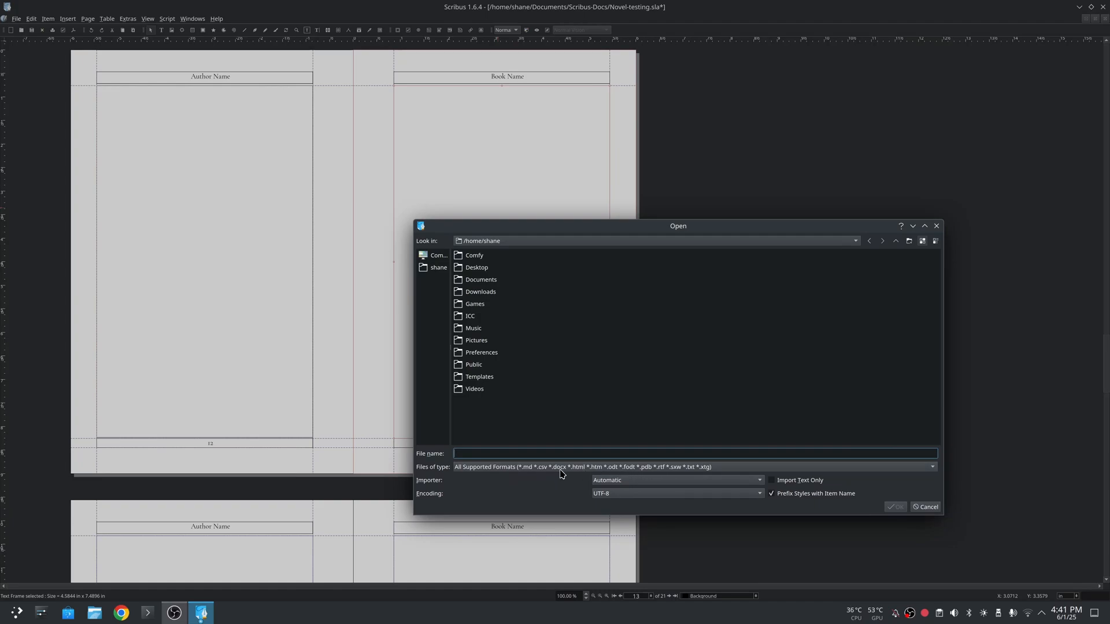
mouse_move(865, 503)
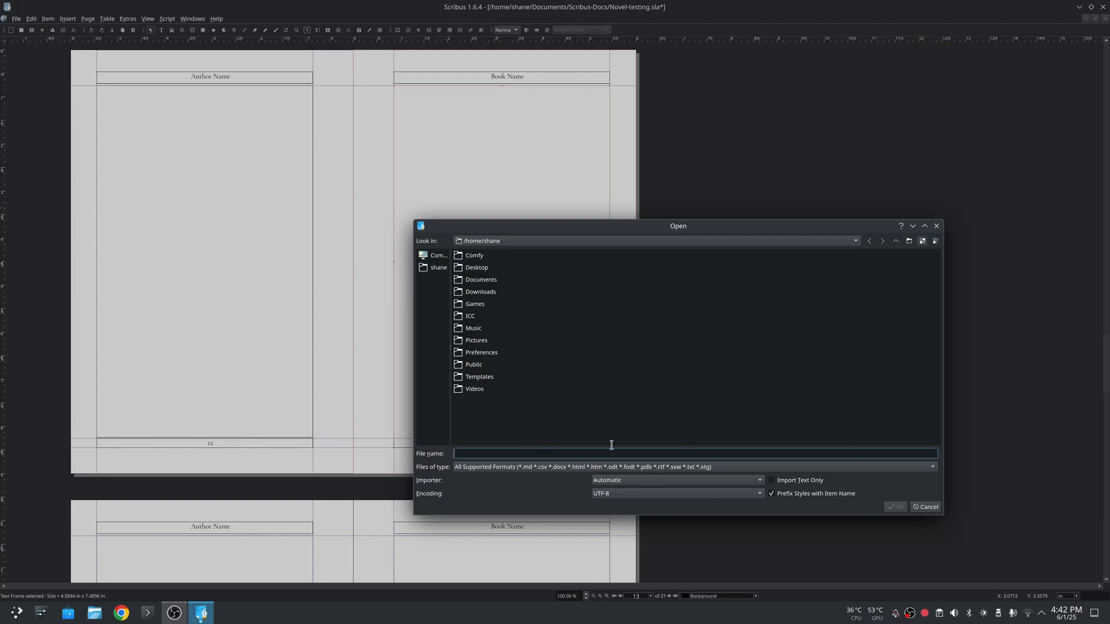
Step: Cancel the Get Text dialog, leaving the page 13 frame empty
click(925, 506)
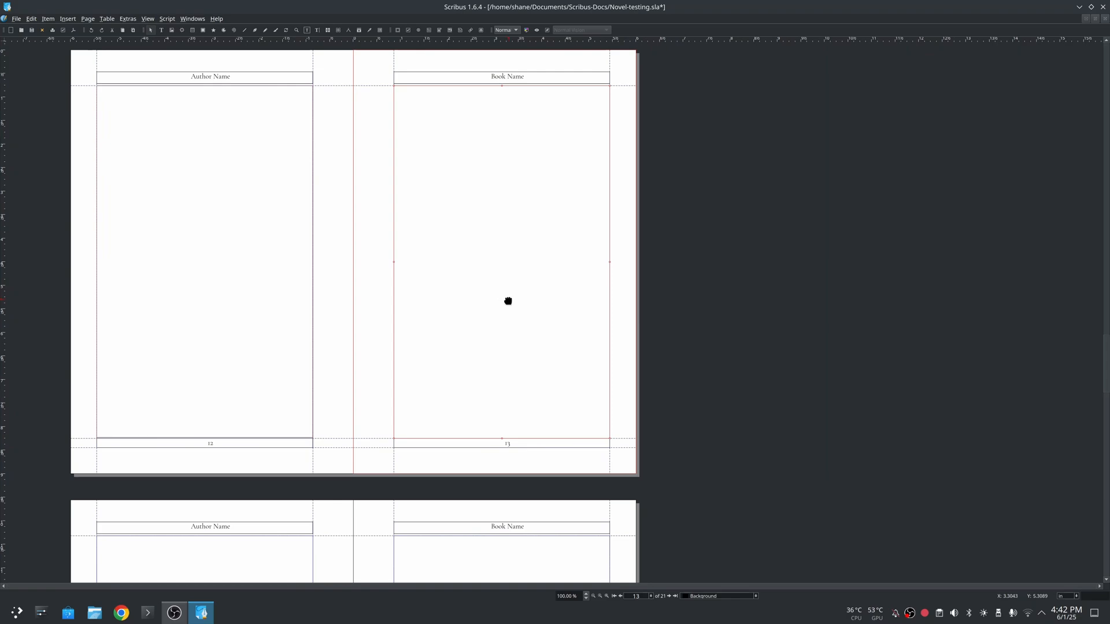
right_click(508, 301)
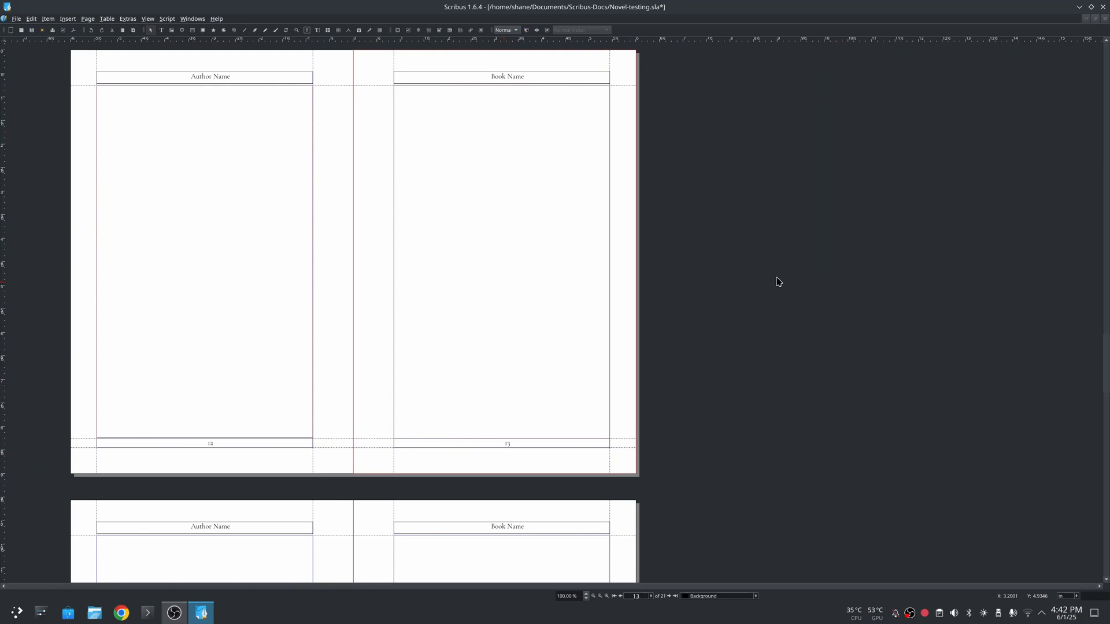
mouse_move(632, 433)
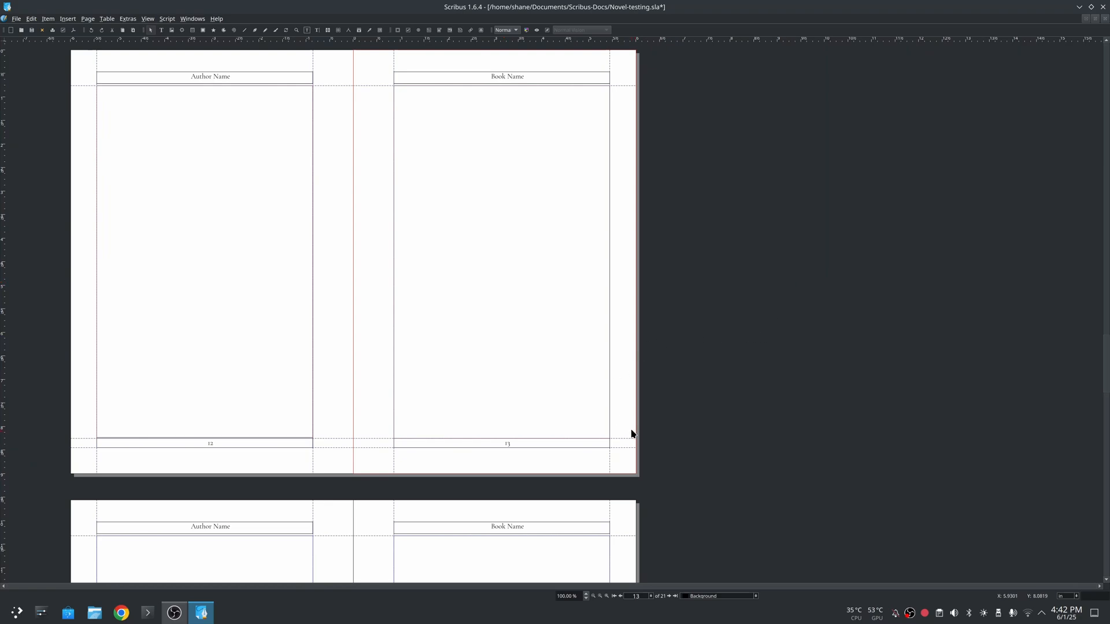
mouse_move(739, 623)
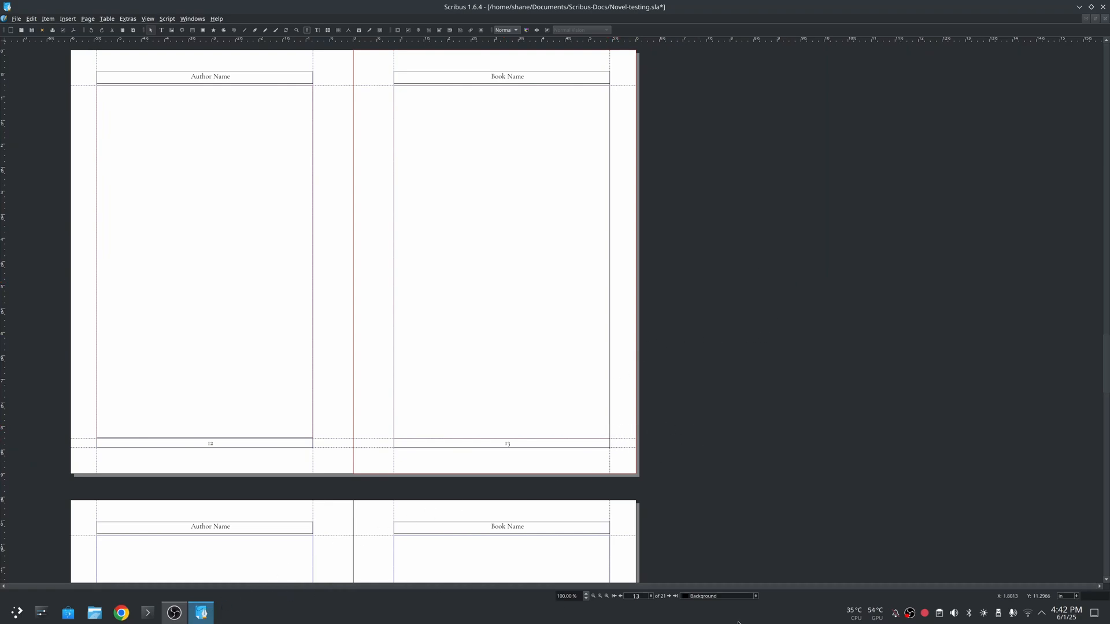
mouse_move(793, 321)
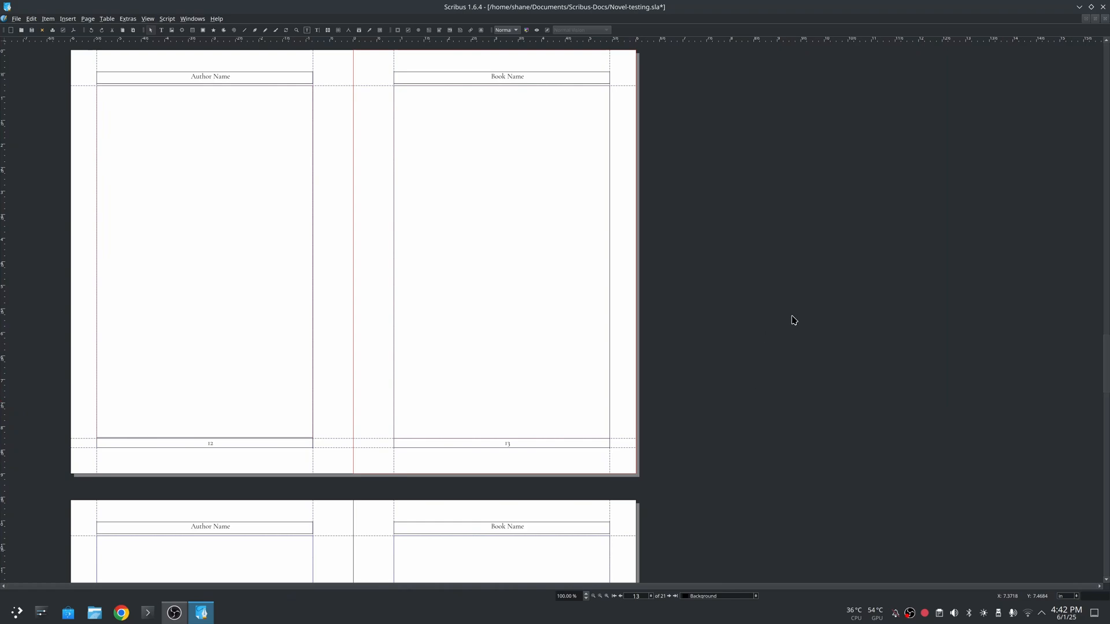
mouse_move(801, 295)
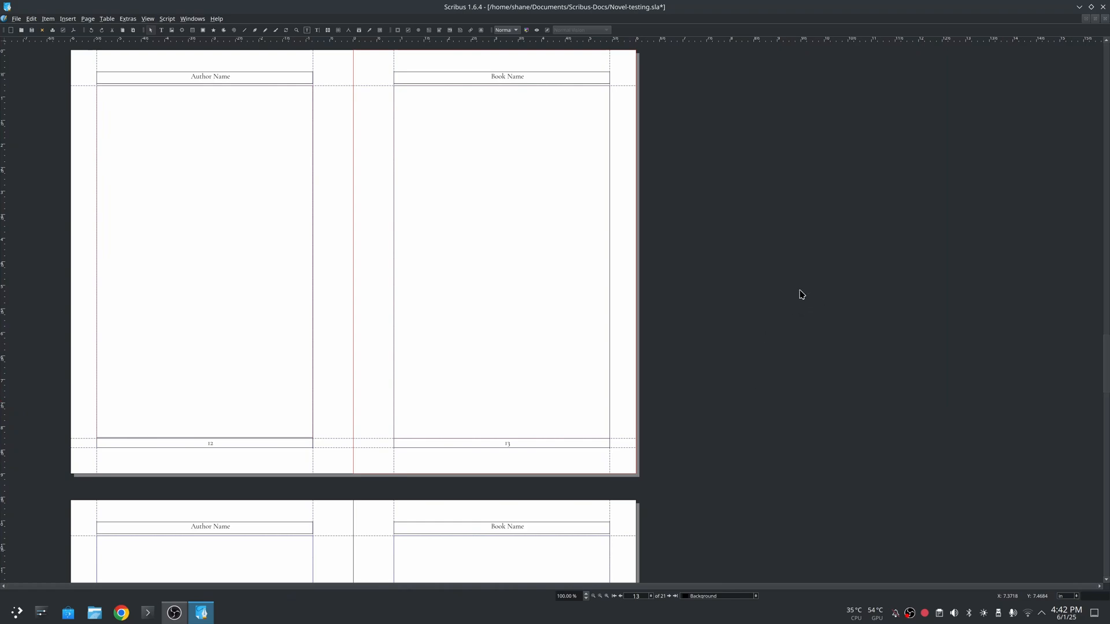
scroll(down, 3)
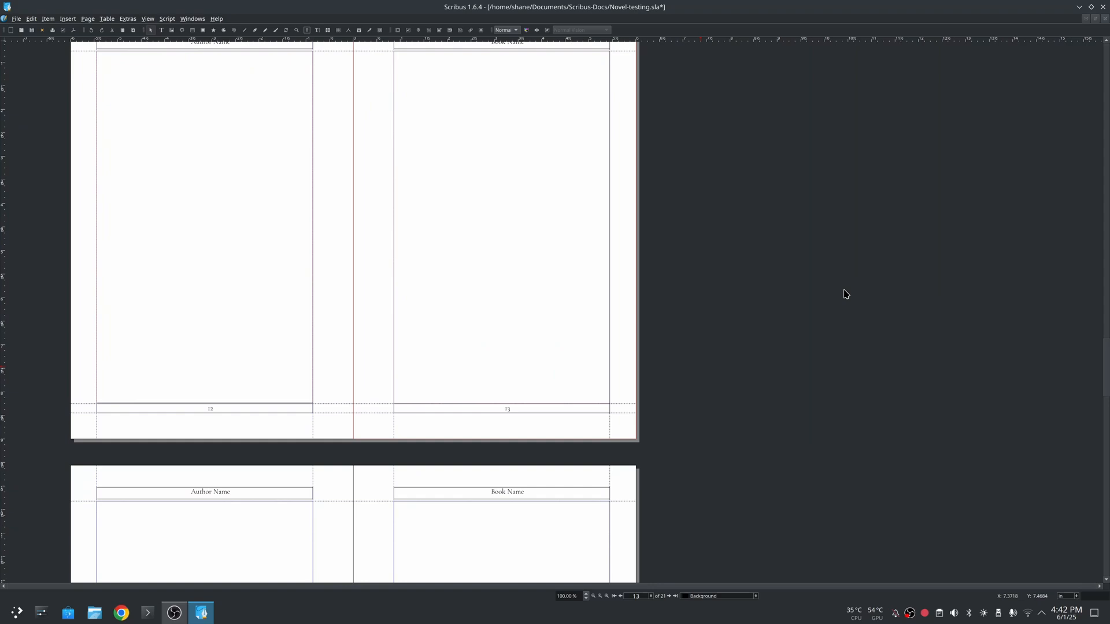
mouse_move(841, 289)
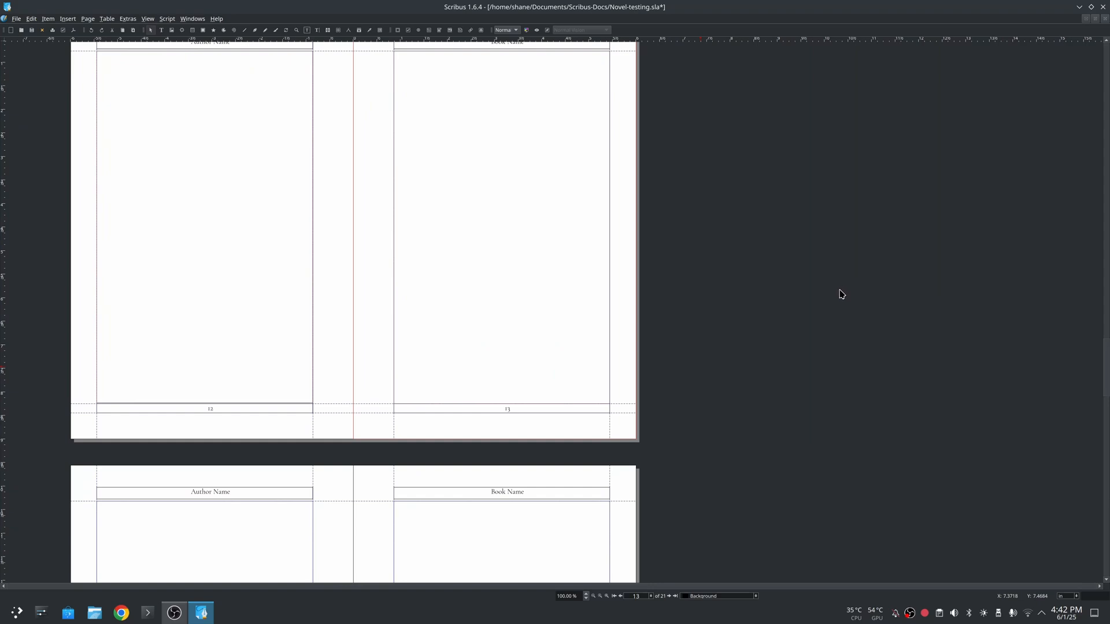
scroll(down, 3)
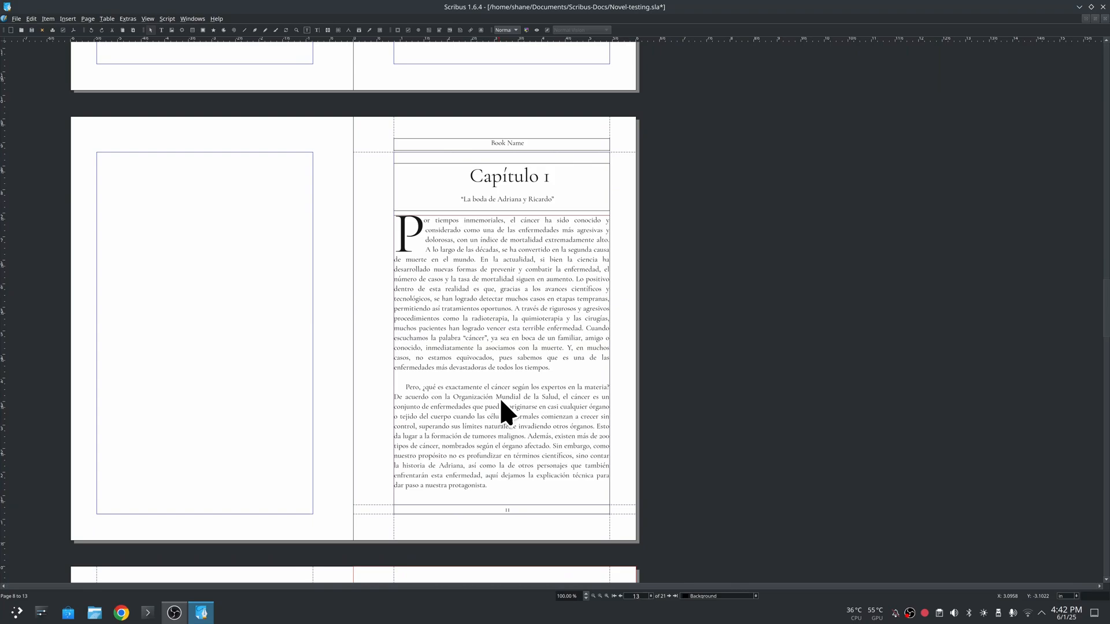
mouse_move(597, 497)
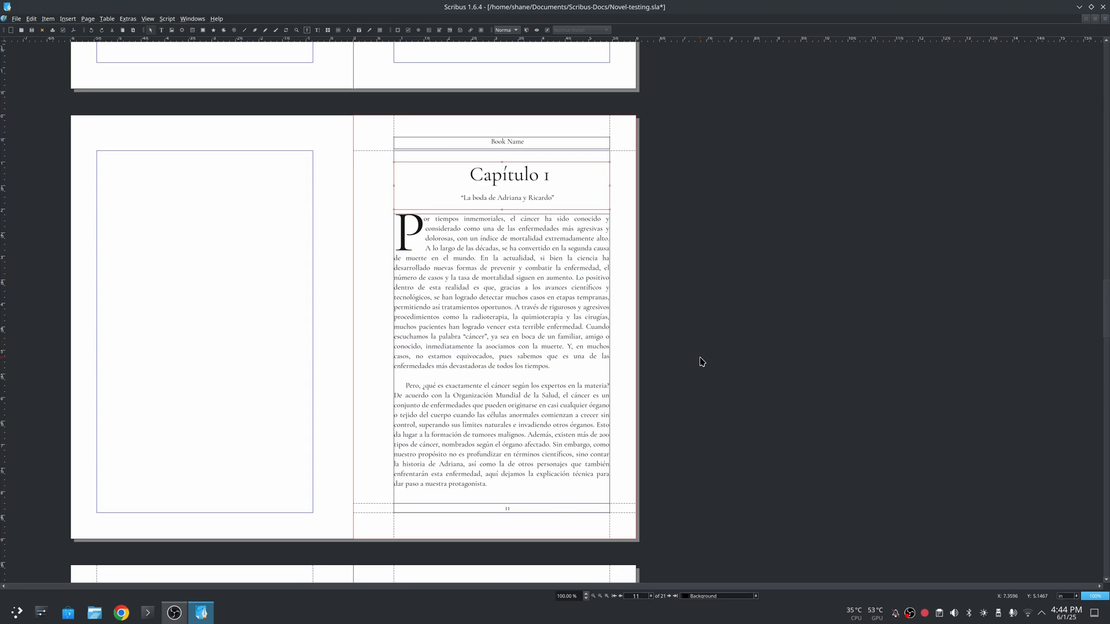
mouse_move(724, 364)
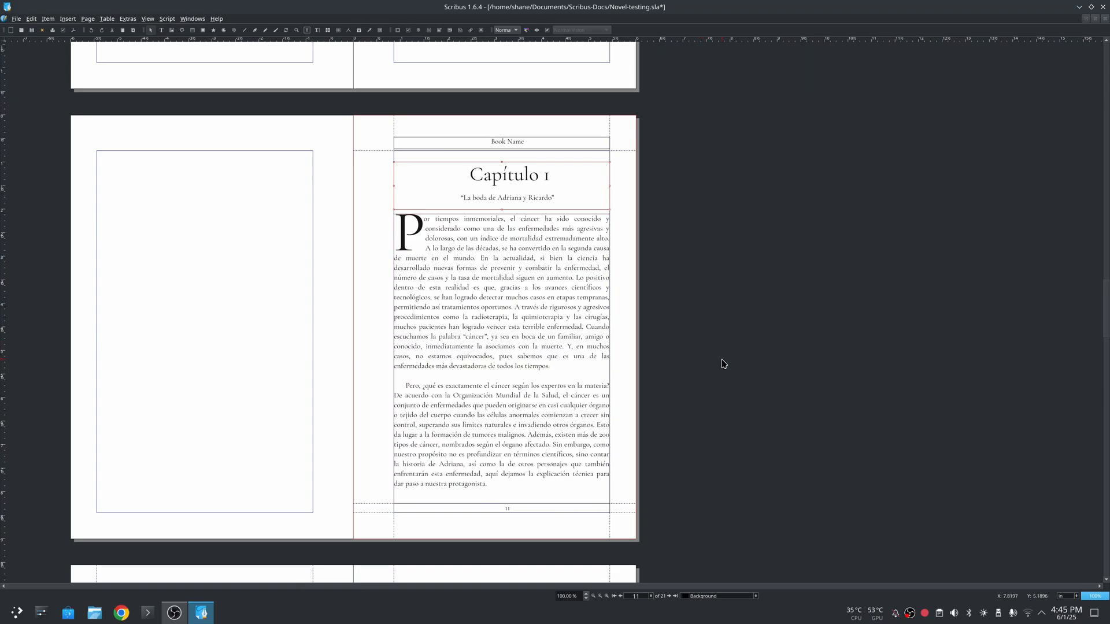
mouse_move(722, 363)
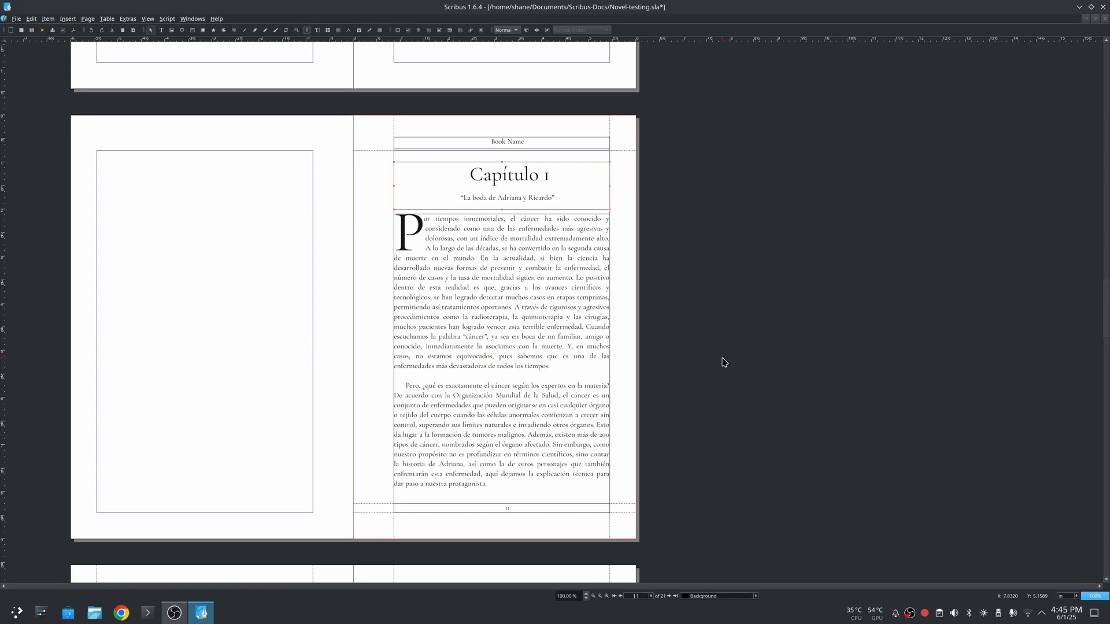
mouse_move(736, 339)
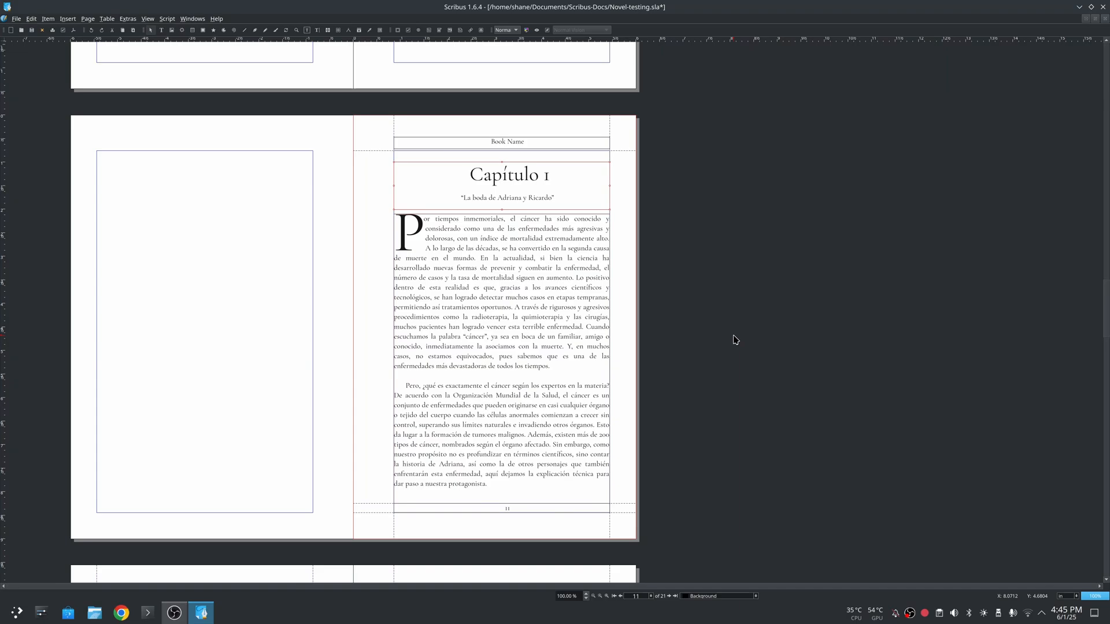
mouse_move(768, 284)
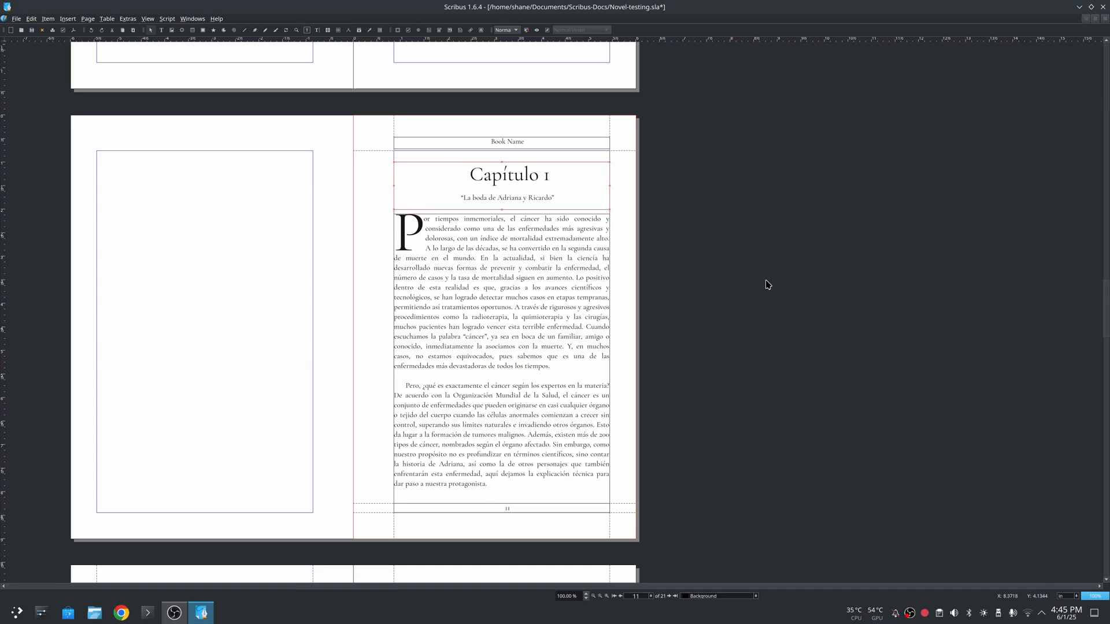
mouse_move(717, 346)
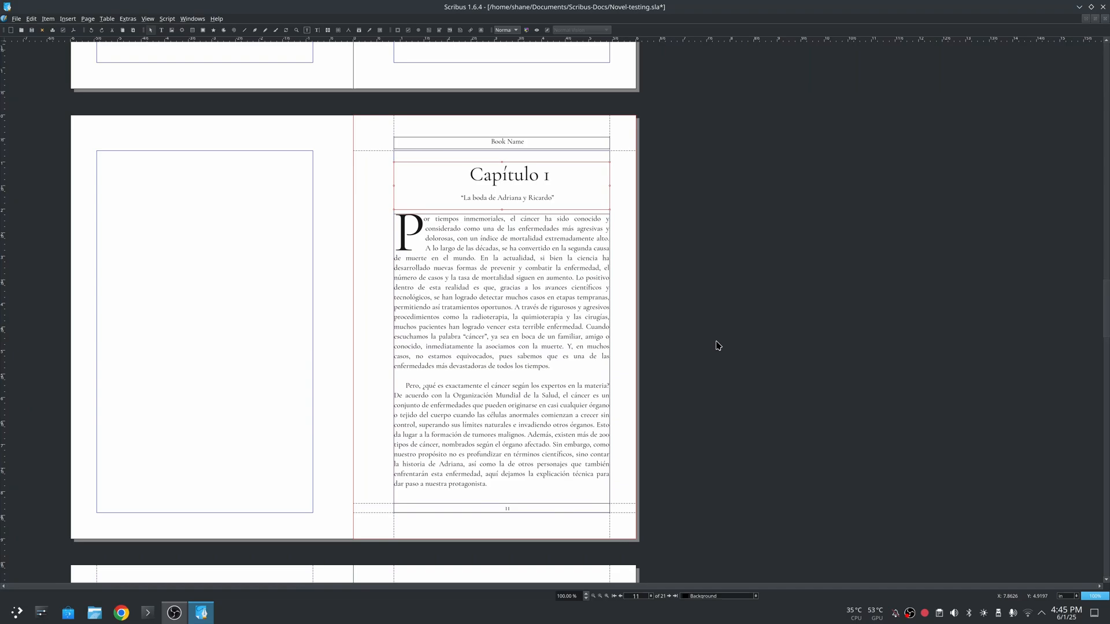
mouse_move(729, 337)
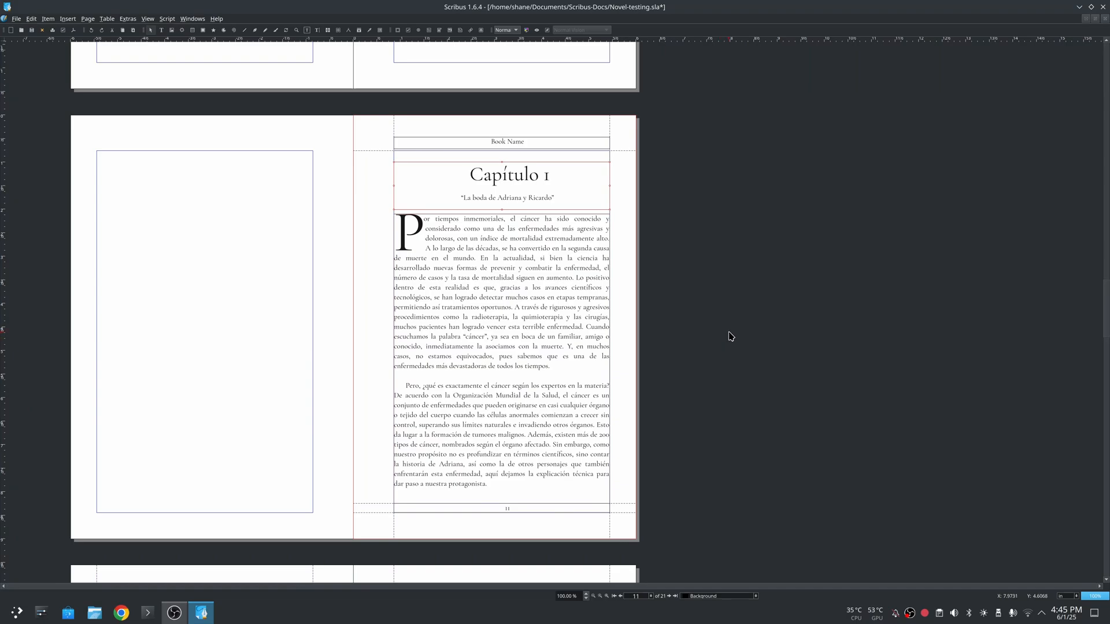
mouse_move(753, 311)
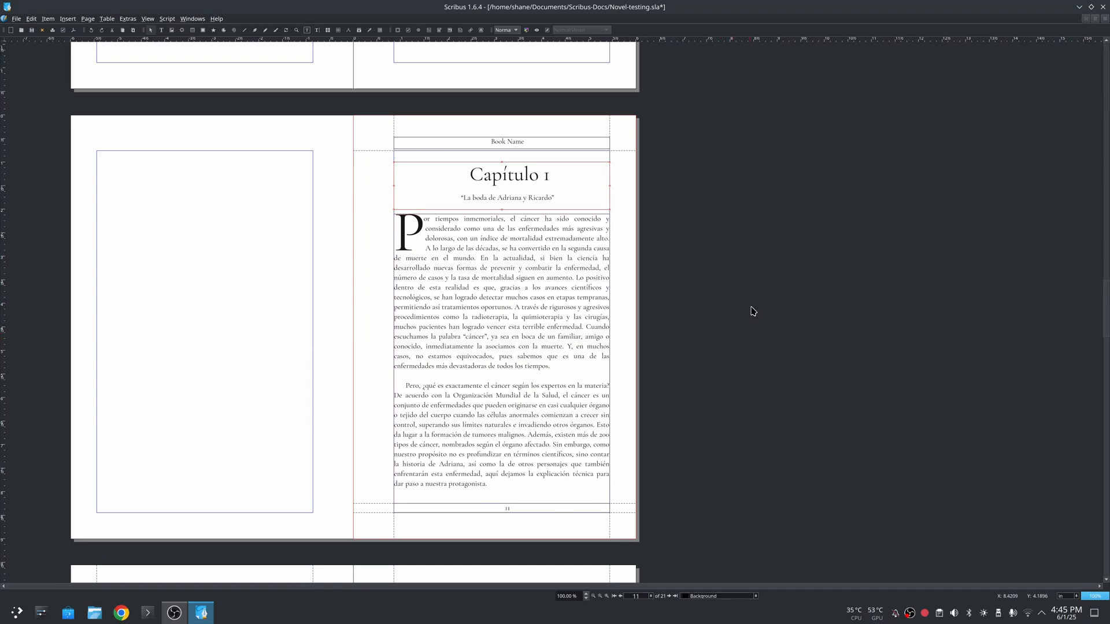
mouse_move(752, 310)
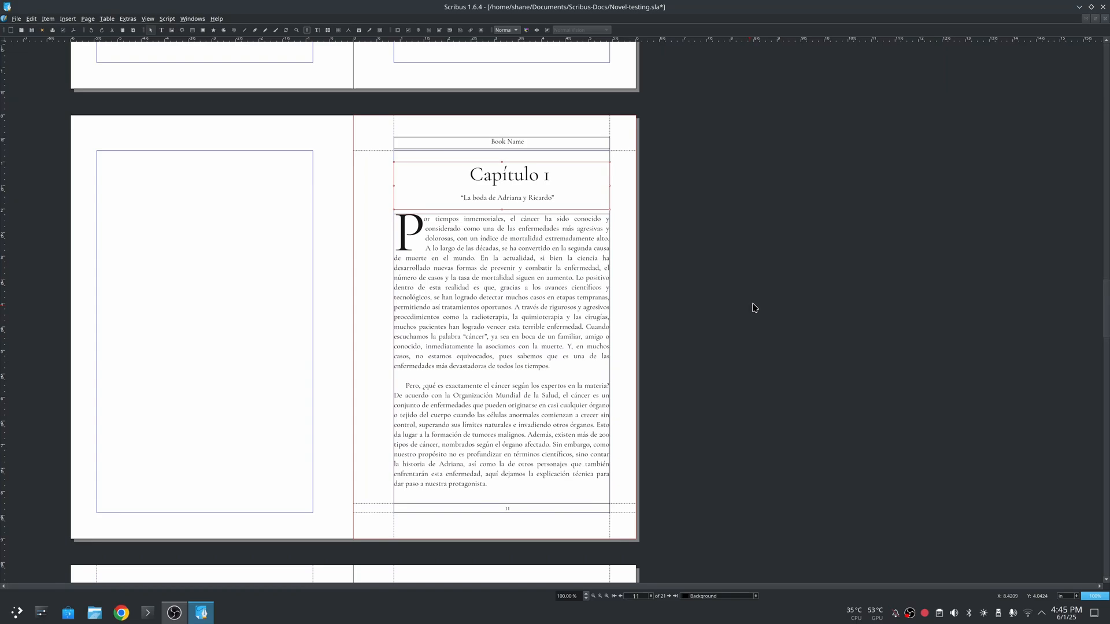
mouse_move(734, 322)
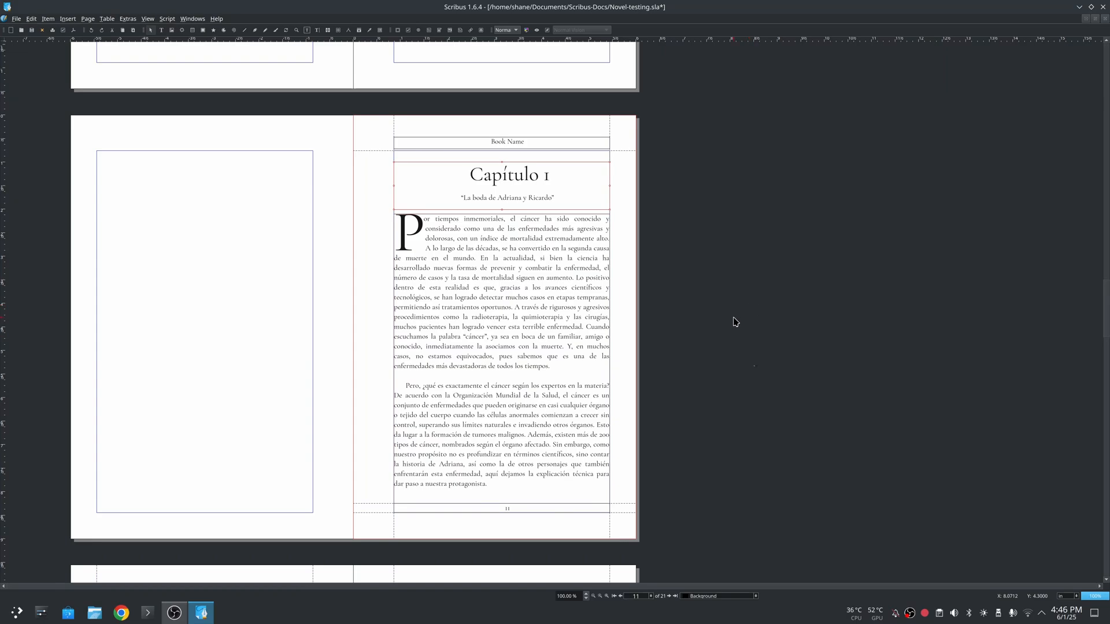